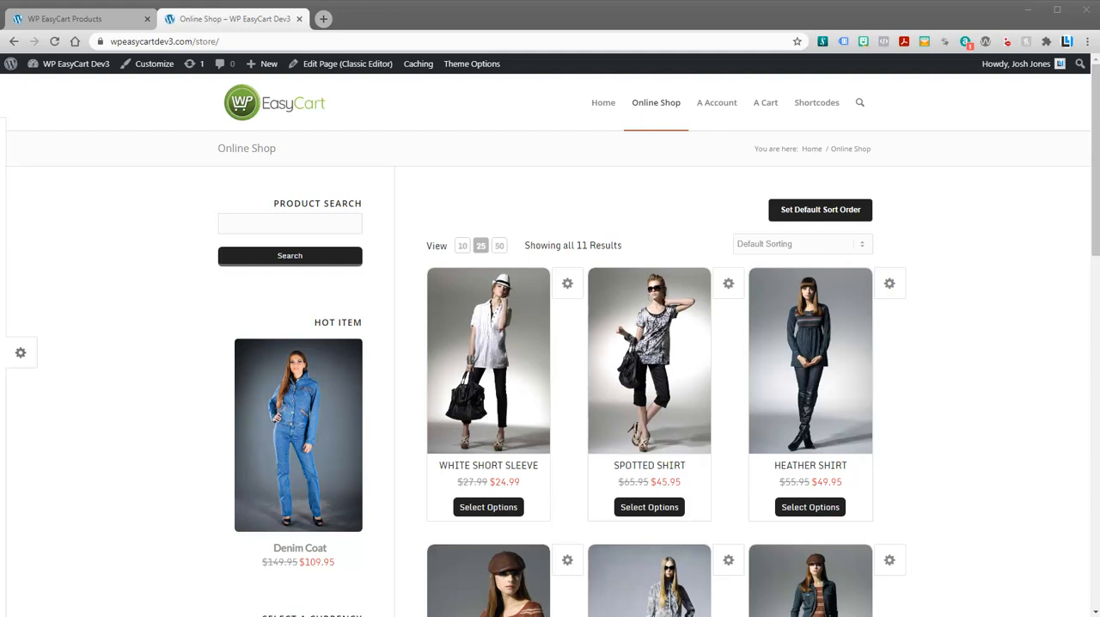
Step: Show the admin Products list with all 11 store products and head to Categories
scroll("down", 3)
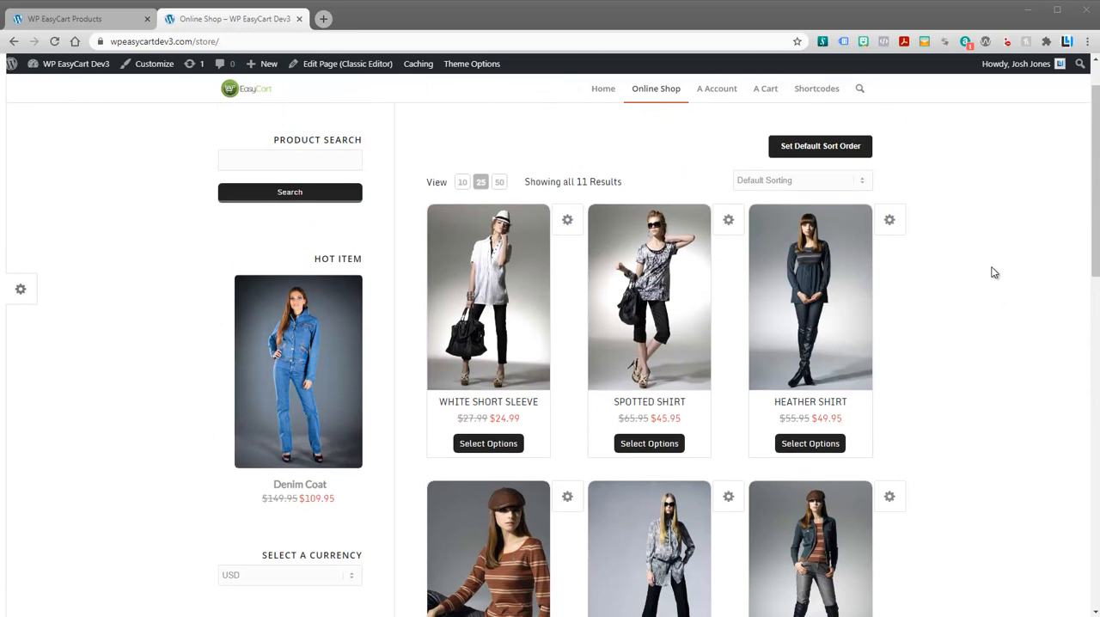
mouse_move(1005, 261)
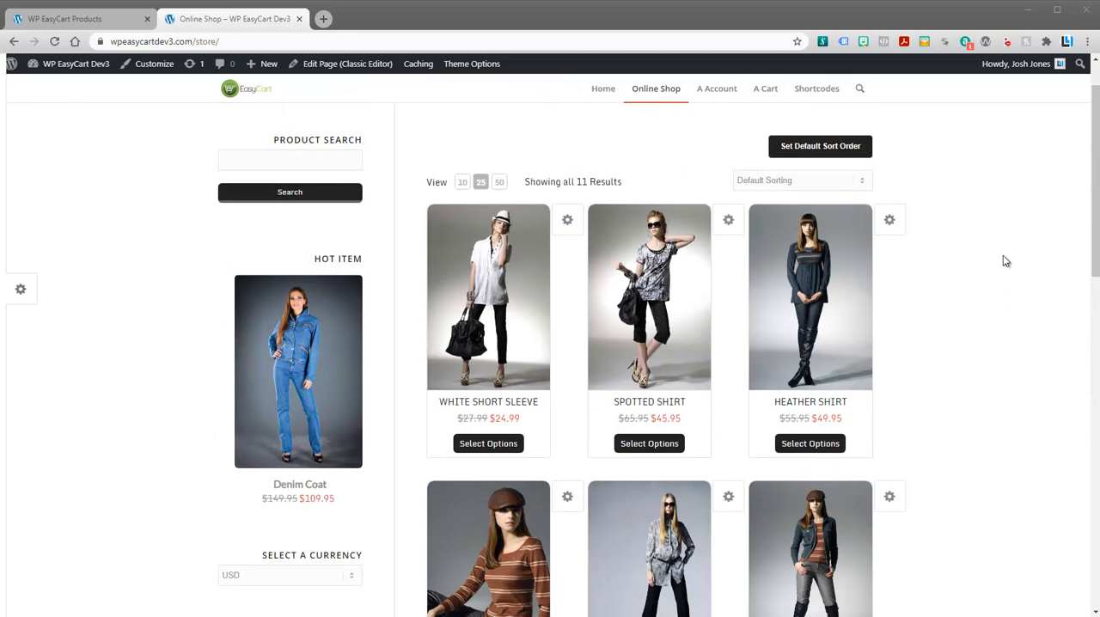
mouse_move(1027, 299)
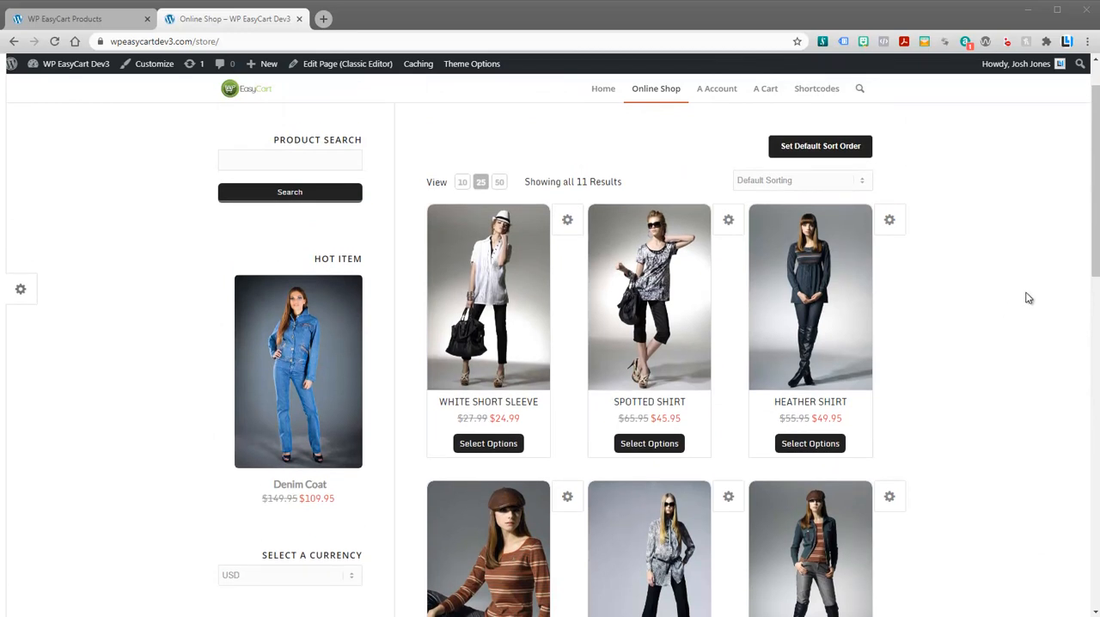
mouse_move(811, 296)
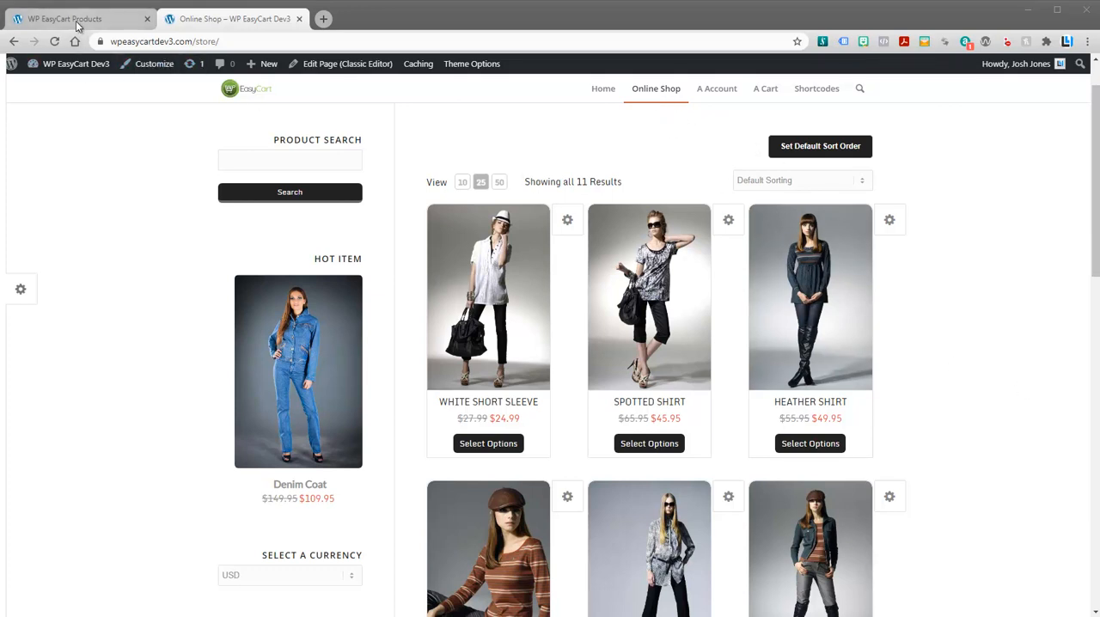
left_click(77, 19)
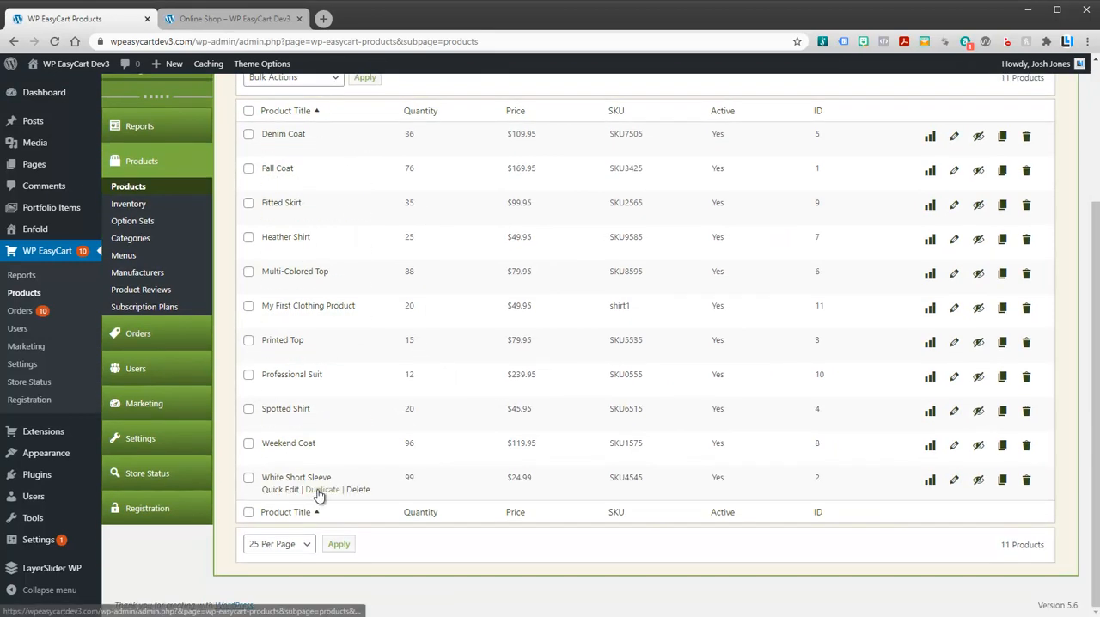
mouse_move(502, 420)
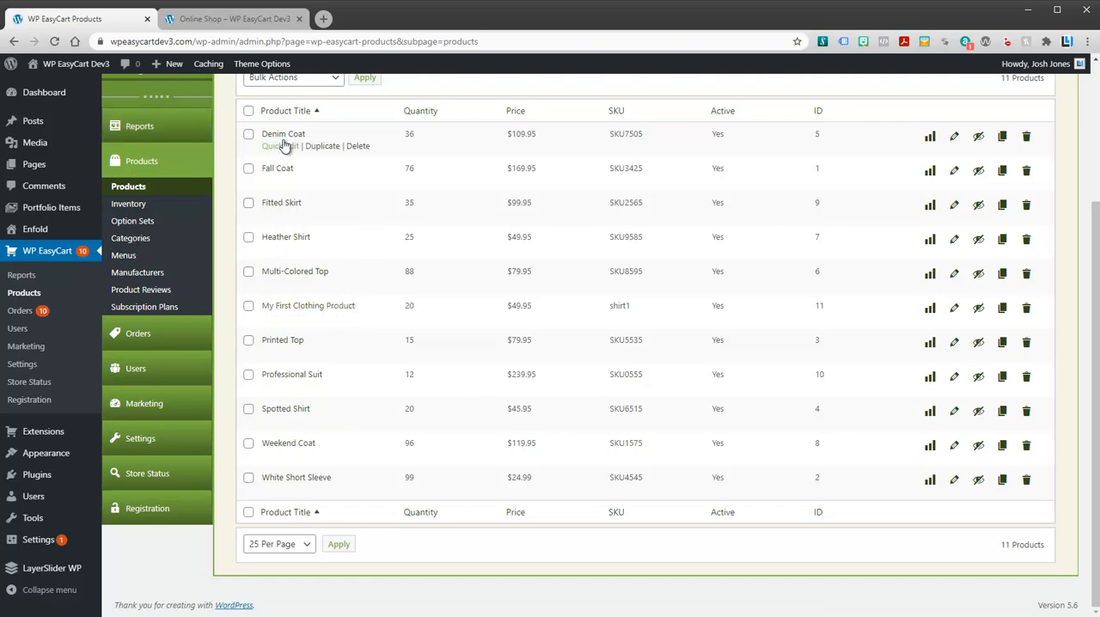
mouse_move(131, 237)
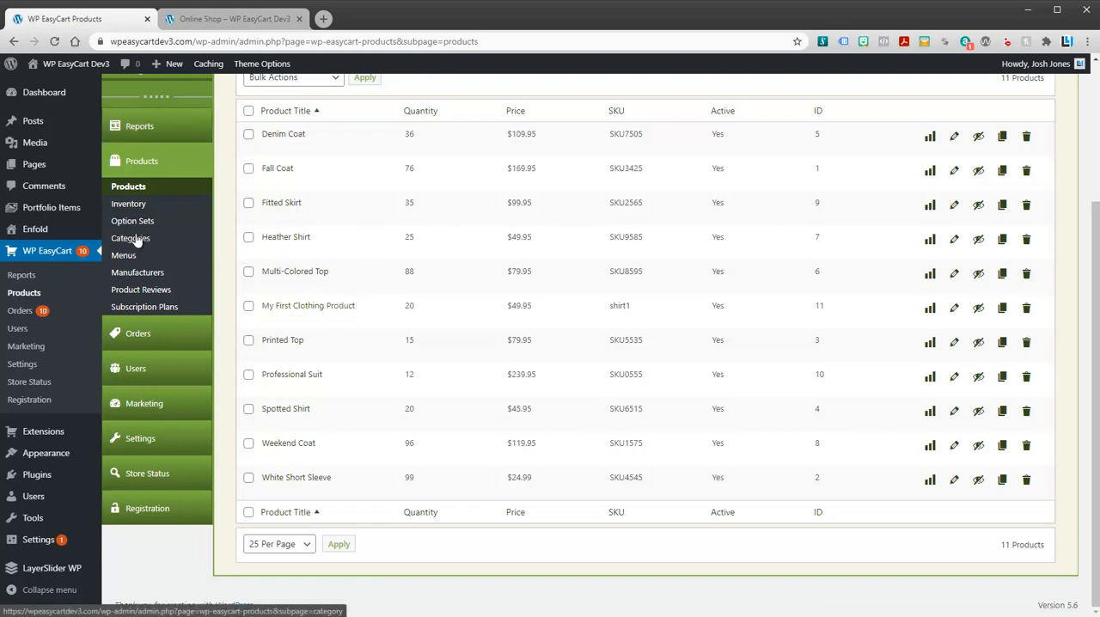
mouse_move(130, 237)
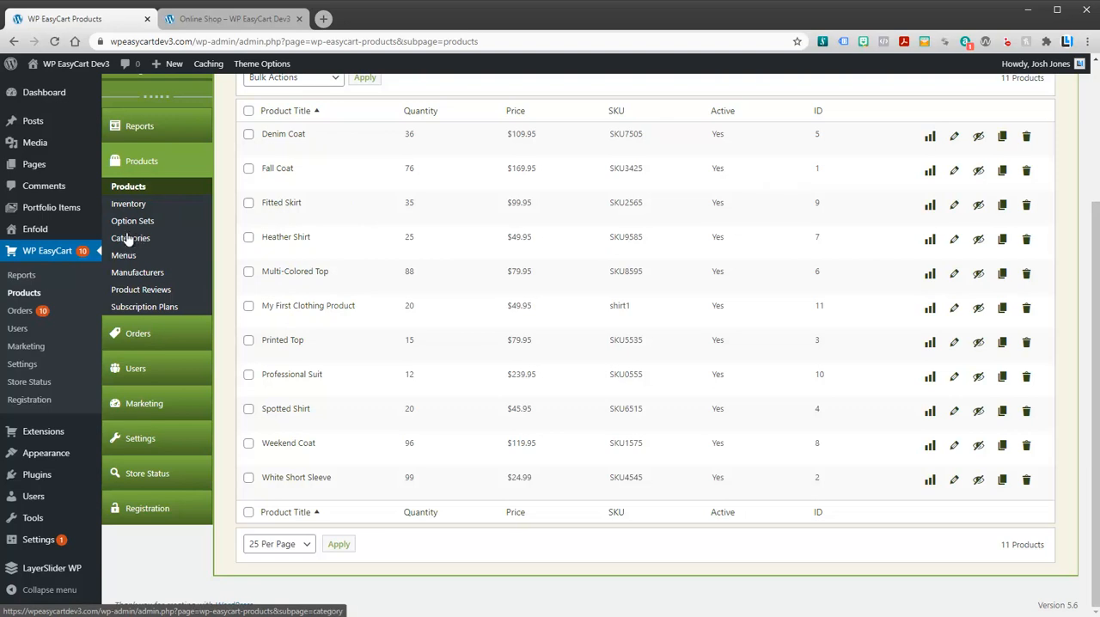
left_click(131, 237)
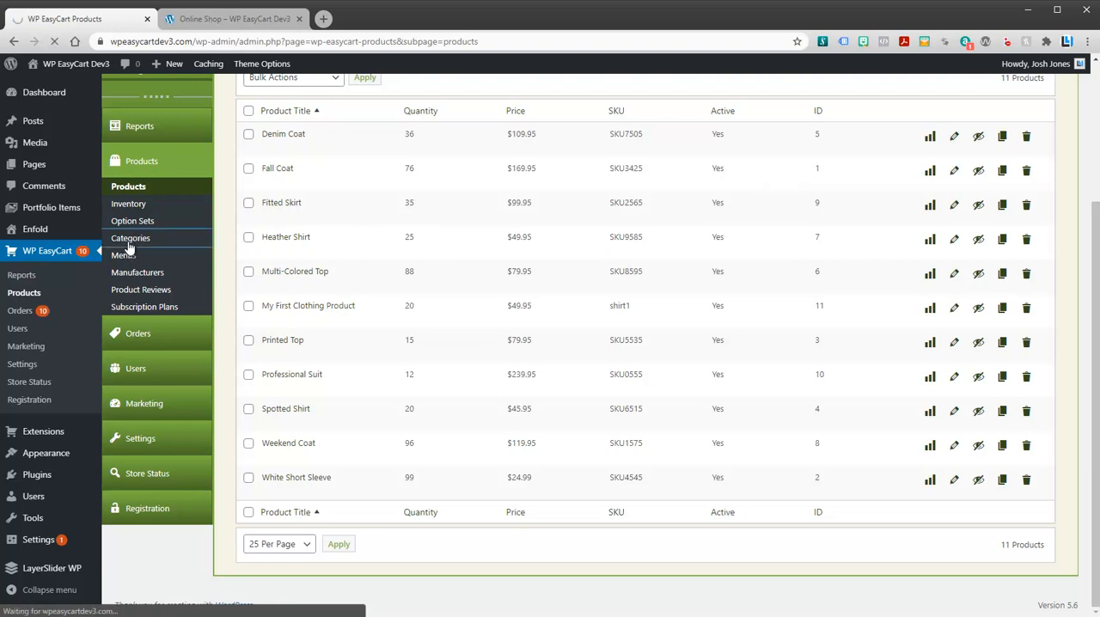
Step: Show Manage Product Categories listing New, Sales and Specials with product counts
left_click(131, 237)
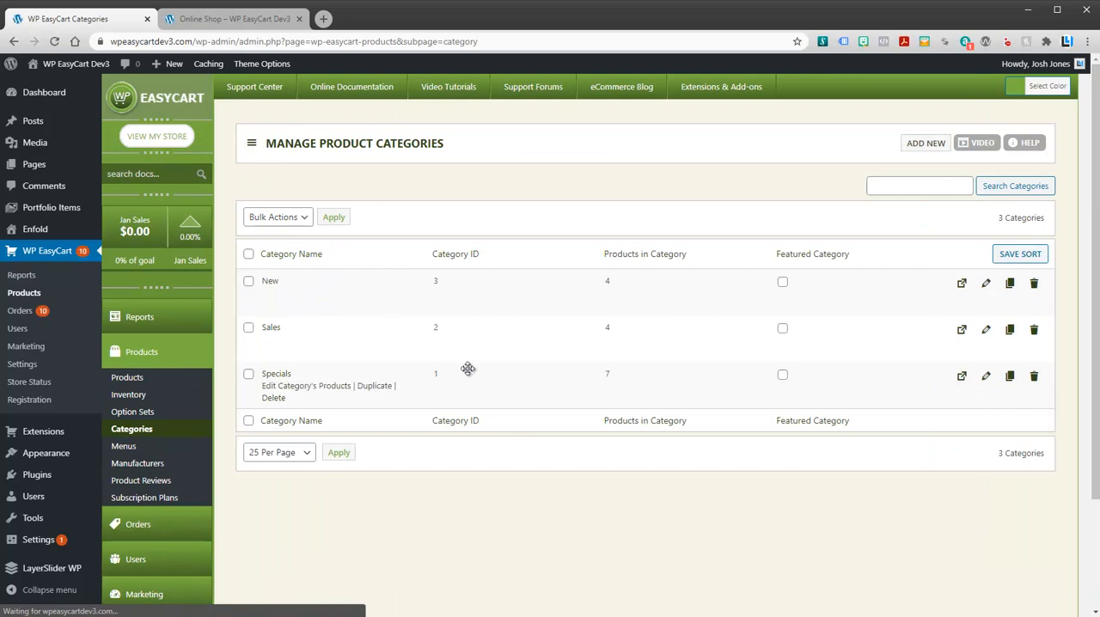
mouse_move(768, 490)
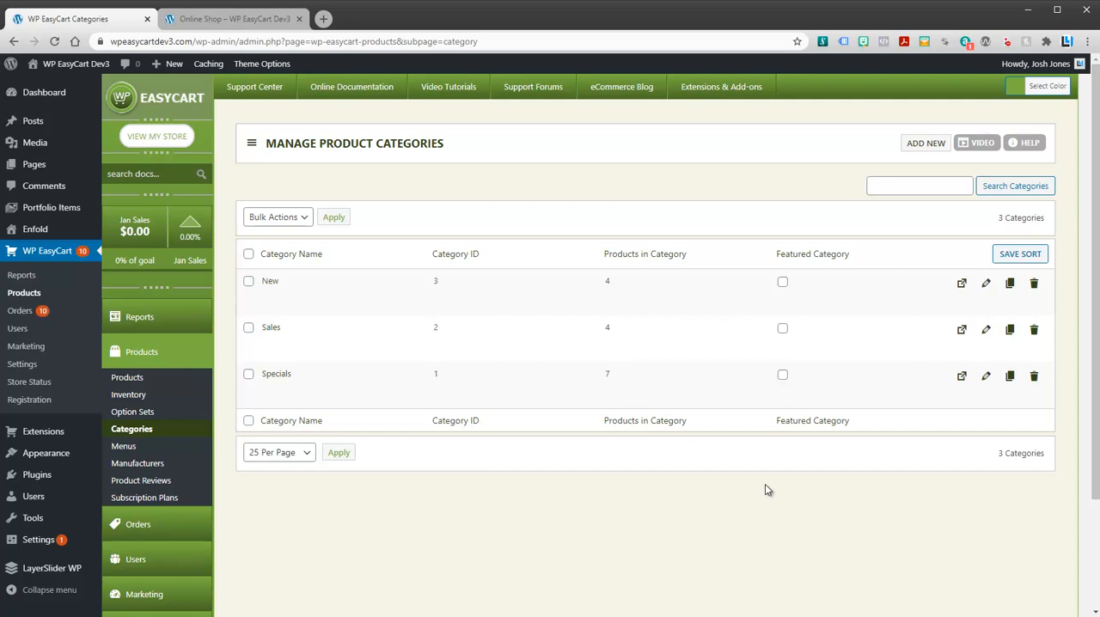
mouse_move(272, 327)
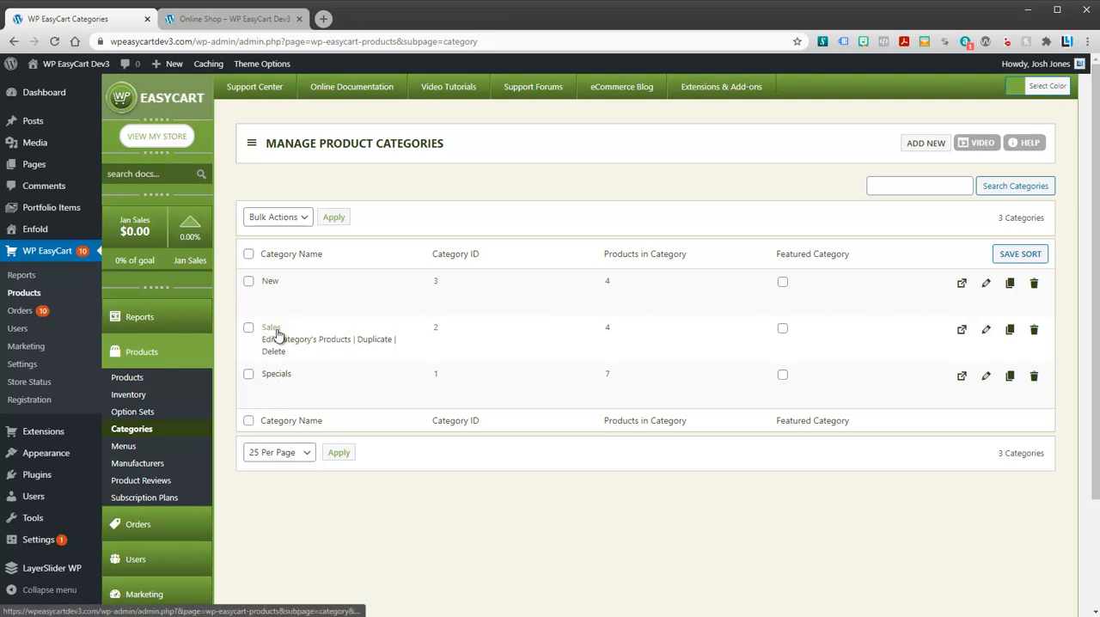
mouse_move(270, 282)
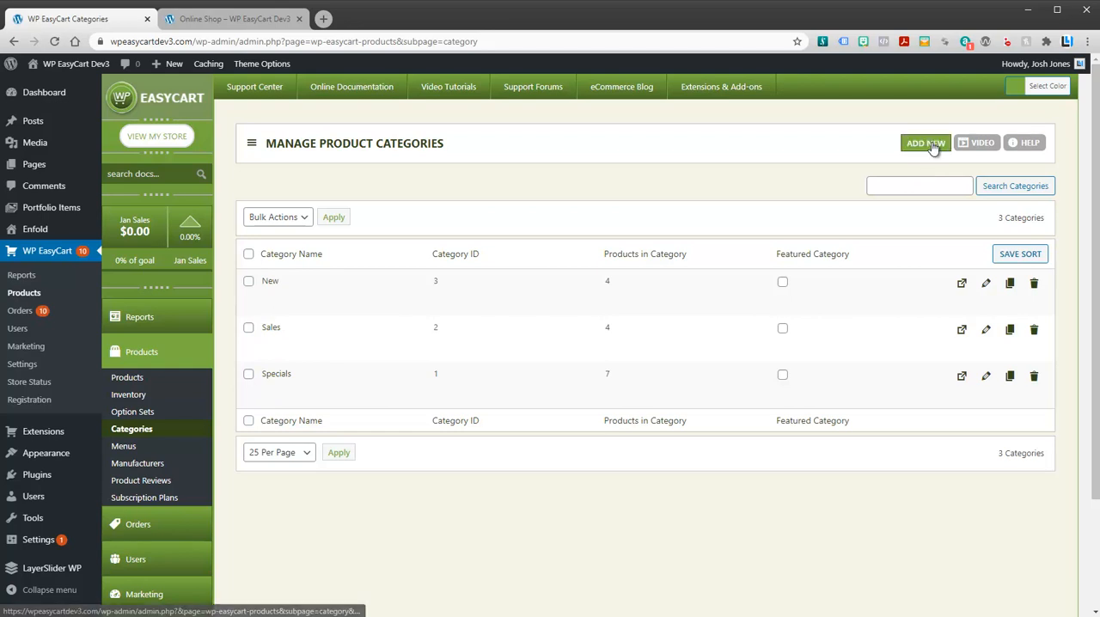
Step: Start a new category named Womens Clothing with no parent category
left_click(924, 142)
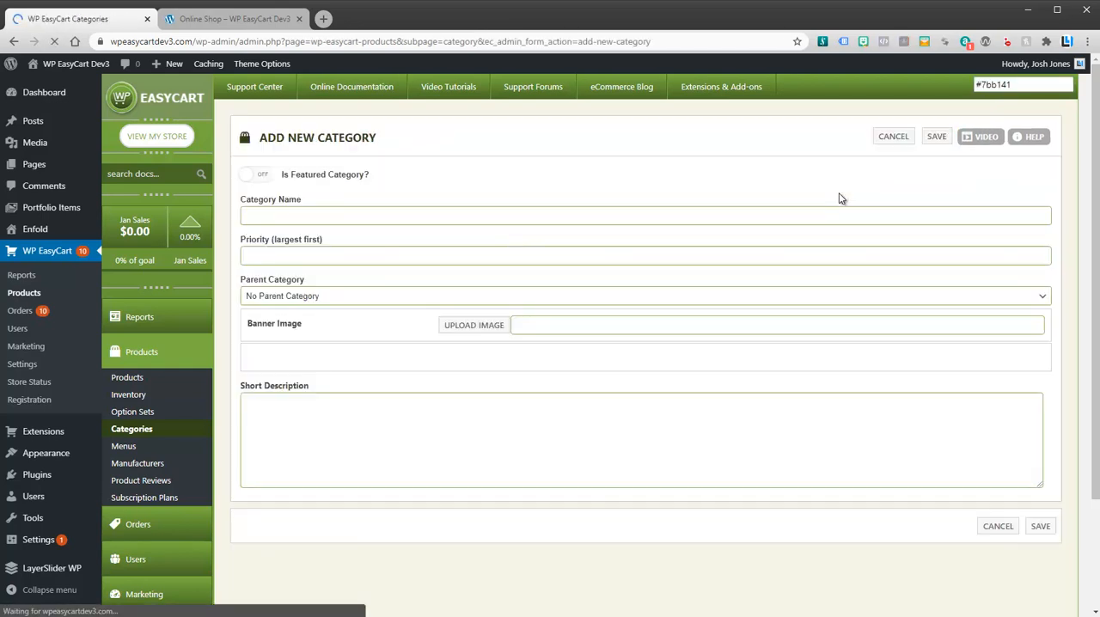
left_click(645, 216)
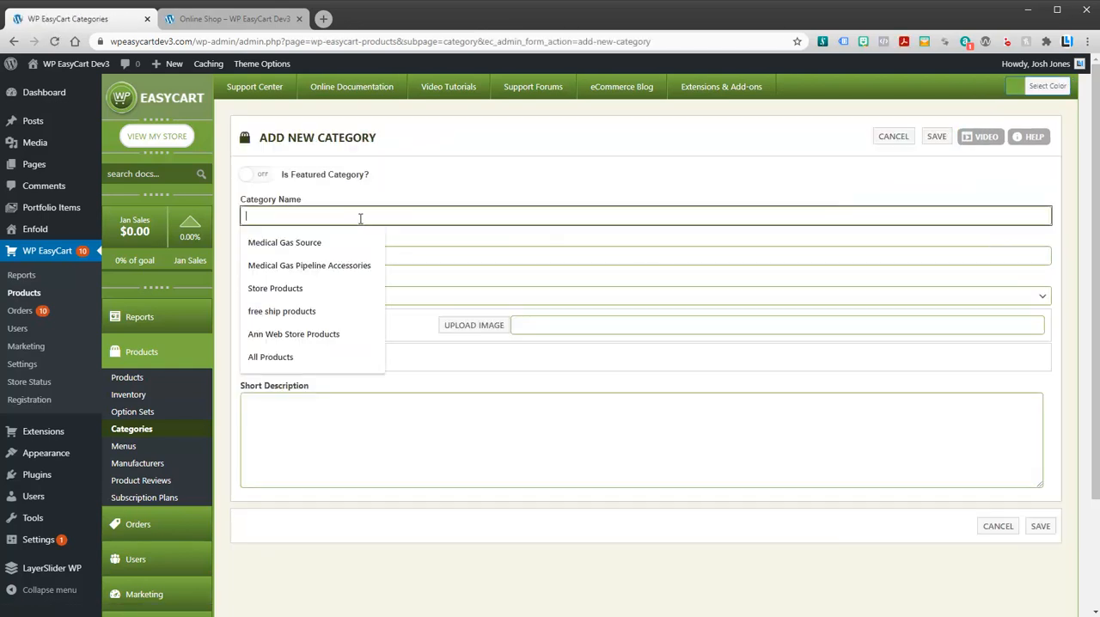
type("Womens")
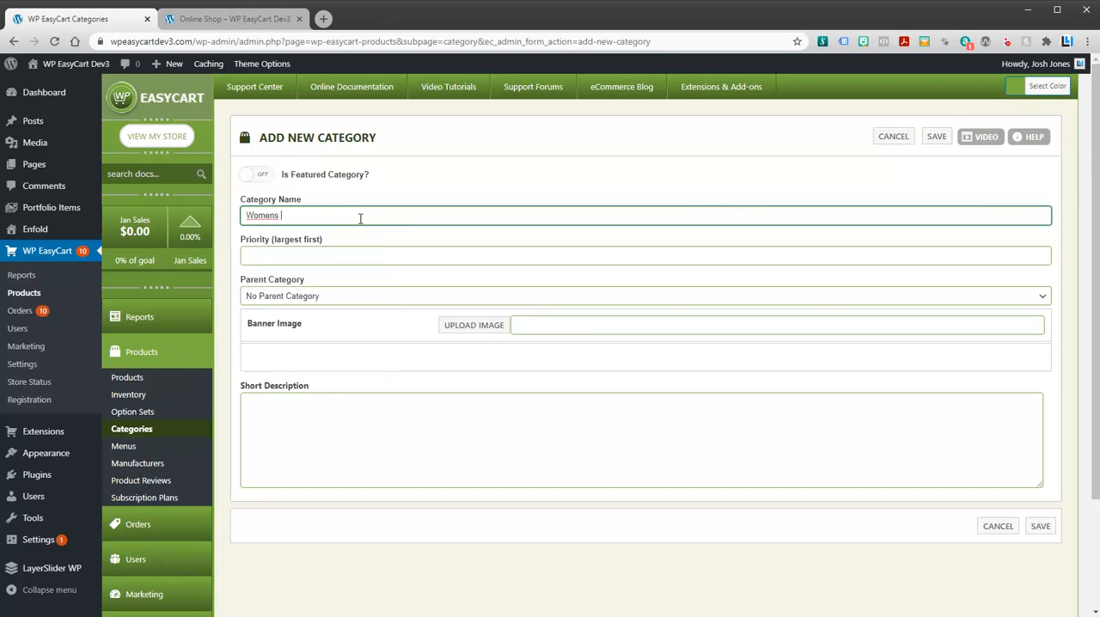
type("Clothing")
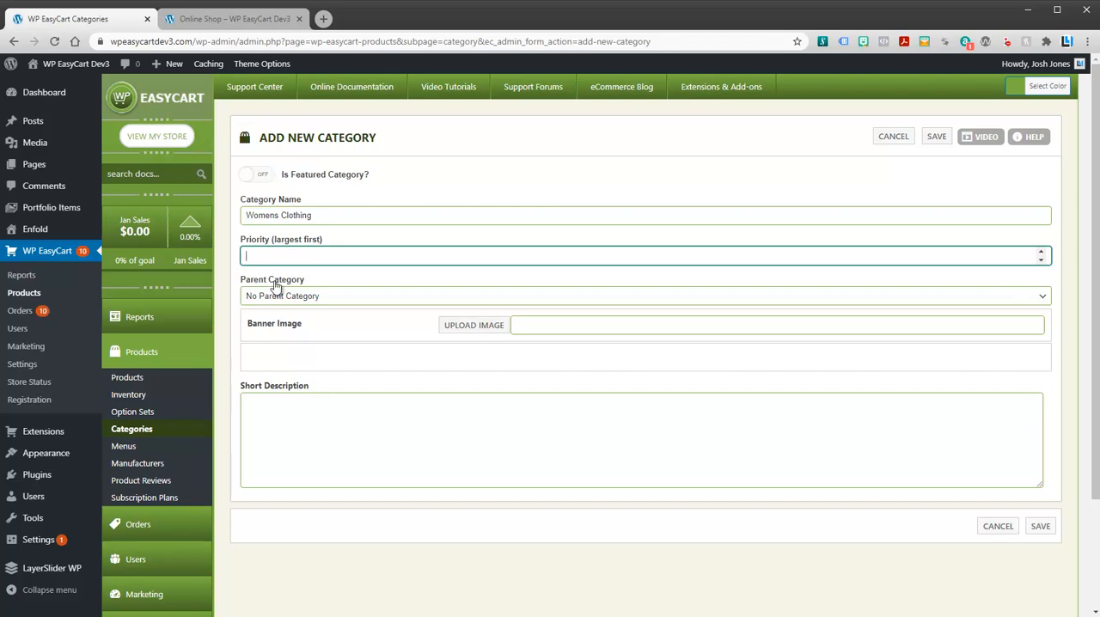
left_click(643, 296)
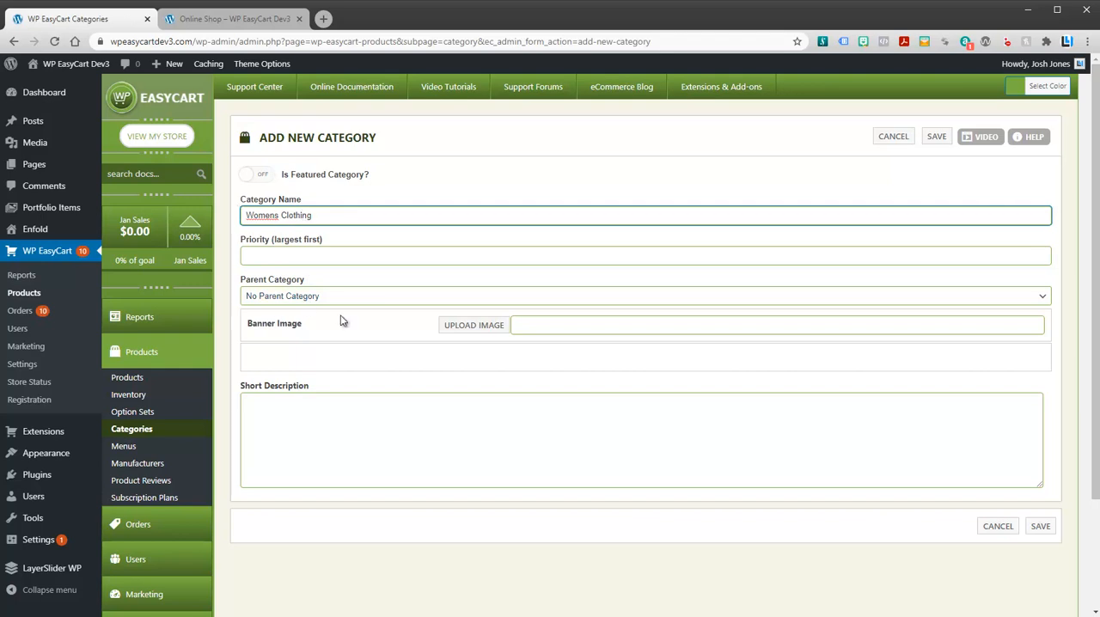
mouse_move(327, 344)
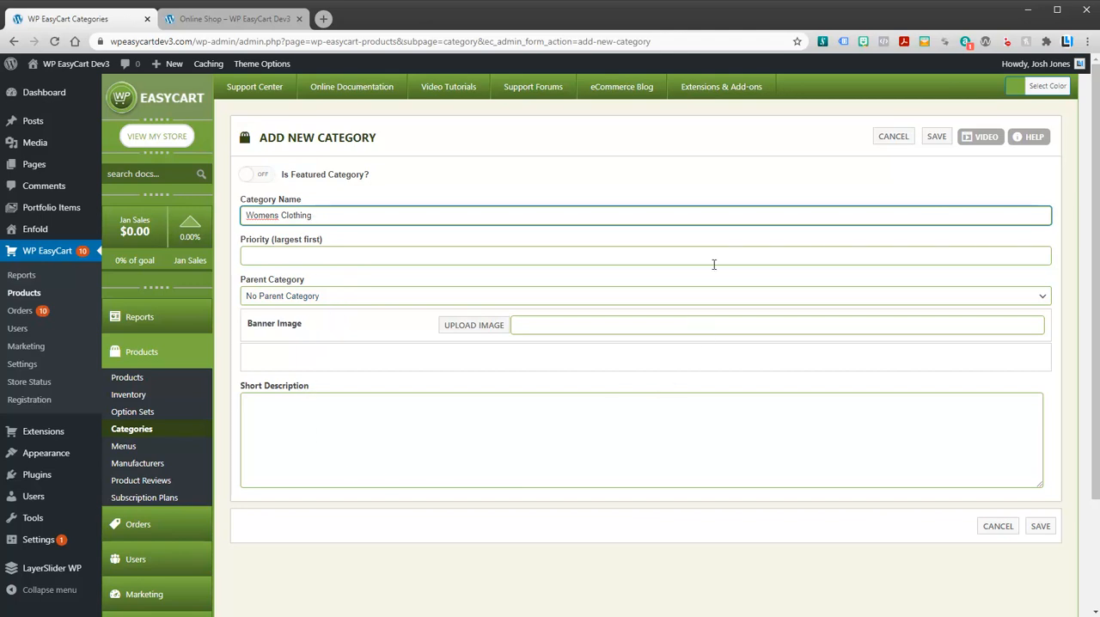
mouse_move(928, 170)
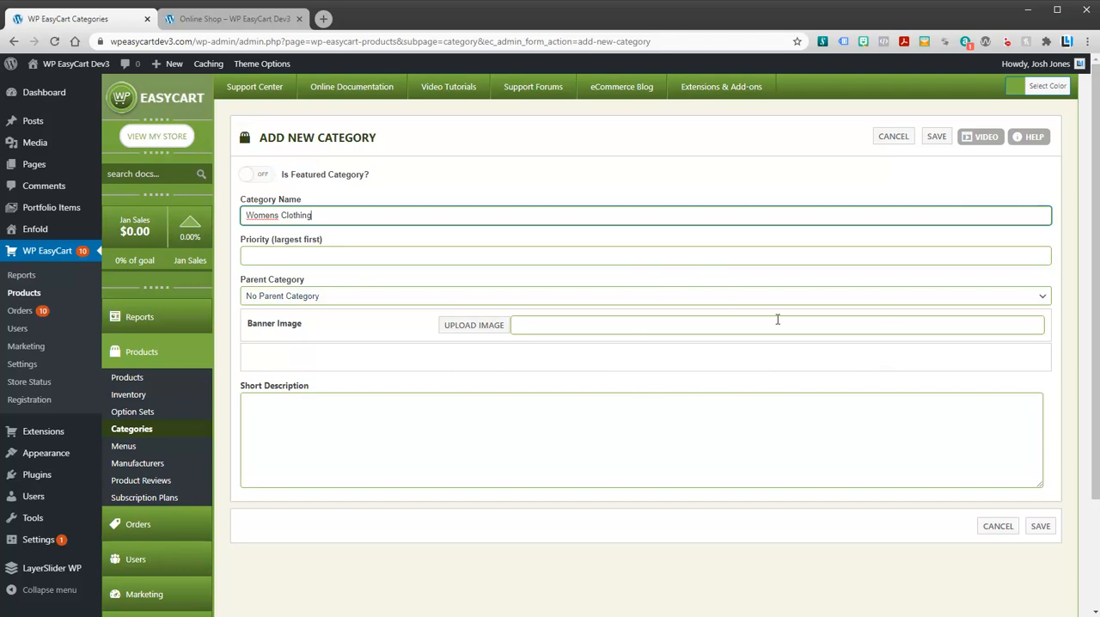
mouse_move(379, 285)
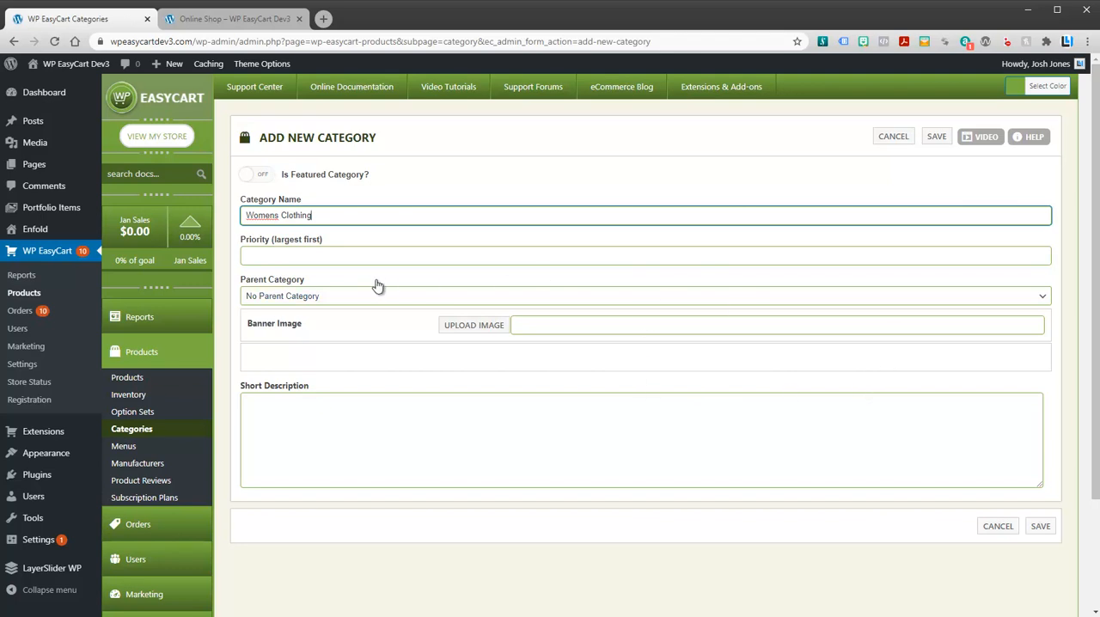
mouse_move(284, 157)
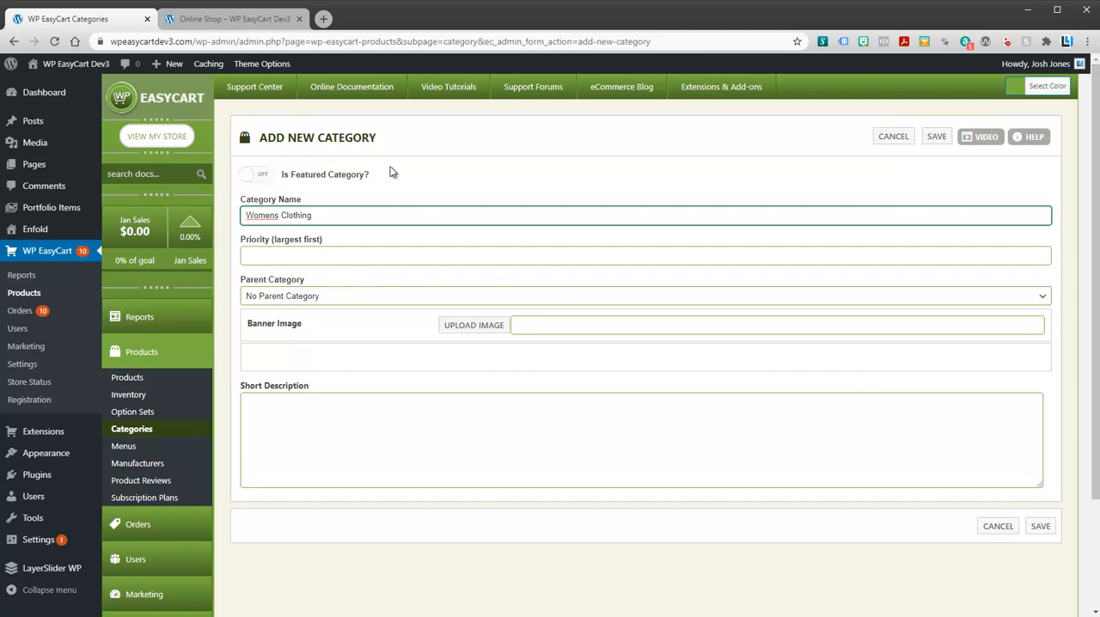
Step: Mark Womens Clothing as a featured category and add it
left_click(233, 17)
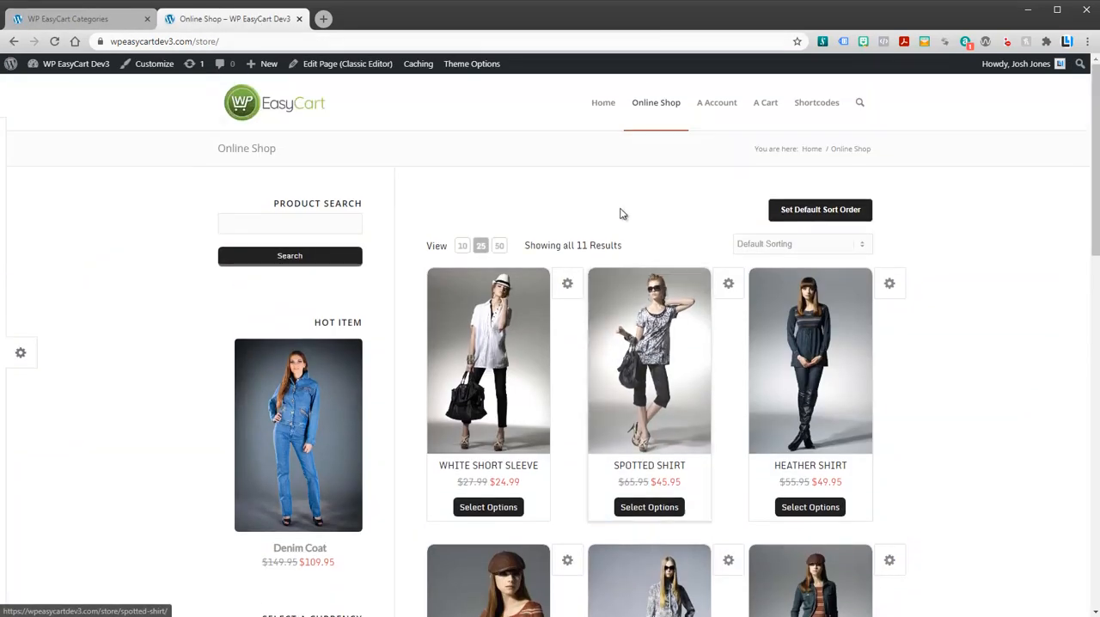
mouse_move(782, 215)
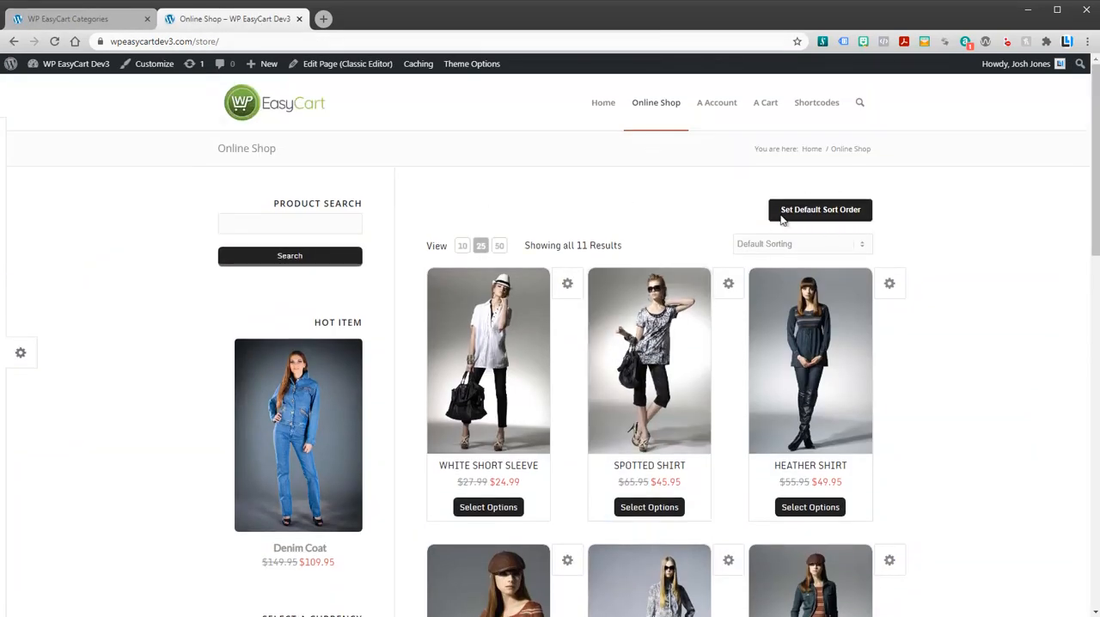
left_click(77, 17)
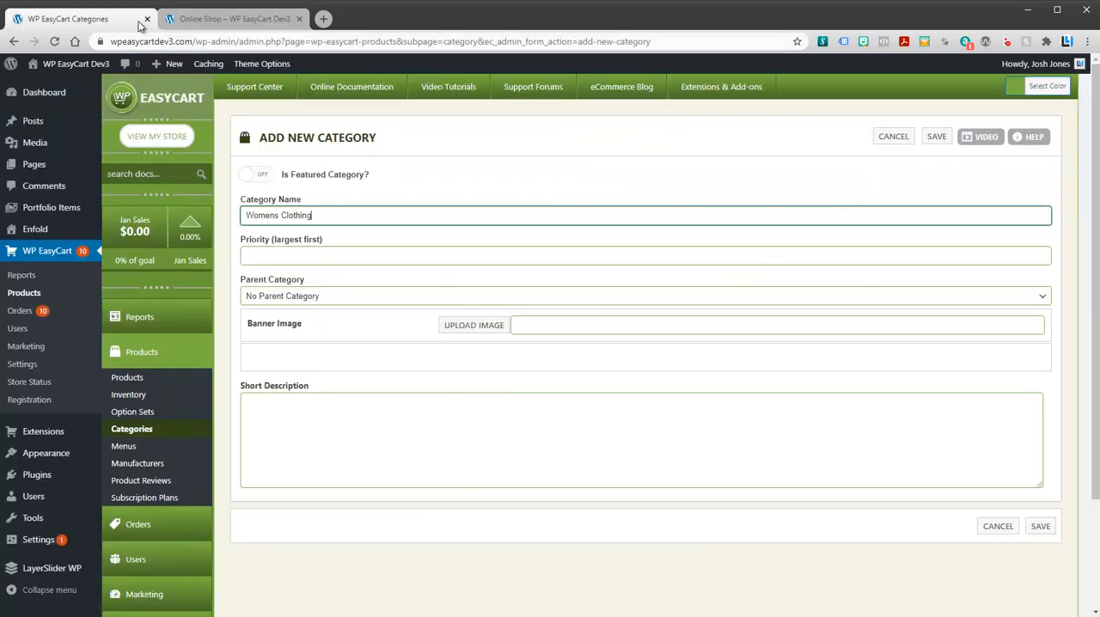
left_click(258, 174)
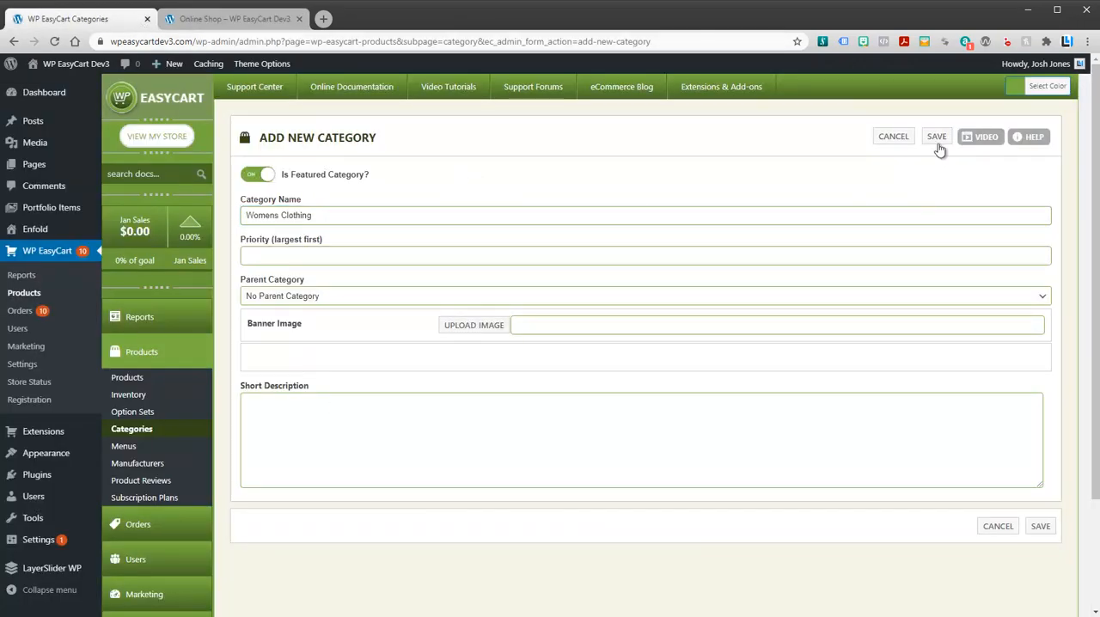
left_click(936, 136)
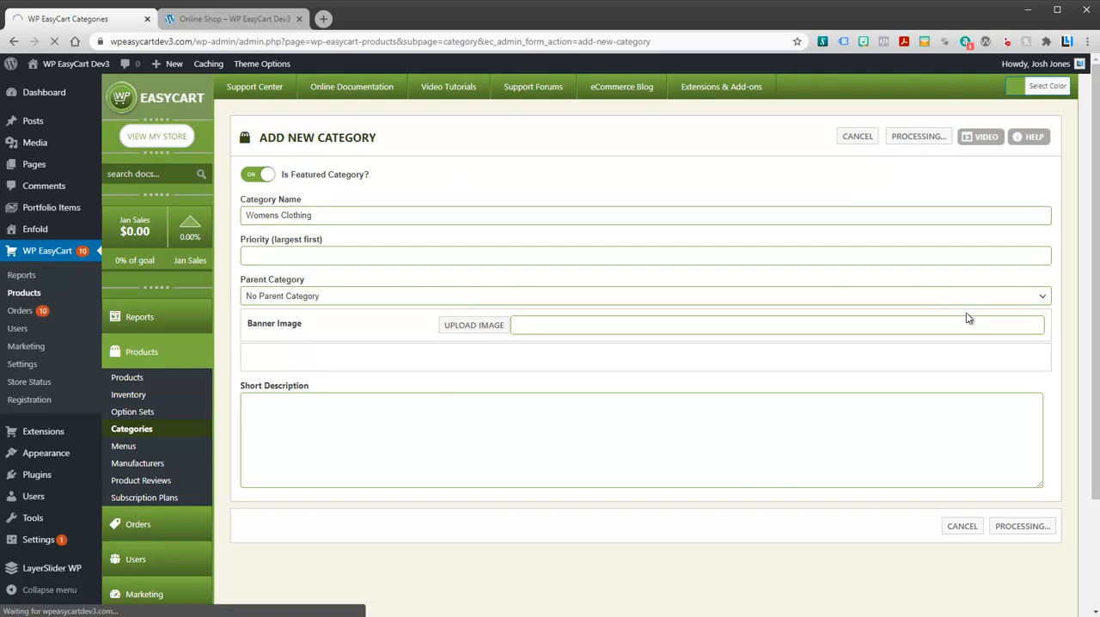
Step: Show the empty product list of the new Womens Clothing category
left_click(1021, 526)
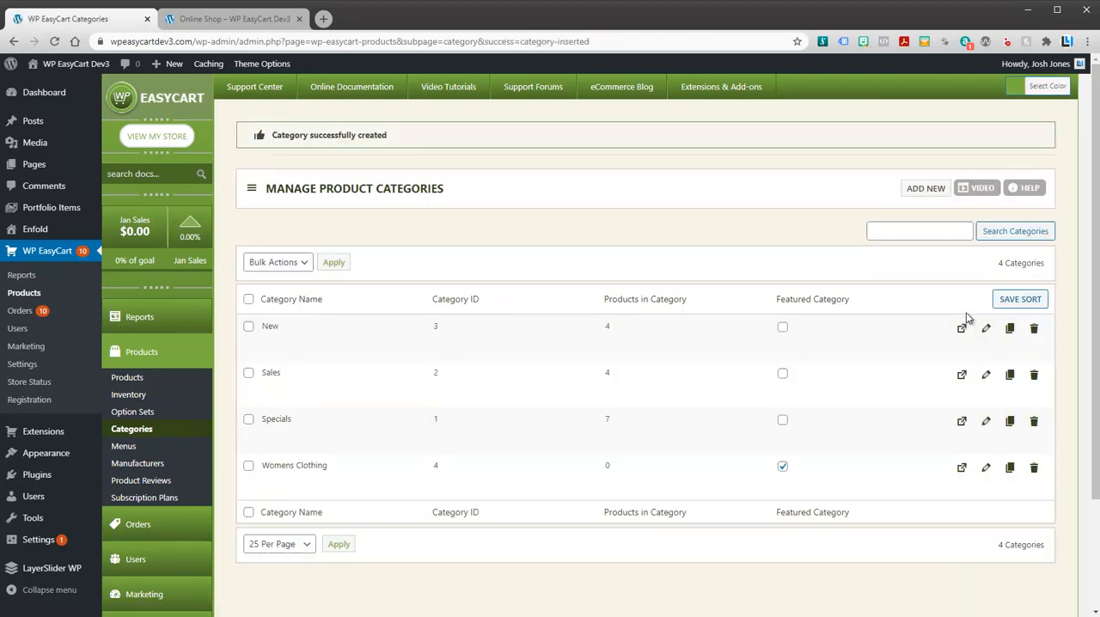
mouse_move(293, 464)
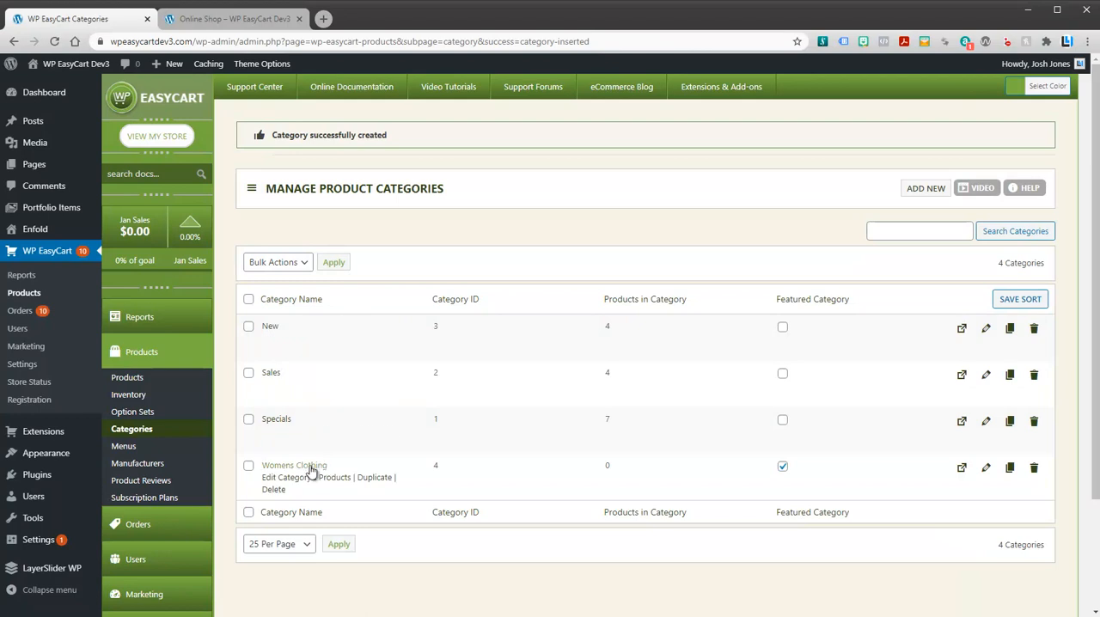
mouse_move(673, 447)
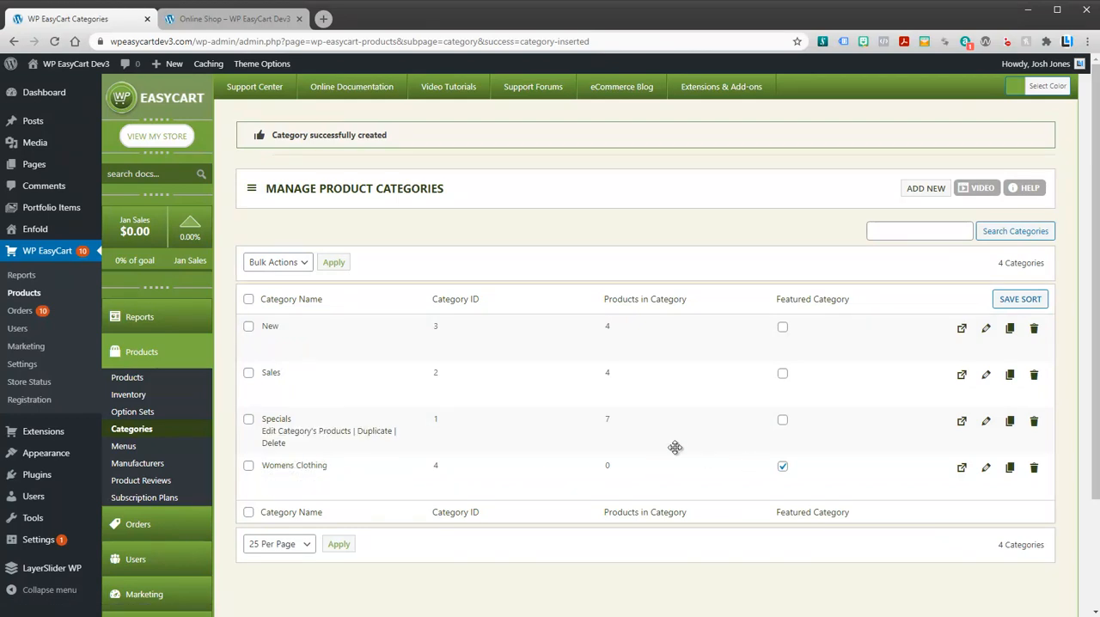
mouse_move(814, 471)
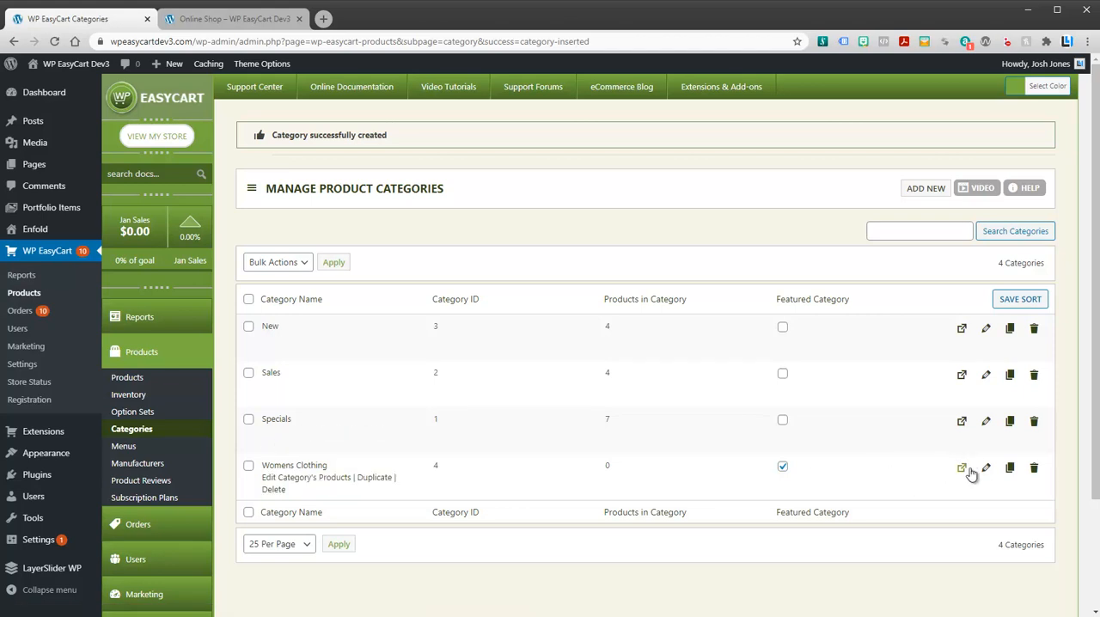
left_click(962, 467)
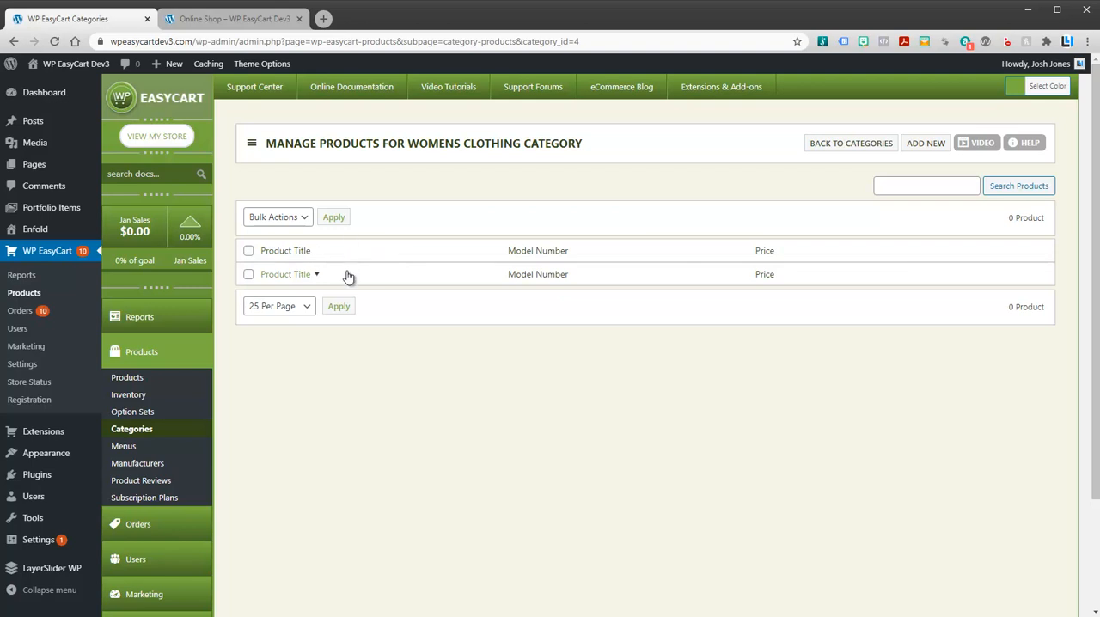
Step: Bring up the 11 store products available to add to Womens Clothing
double_click(292, 143)
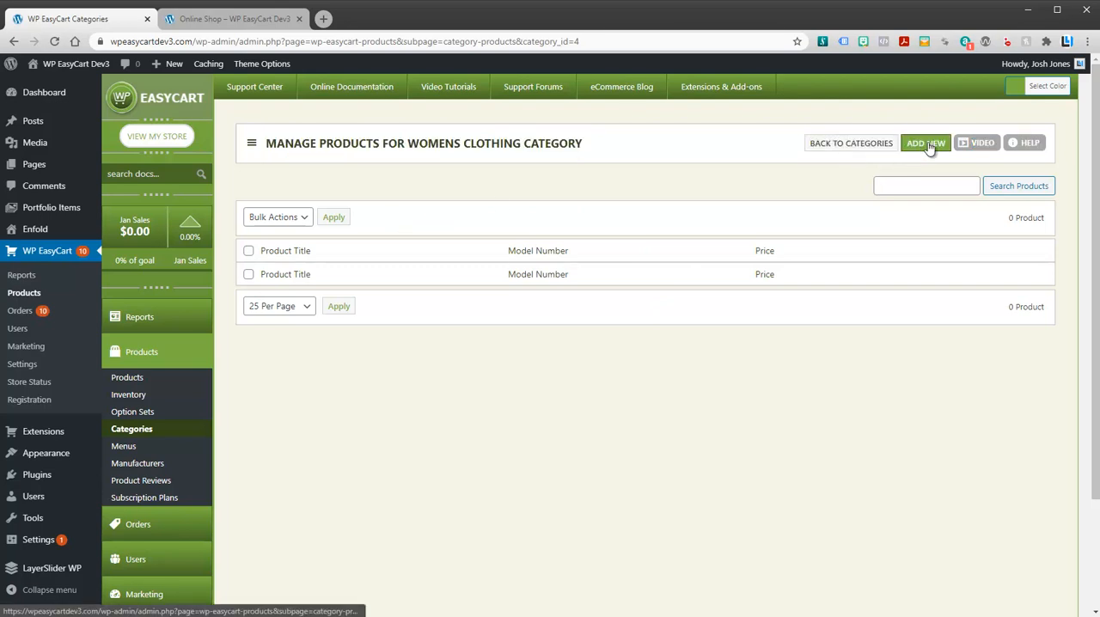
left_click(924, 143)
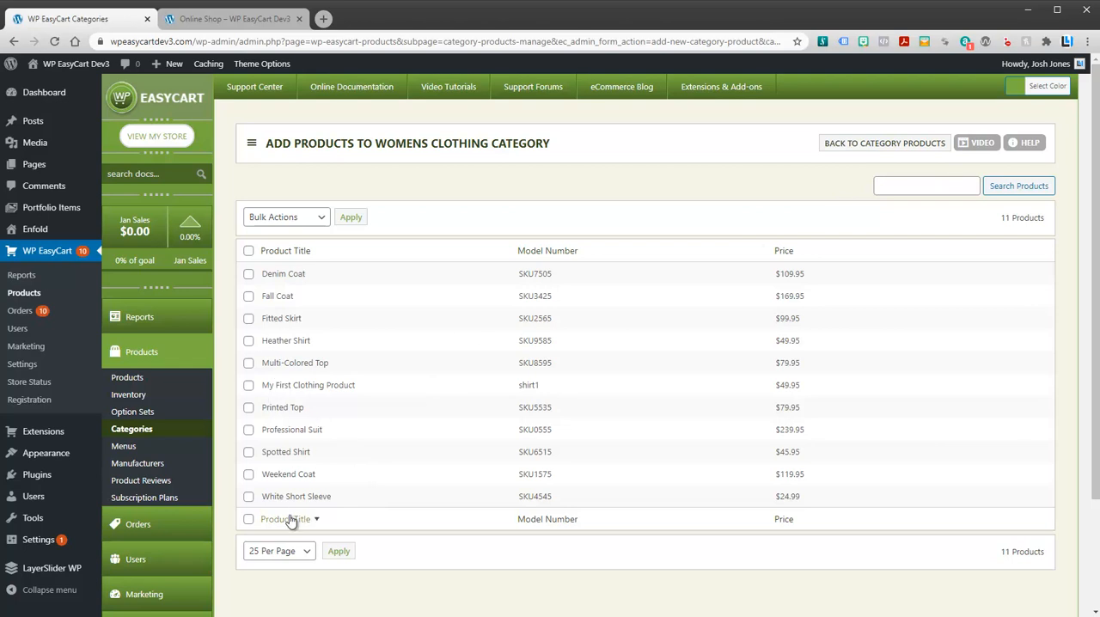
Step: Add all products except My First Clothing Product to Womens Clothing via bulk Add to Category
left_click(285, 519)
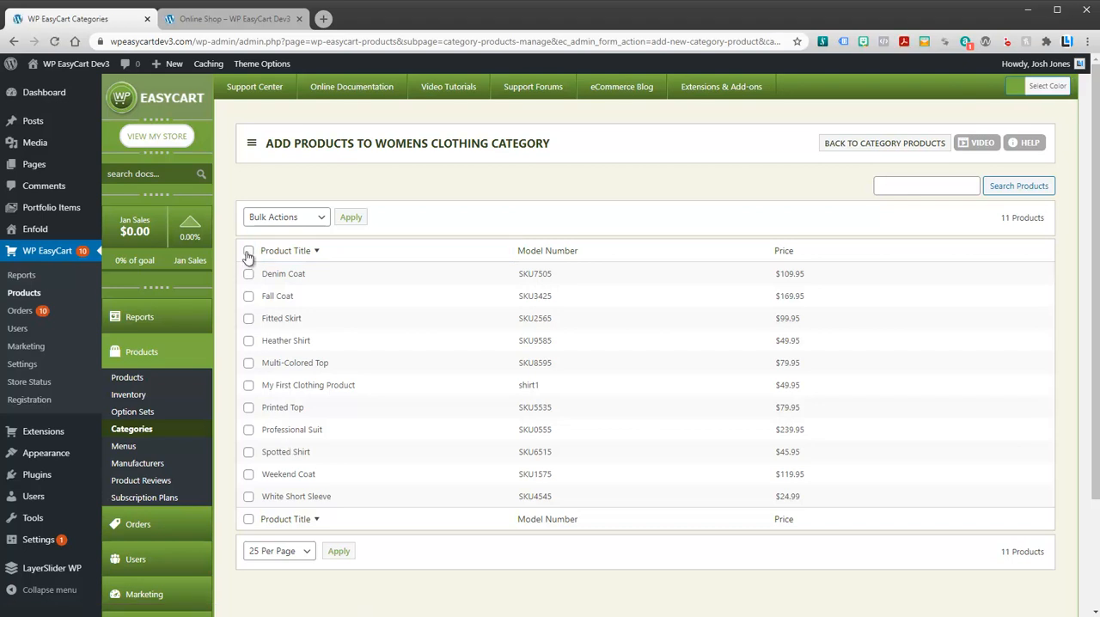
left_click(247, 251)
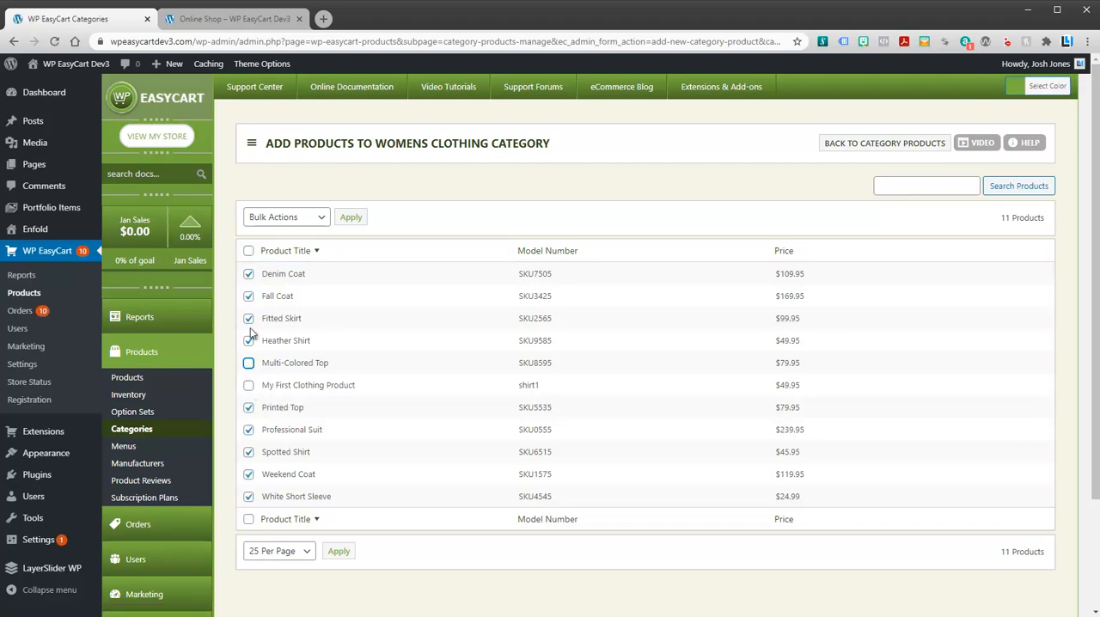
left_click(248, 340)
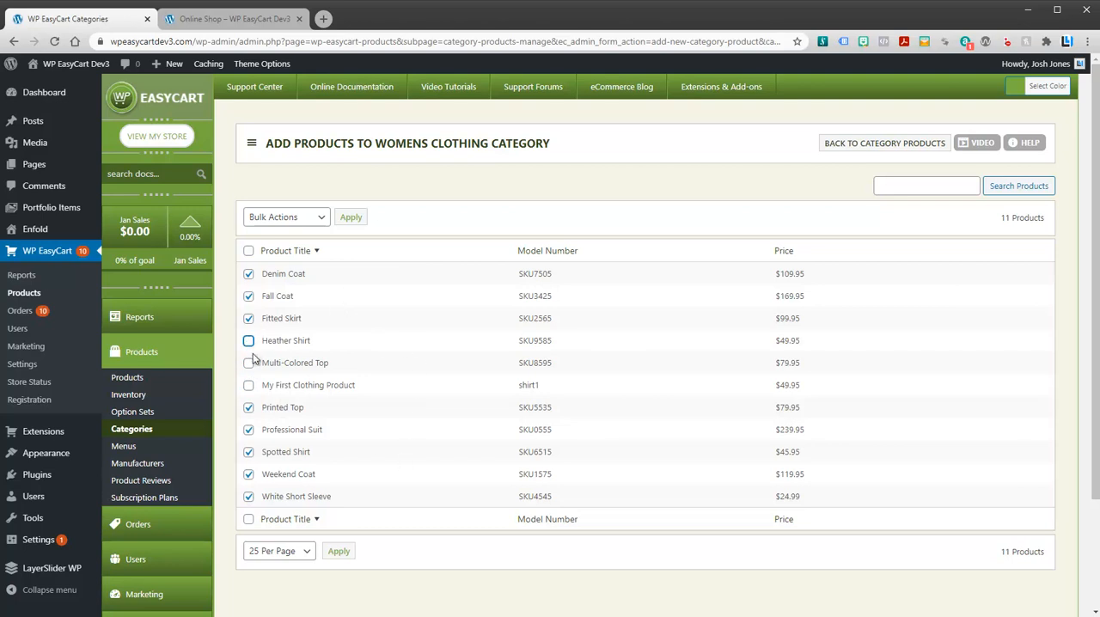
left_click(247, 341)
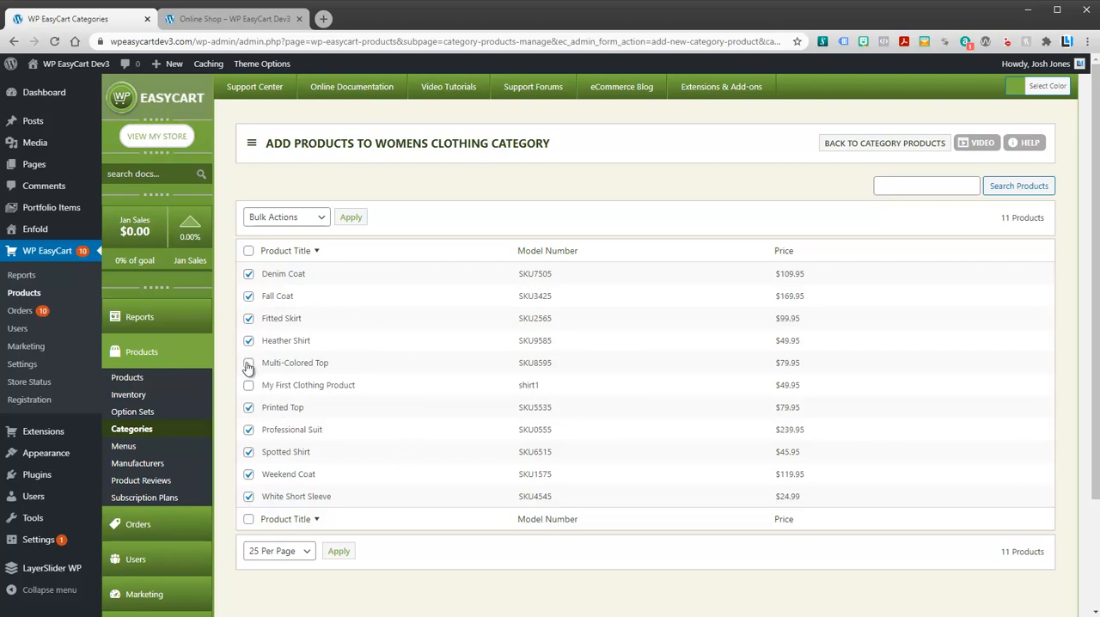
left_click(286, 217)
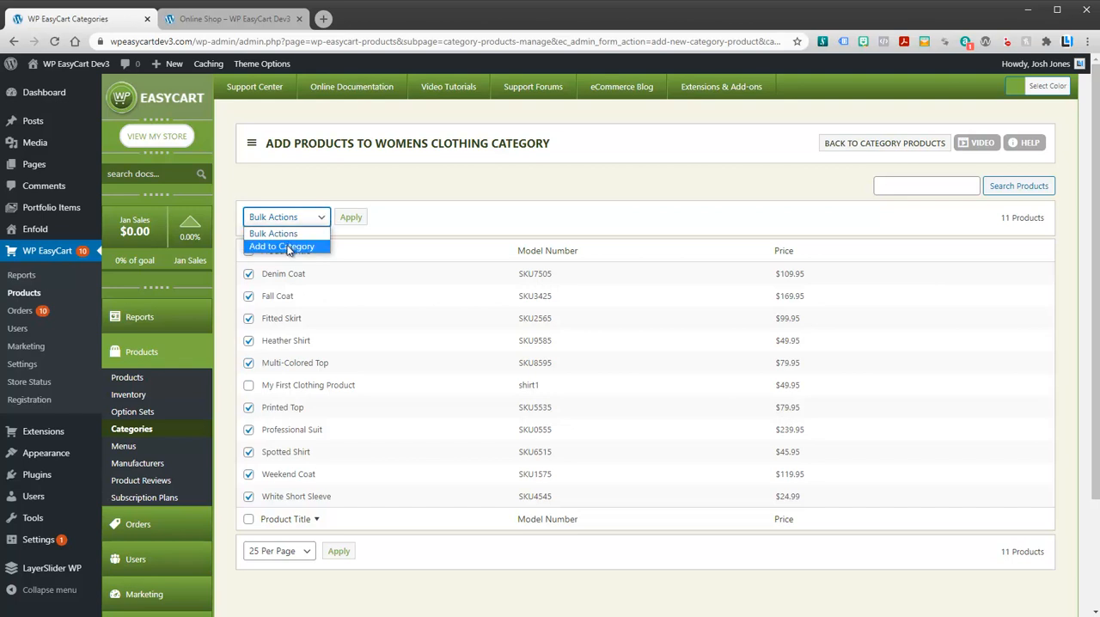
left_click(351, 216)
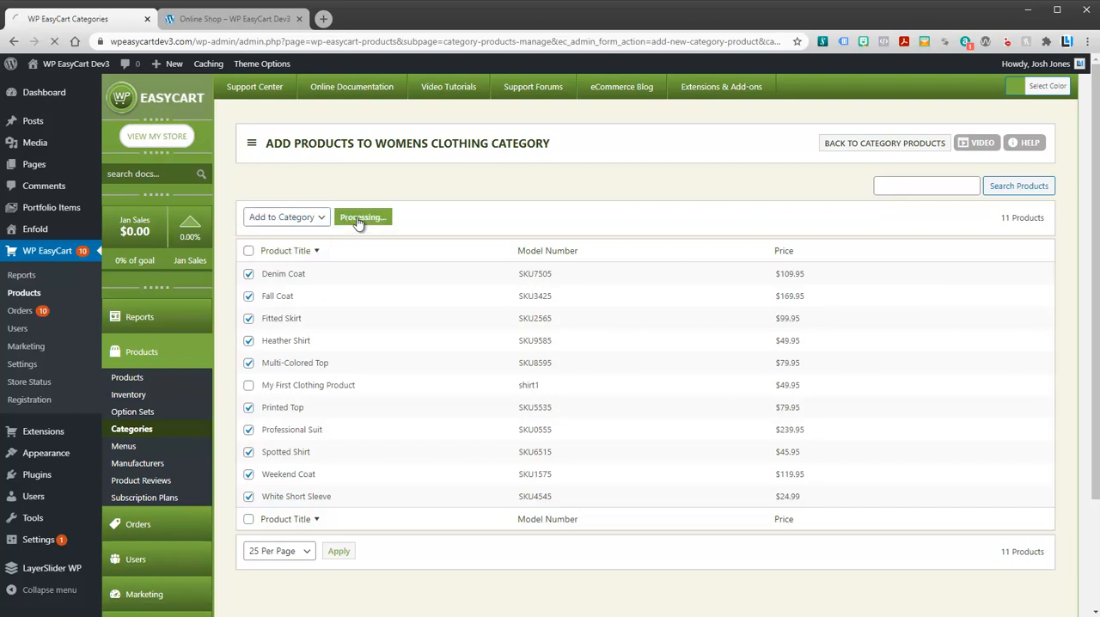
left_click(361, 217)
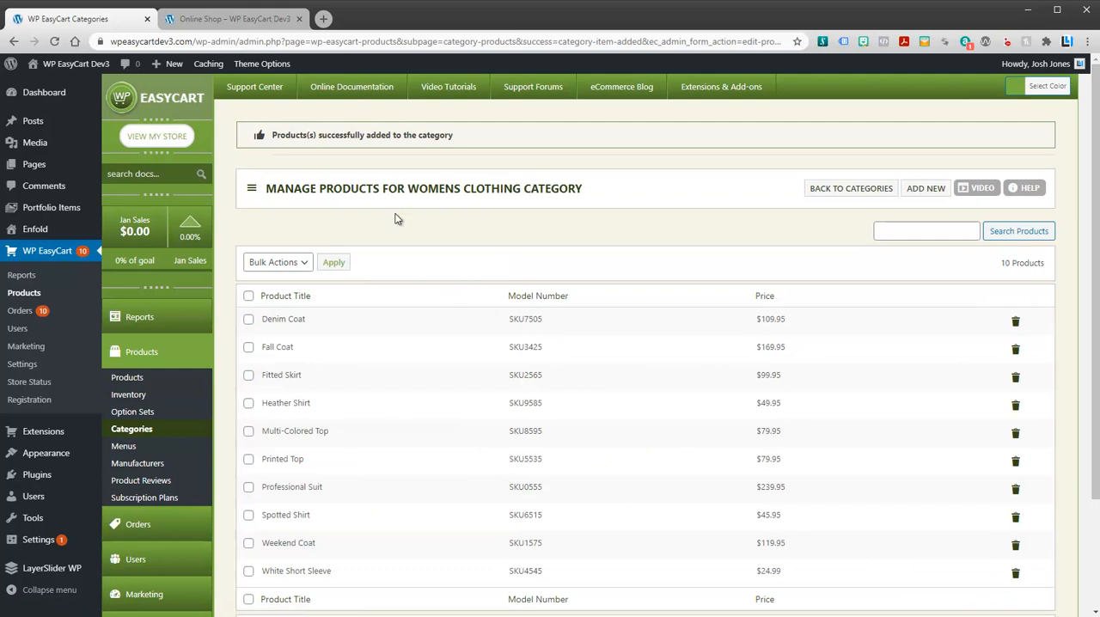
Step: Confirm Womens Clothing holds 10 products in the category list, then view the storefront
scroll("down", 3)
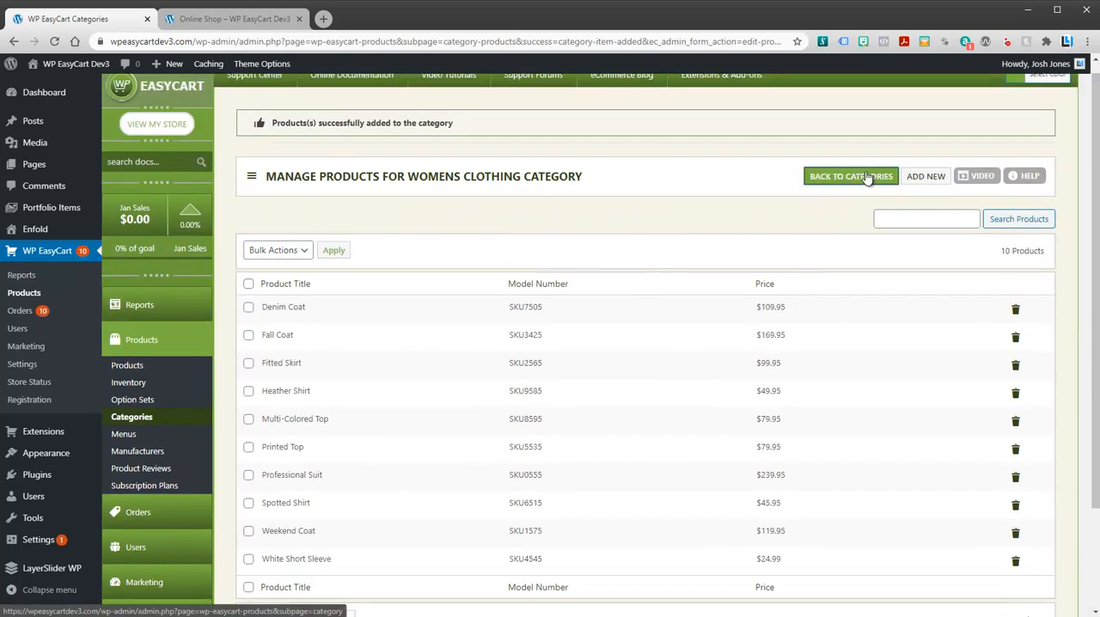
left_click(849, 176)
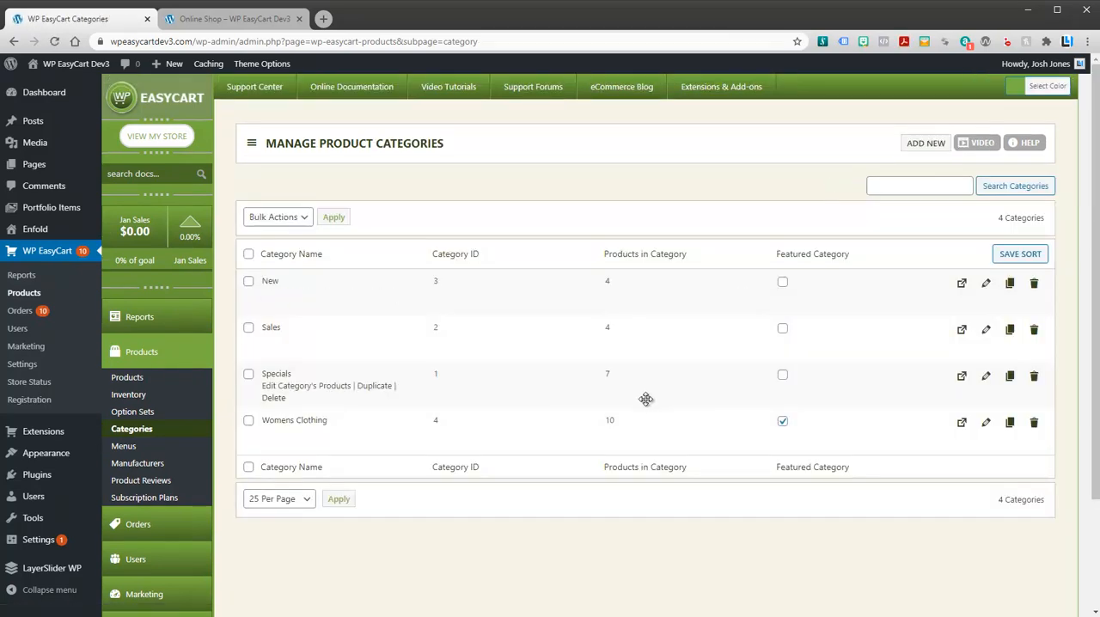
mouse_move(648, 407)
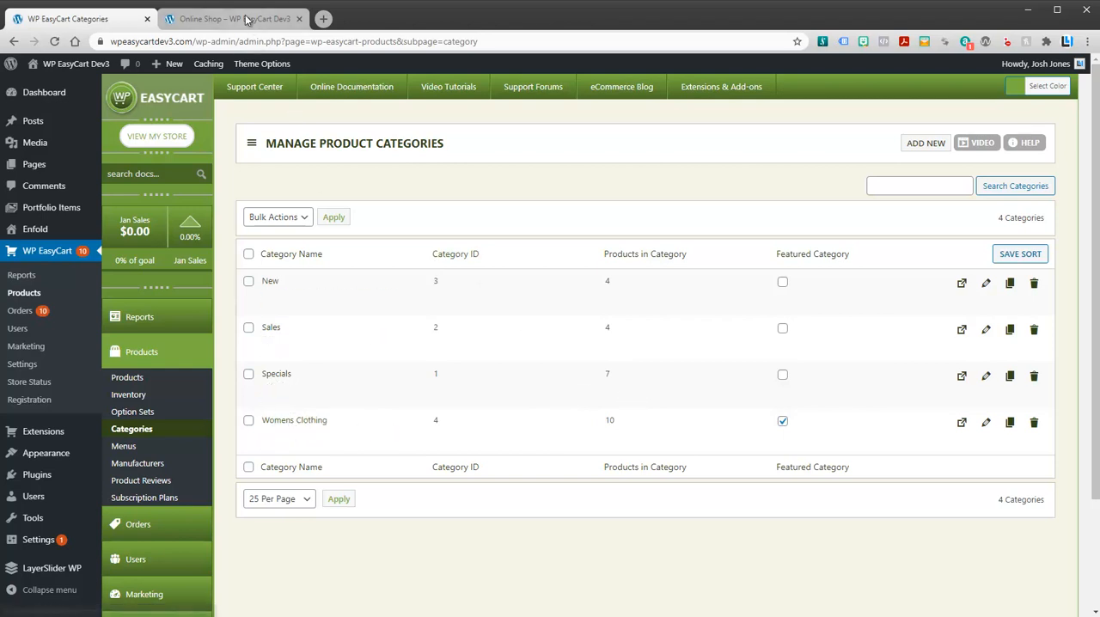
left_click(234, 17)
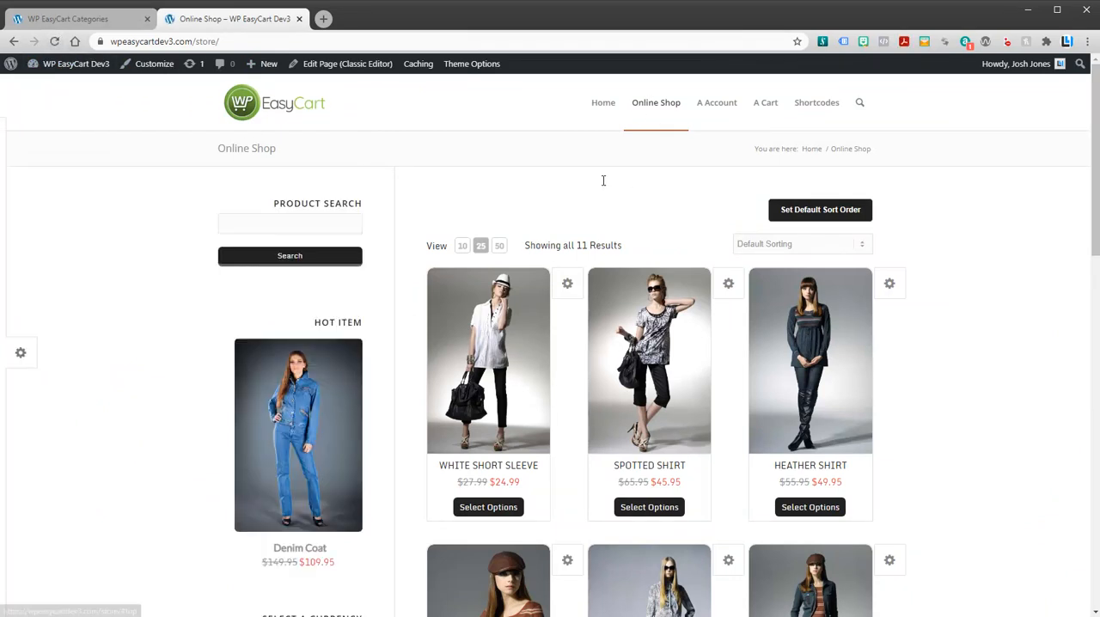
mouse_move(657, 121)
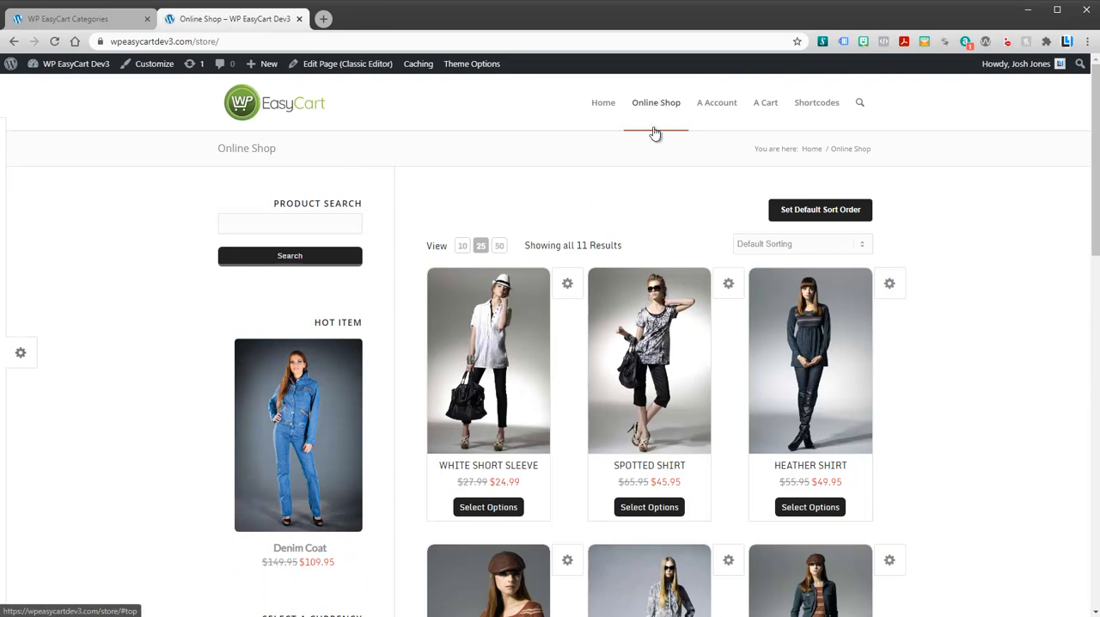
mouse_move(661, 128)
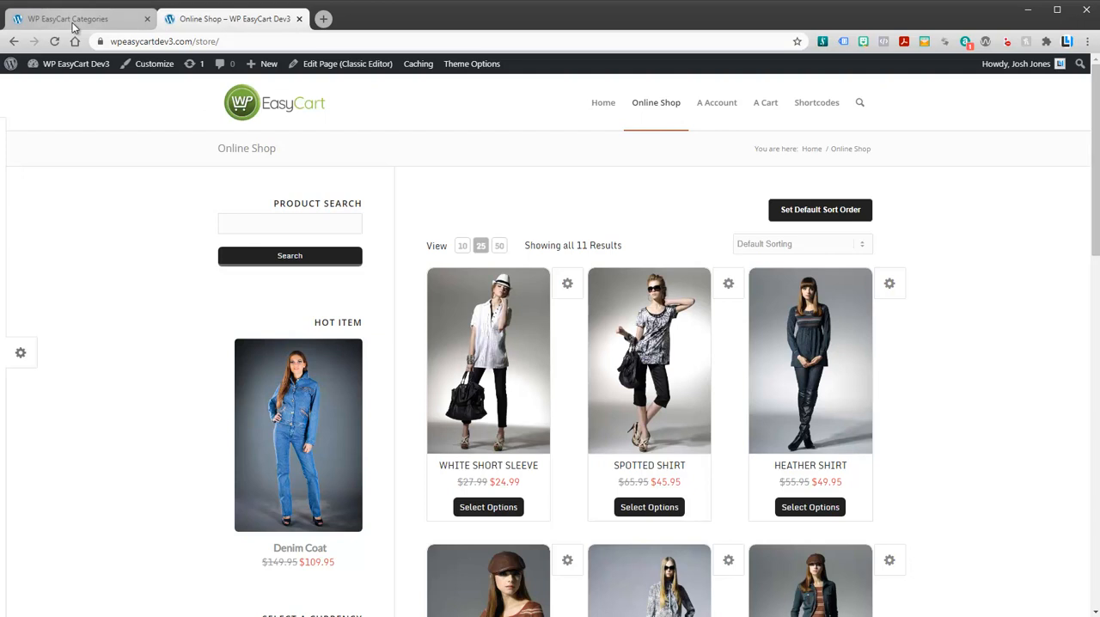
Step: Relabel the A Account menu item as My Account
left_click(78, 17)
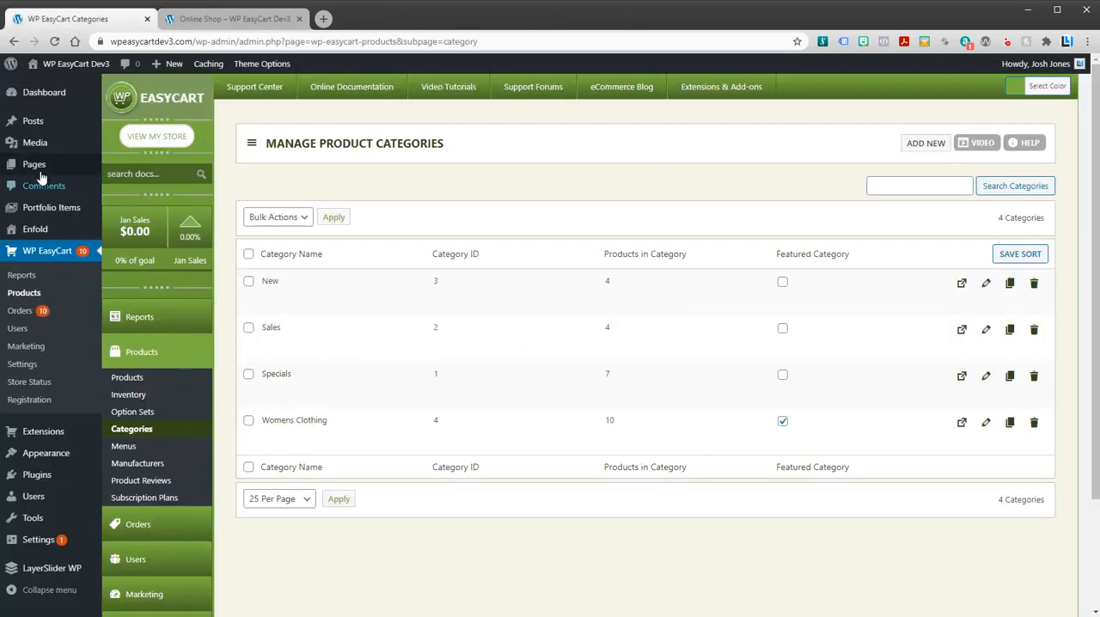
mouse_move(44, 454)
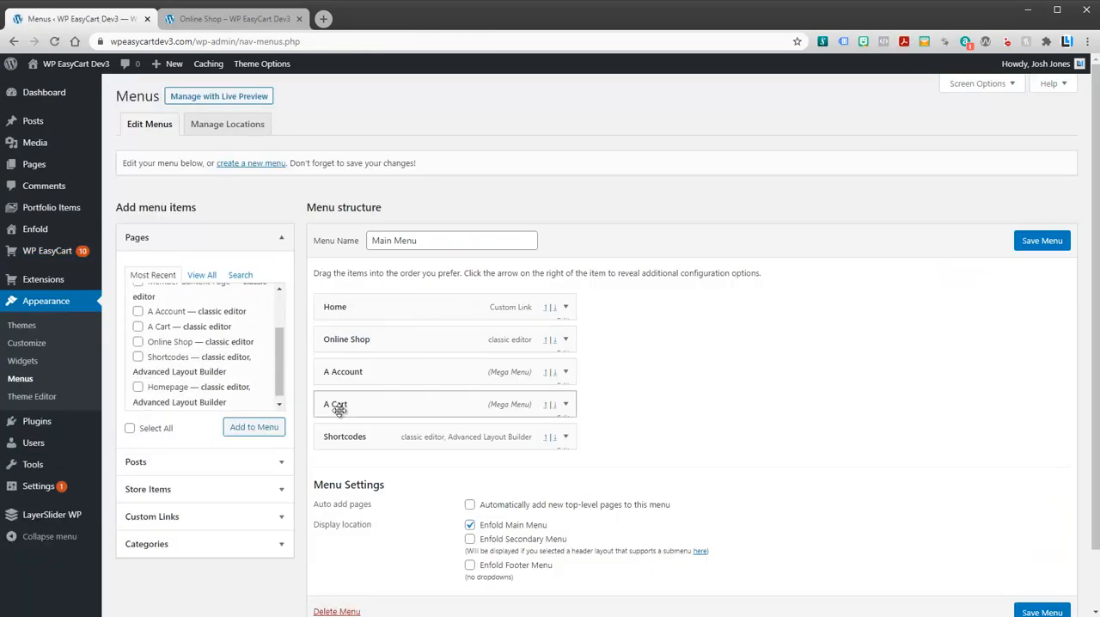
left_click(565, 371)
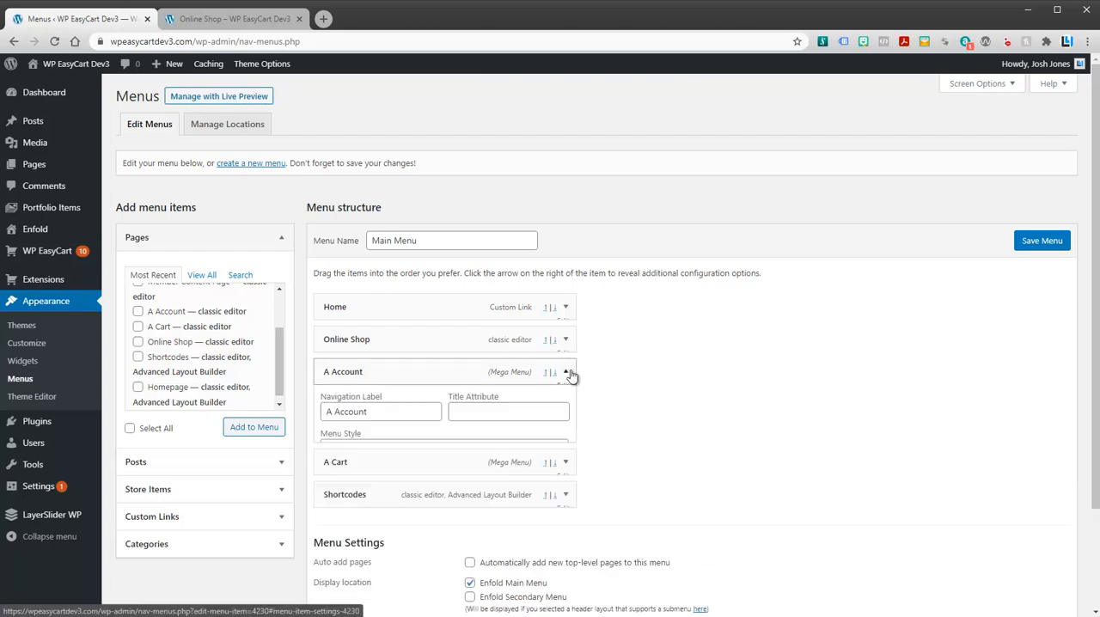
left_click(567, 371)
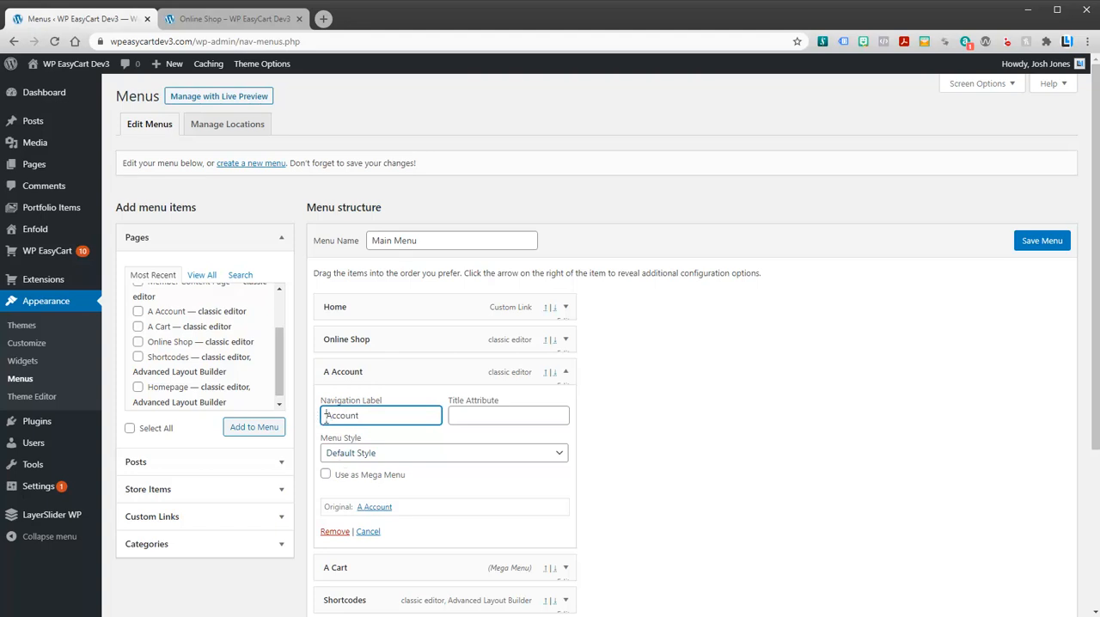
type("My Account")
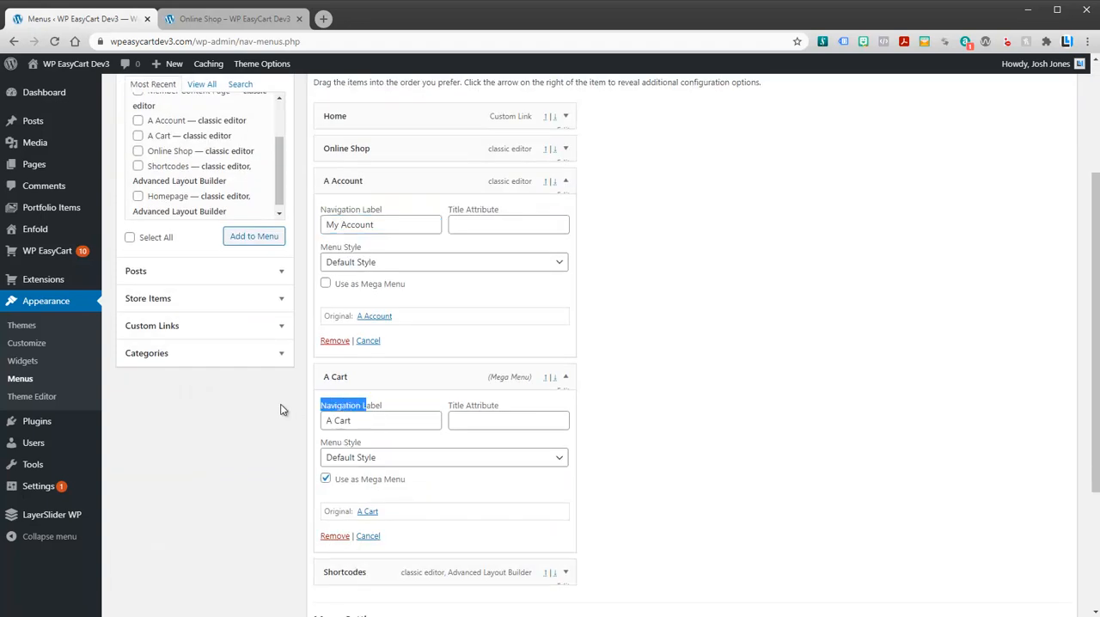
Step: Relabel the cart item as Shopping Cart and stop it being a mega menu
type("Shop")
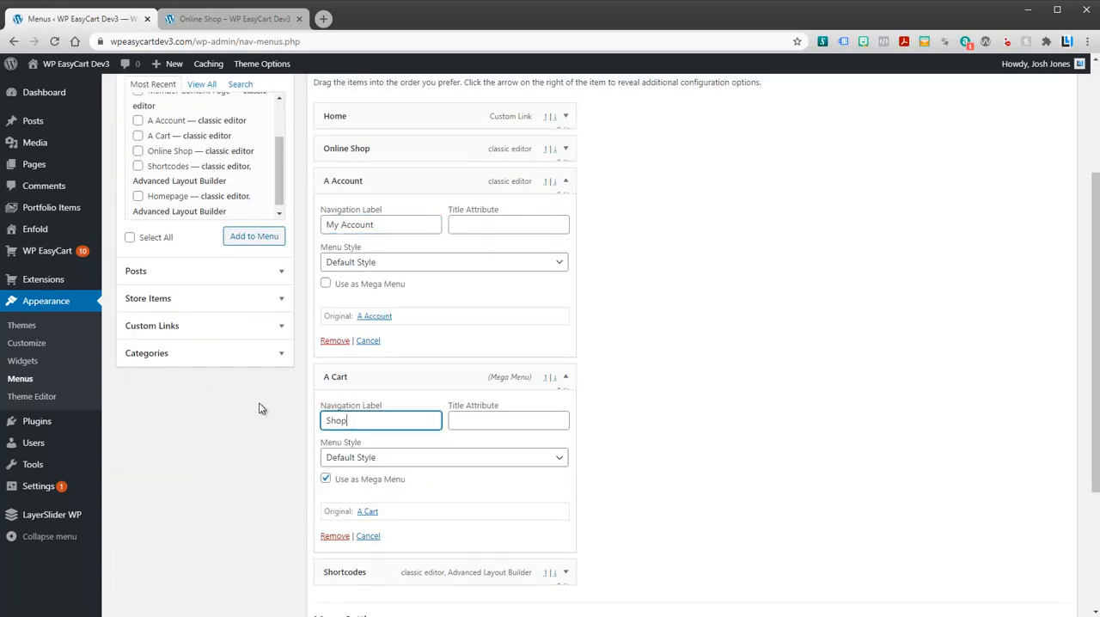
type("Shopping Cart")
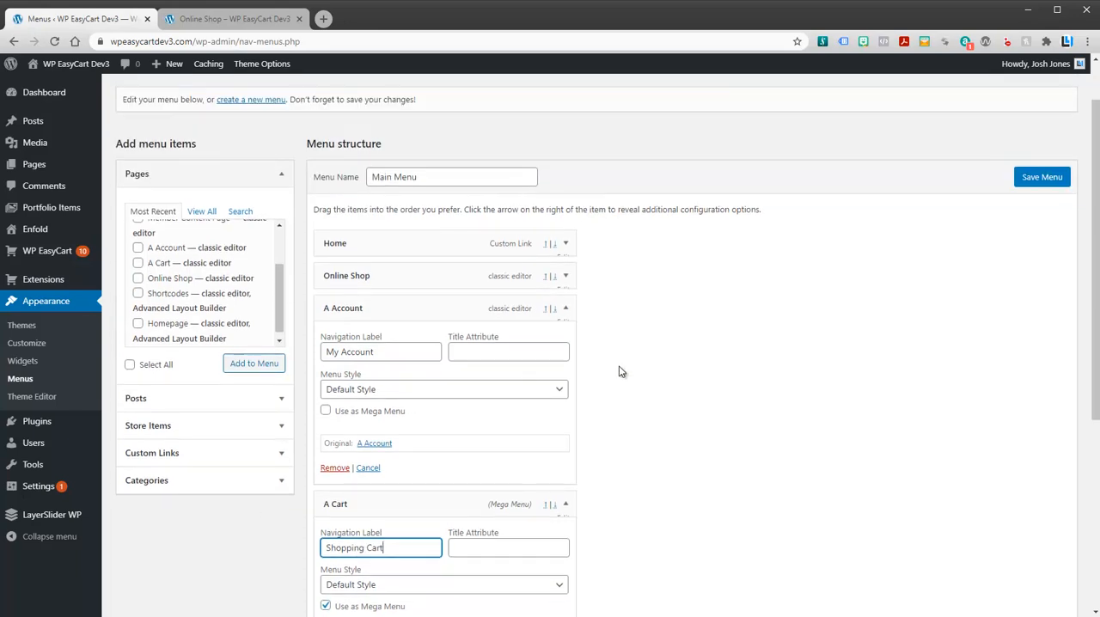
left_click(565, 310)
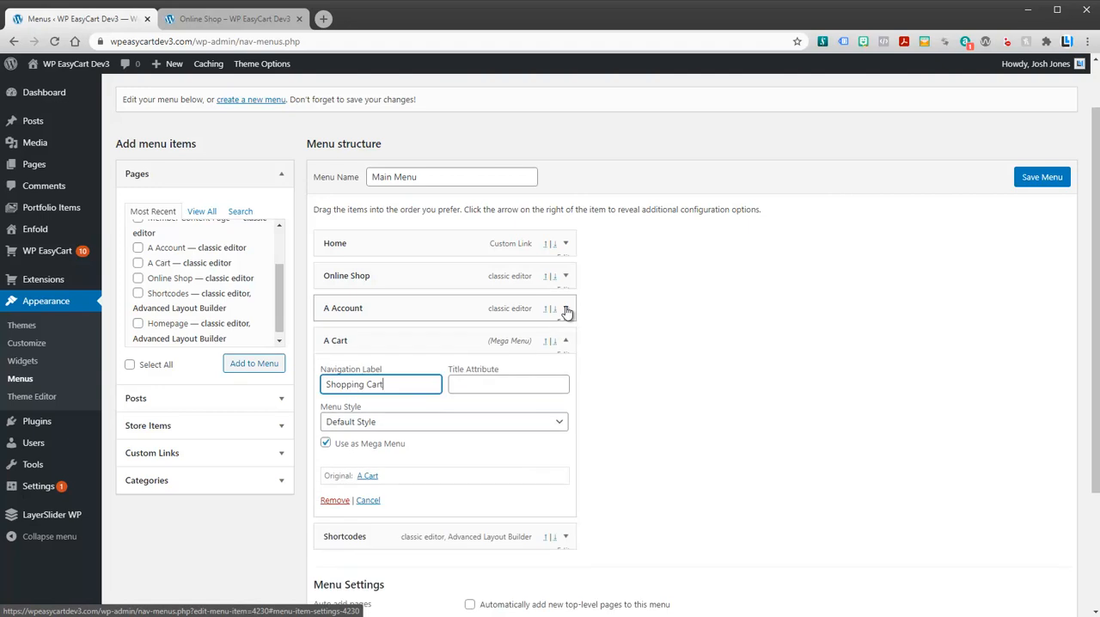
left_click(327, 443)
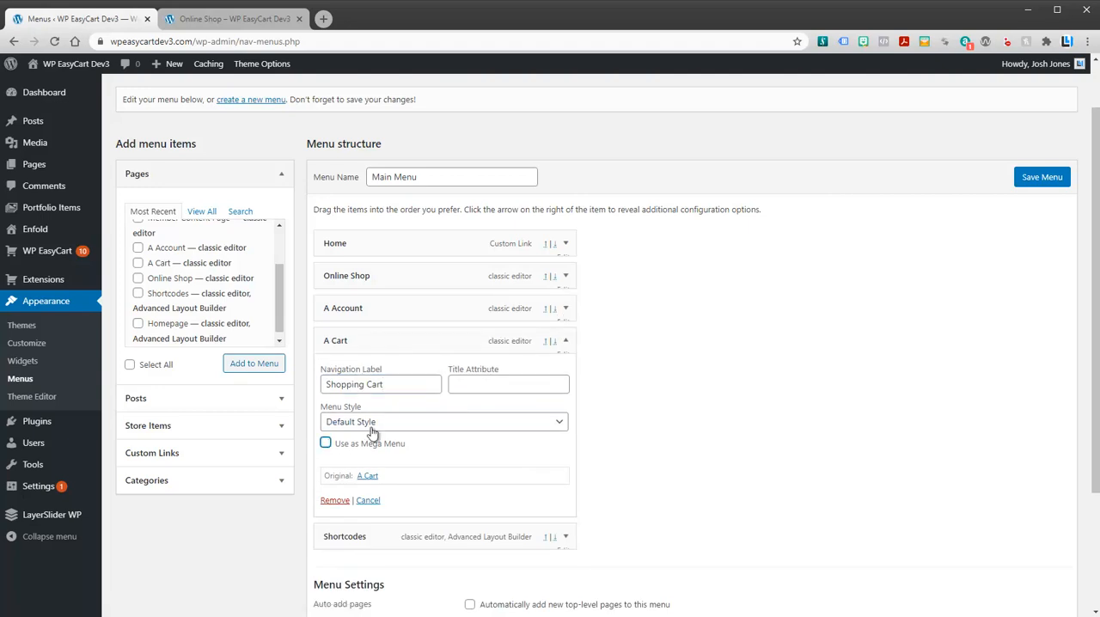
Step: Add the Womens Clothing store item to the Main Menu structure
left_click(368, 500)
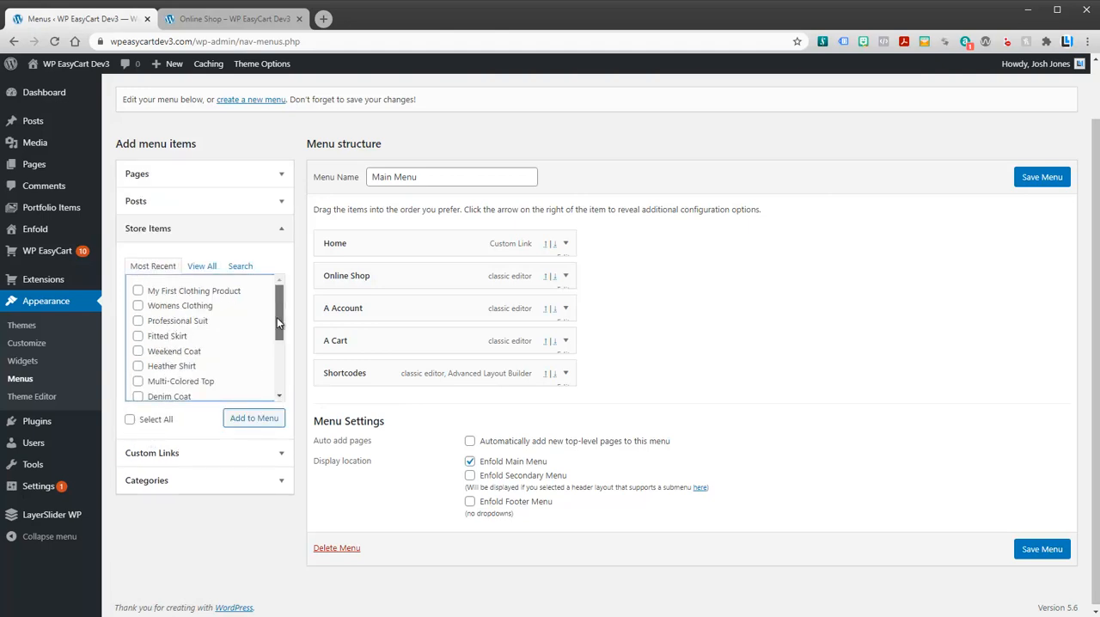
scroll("down", 3)
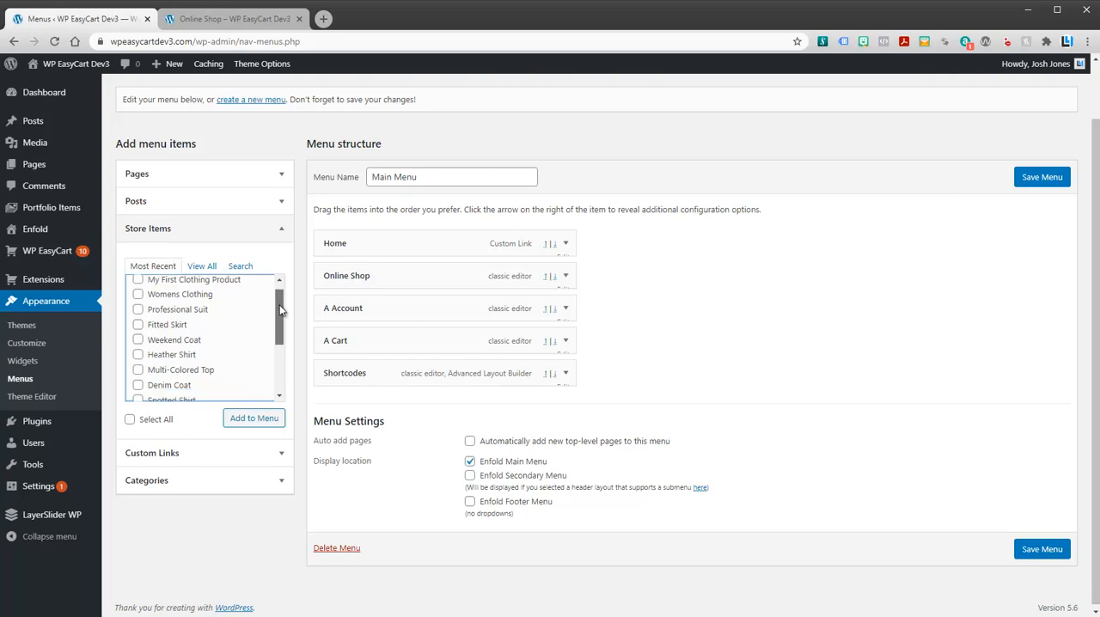
scroll("down", 3)
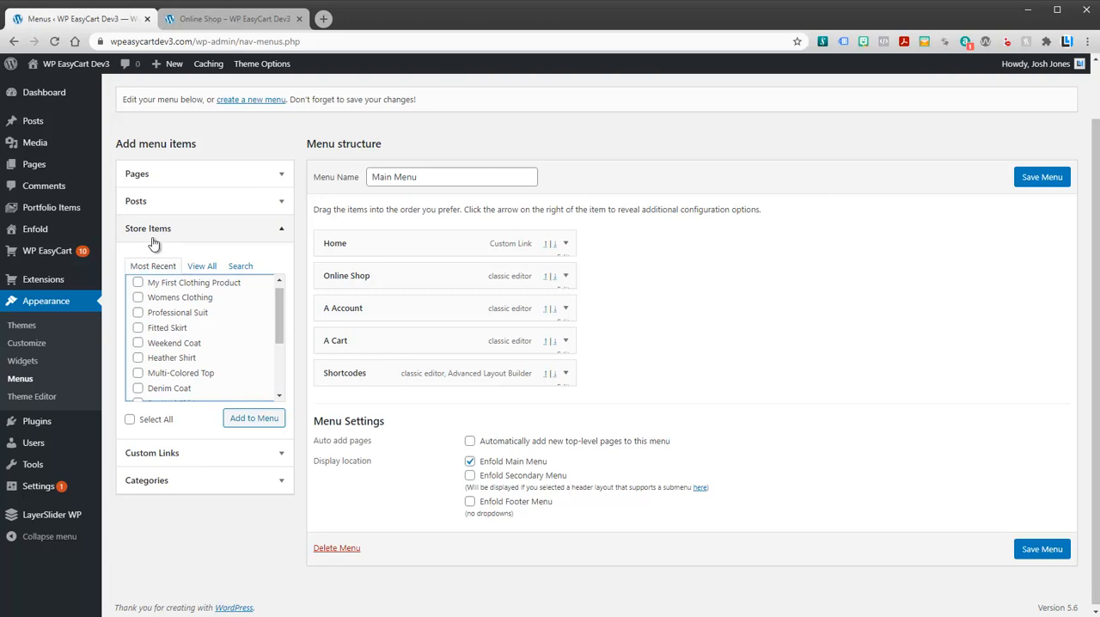
mouse_move(250, 323)
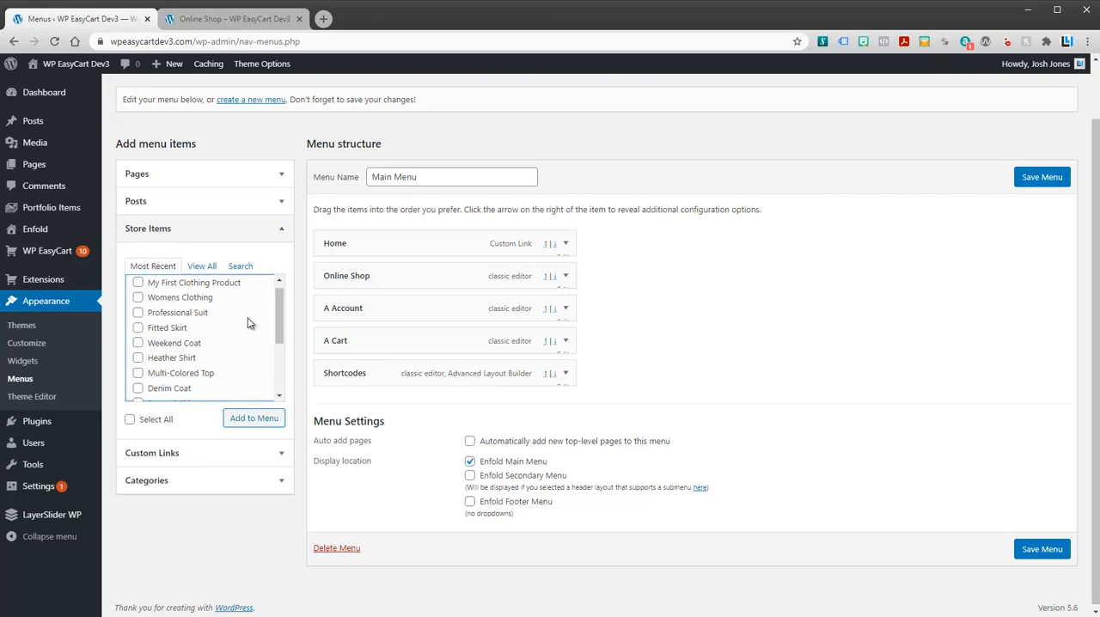
mouse_move(202, 306)
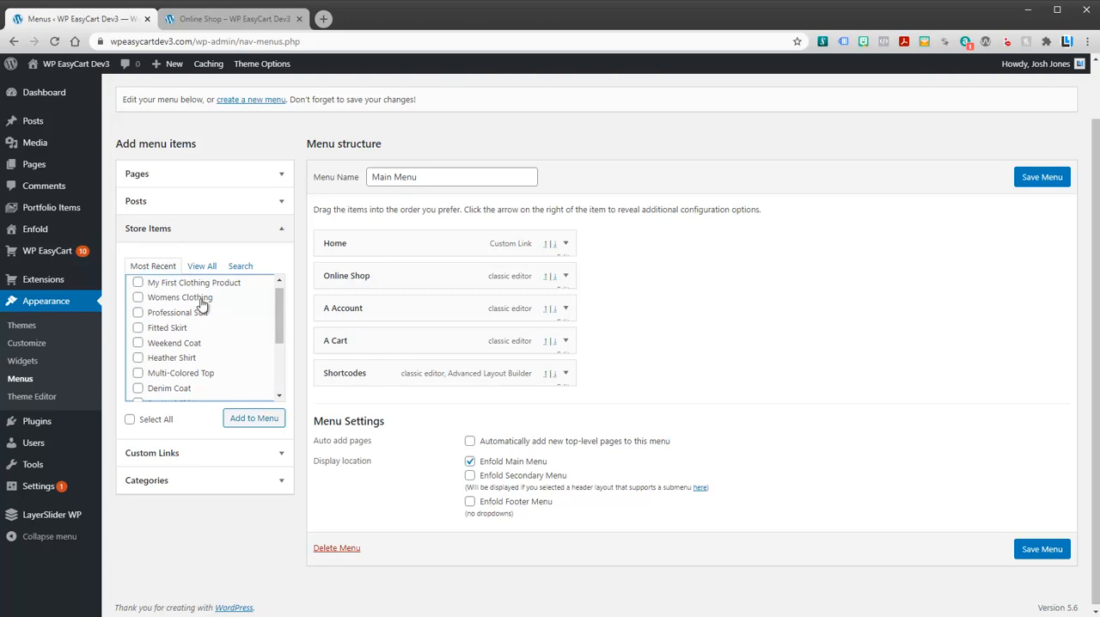
left_click(137, 296)
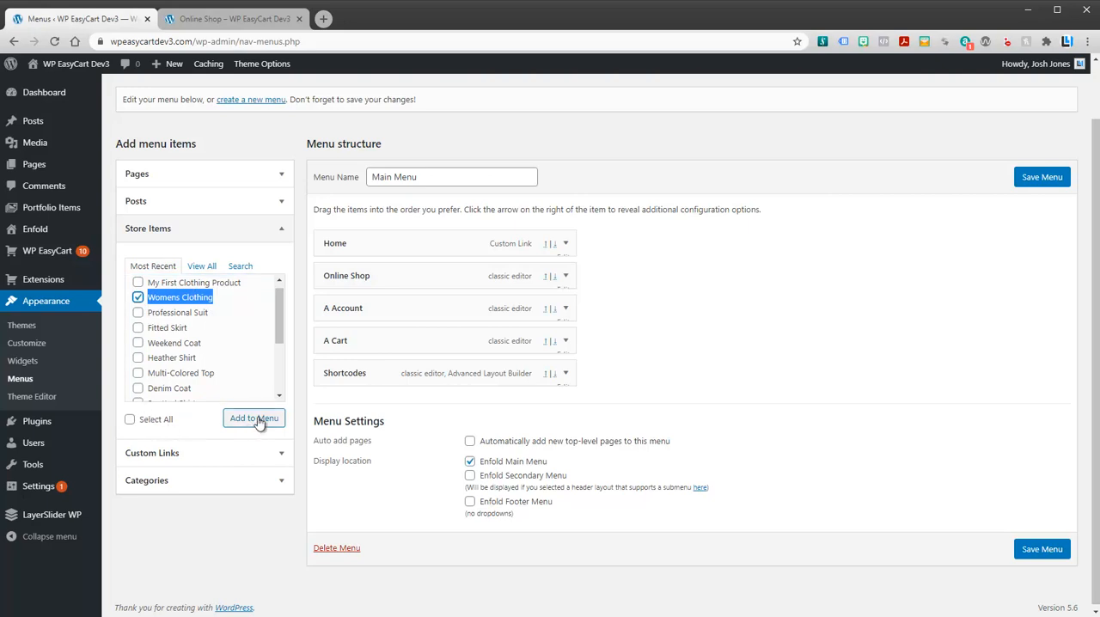
left_click(255, 417)
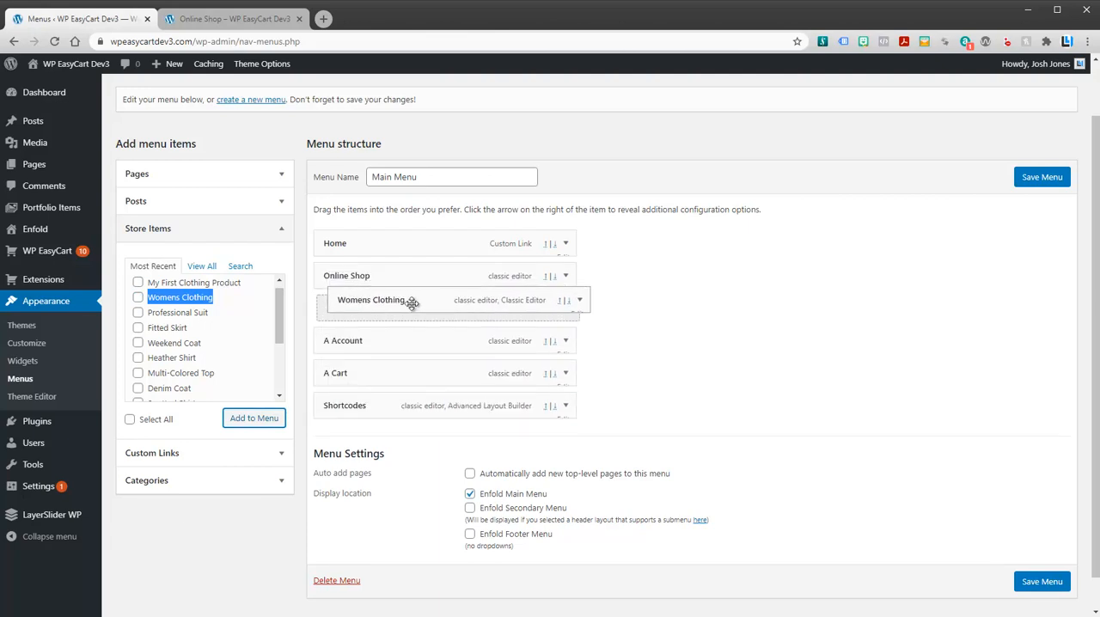
Step: Nest Womens Clothing under Online Shop and save the menu
left_click_drag(412, 299, 379, 308)
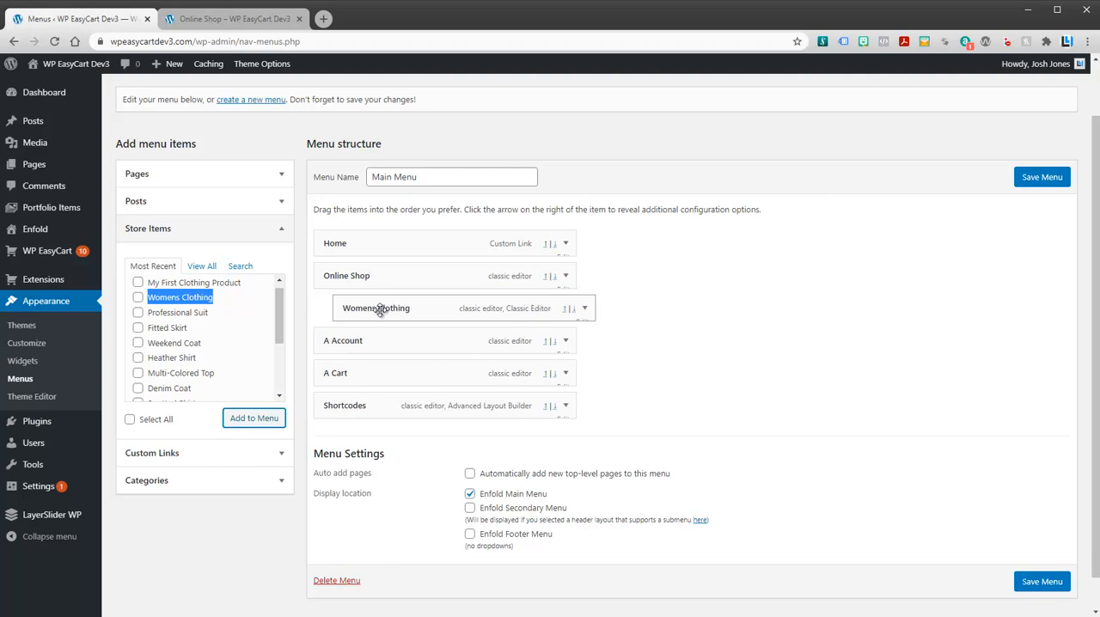
left_click(1041, 176)
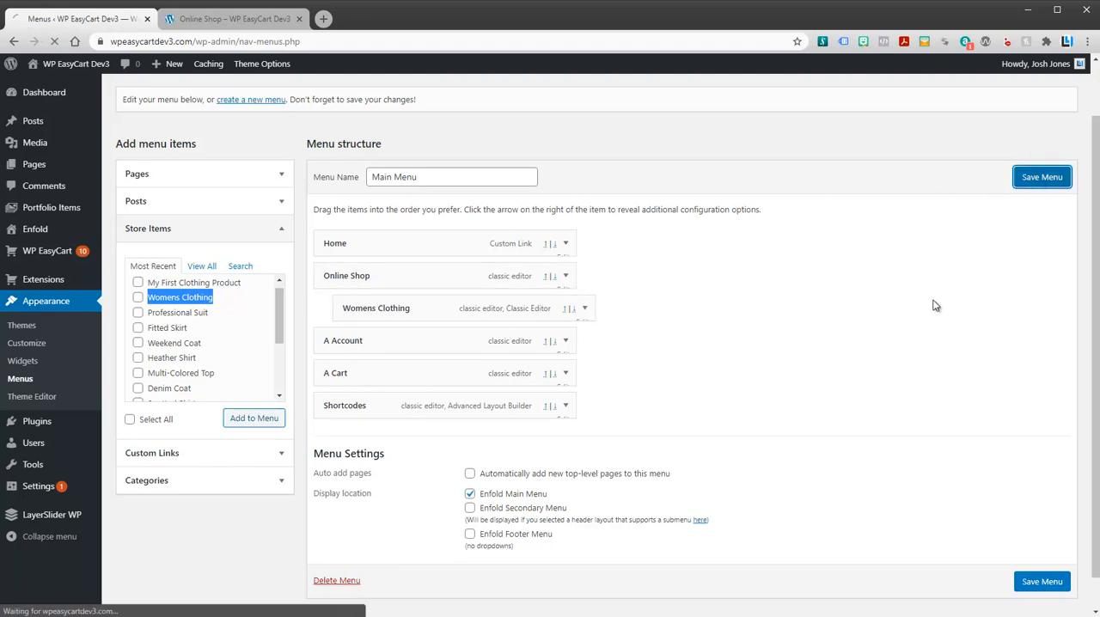
left_click(1041, 175)
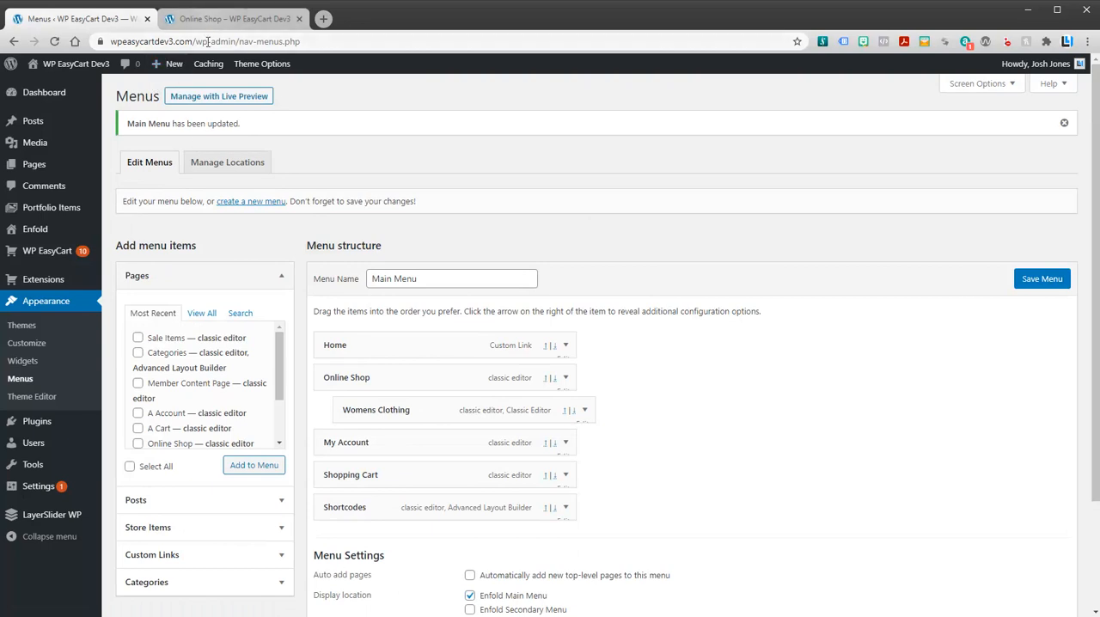
Step: Visit Womens Clothing from the Online Shop dropdown and browse its 10 products
left_click(232, 18)
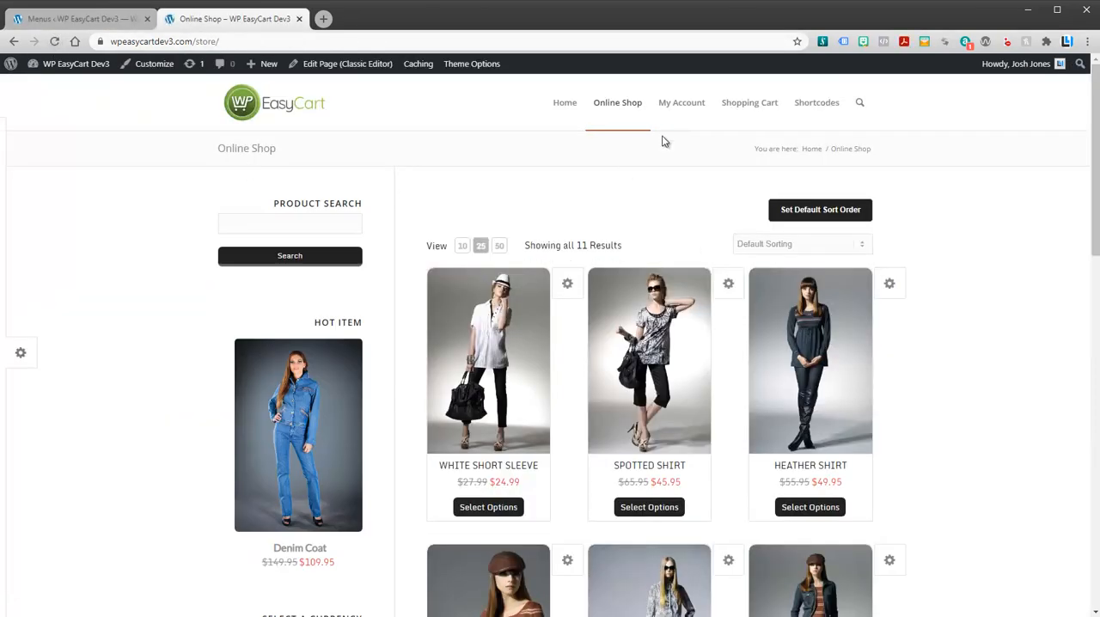
mouse_move(617, 103)
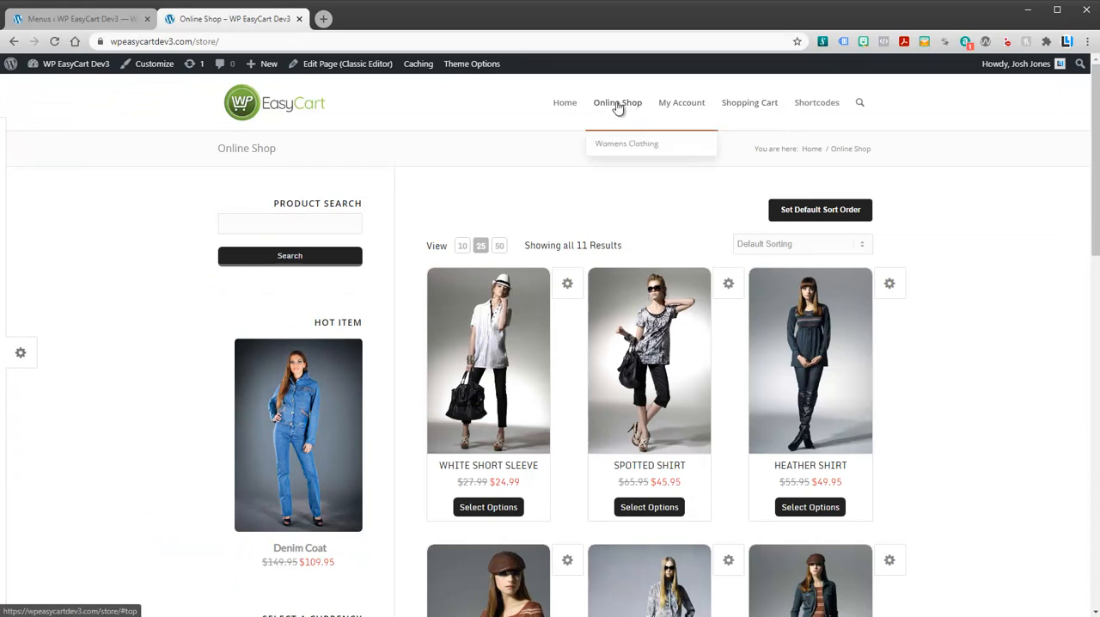
mouse_move(625, 144)
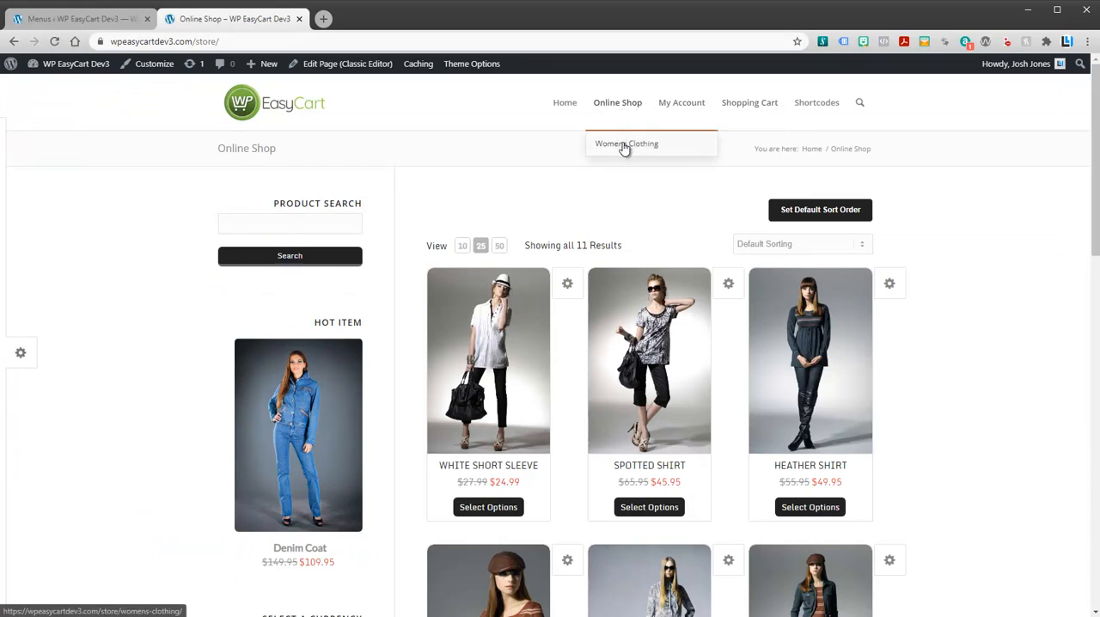
left_click(626, 145)
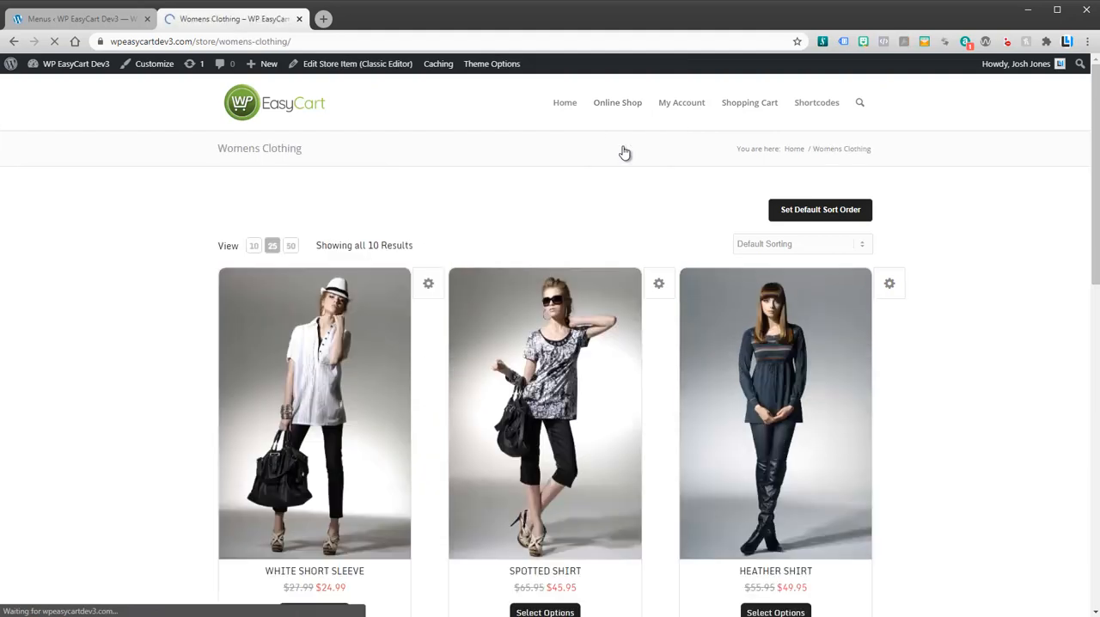
scroll("down", 3)
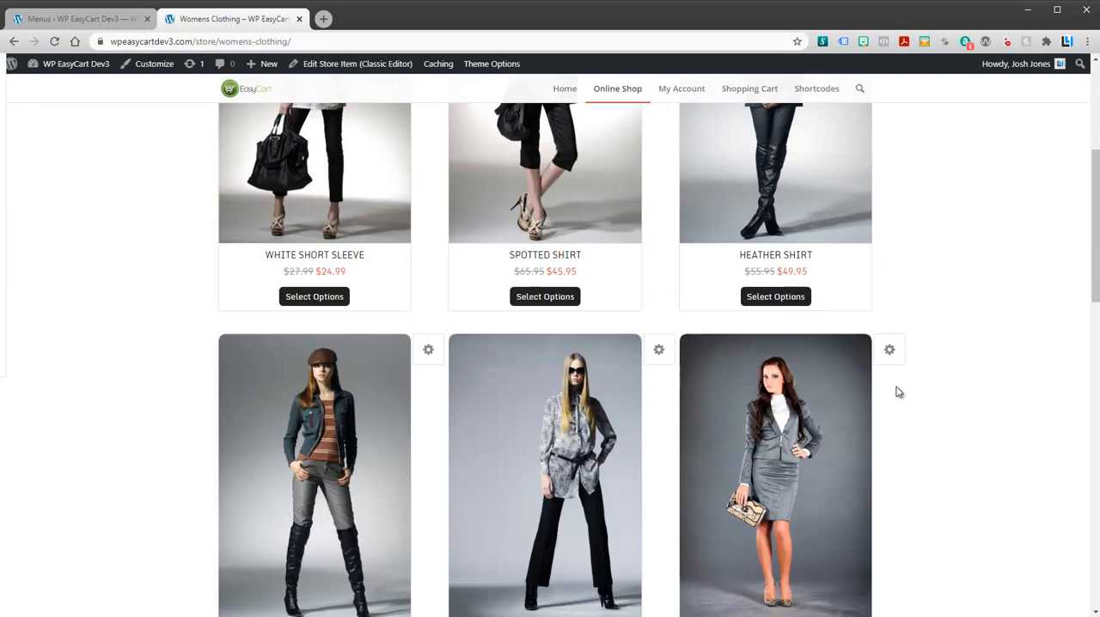
scroll("down", 3)
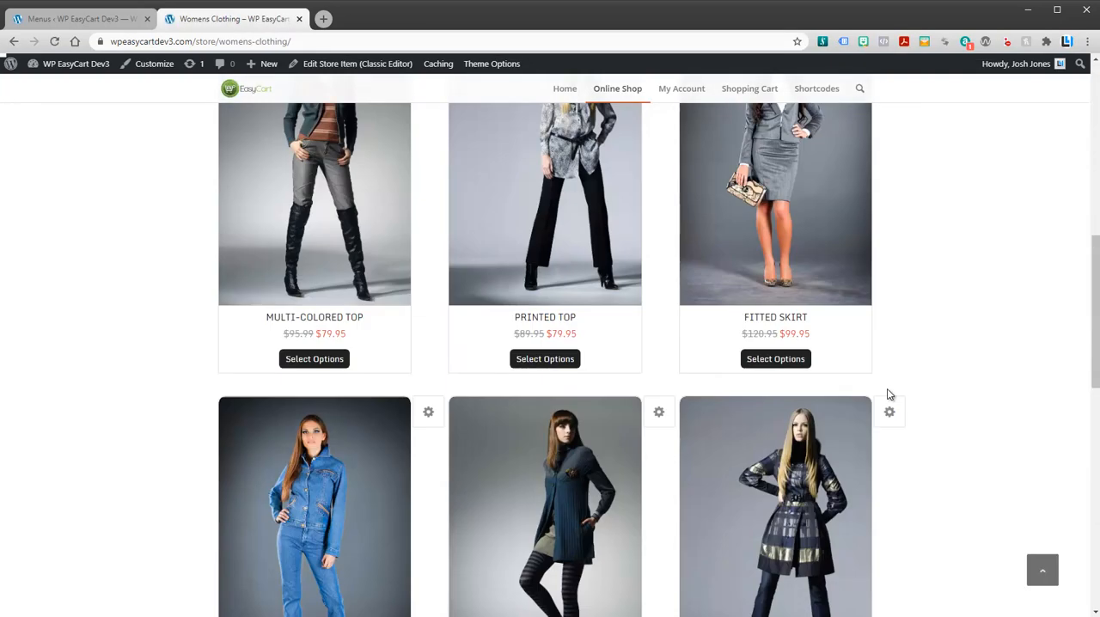
scroll("up", 3)
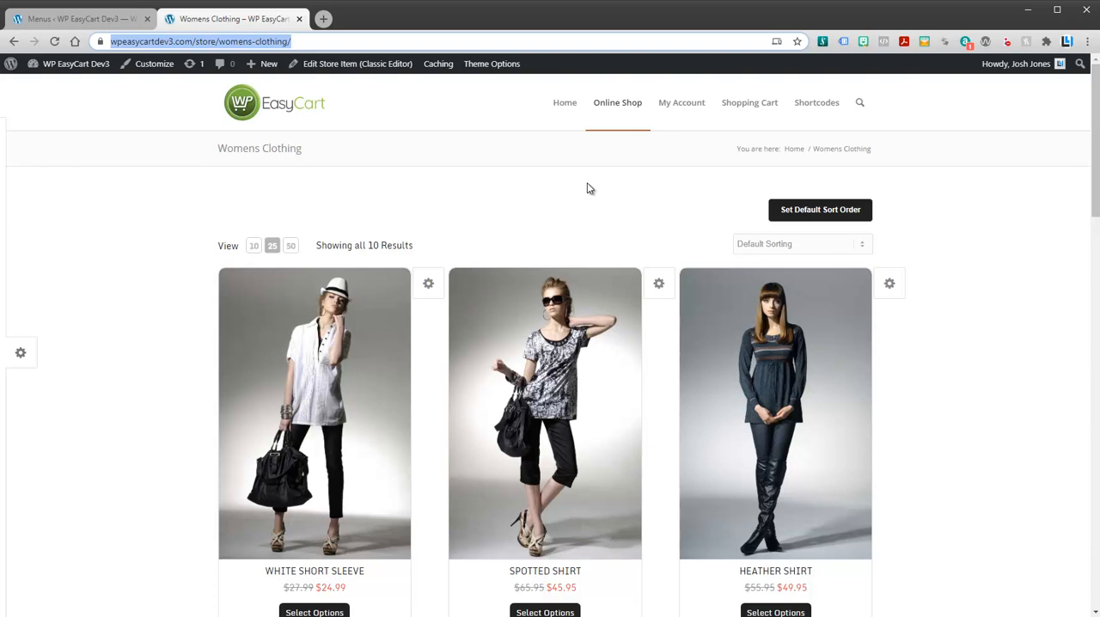
mouse_move(429, 103)
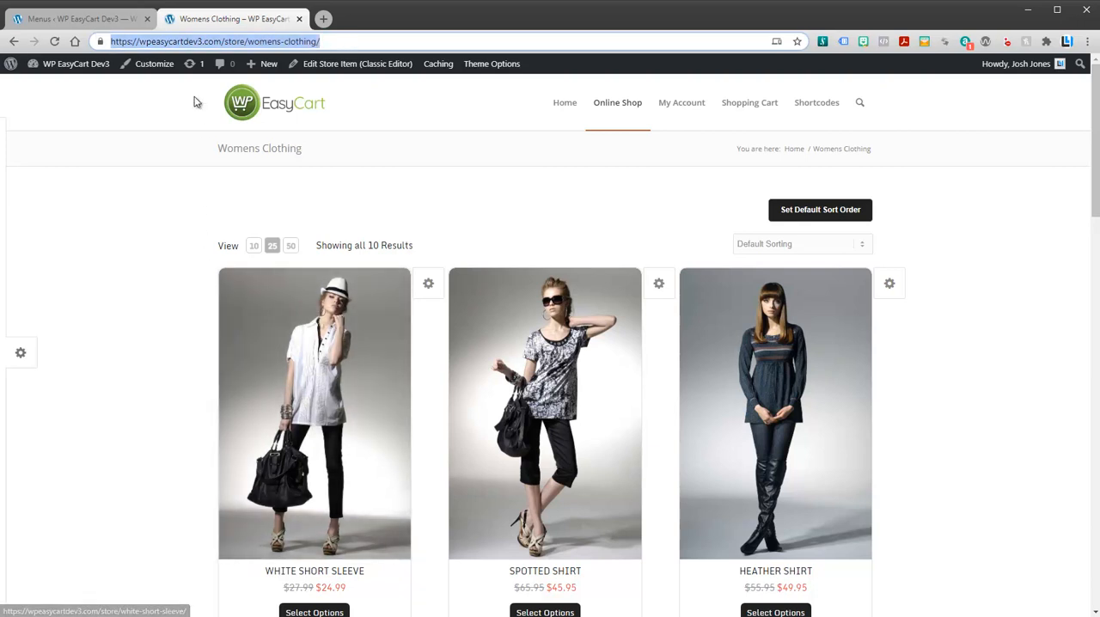
left_click(77, 17)
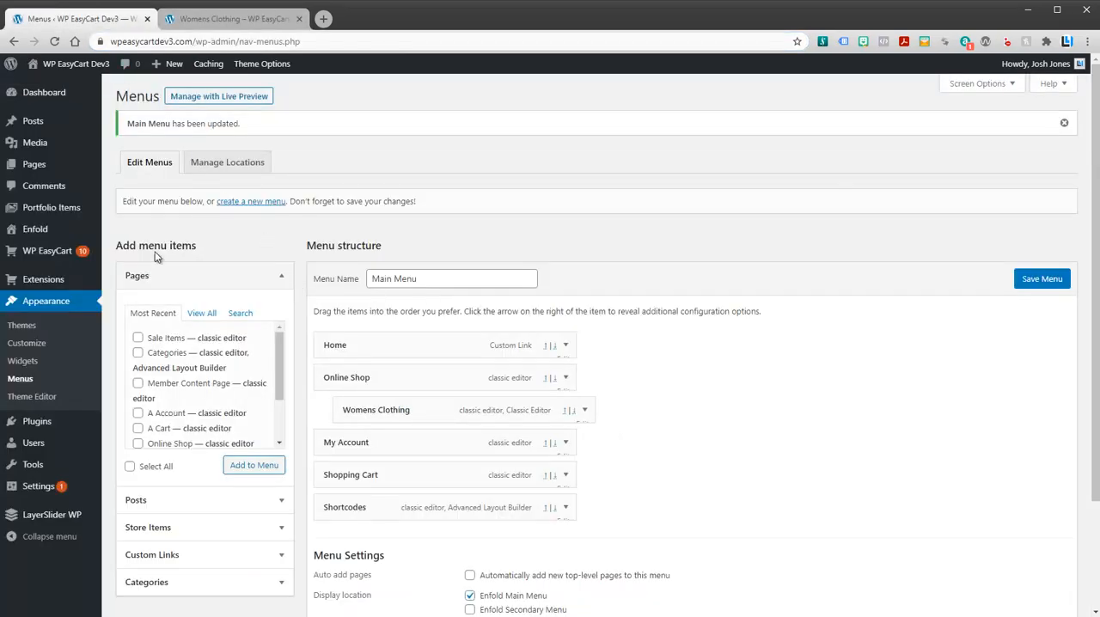
mouse_move(48, 251)
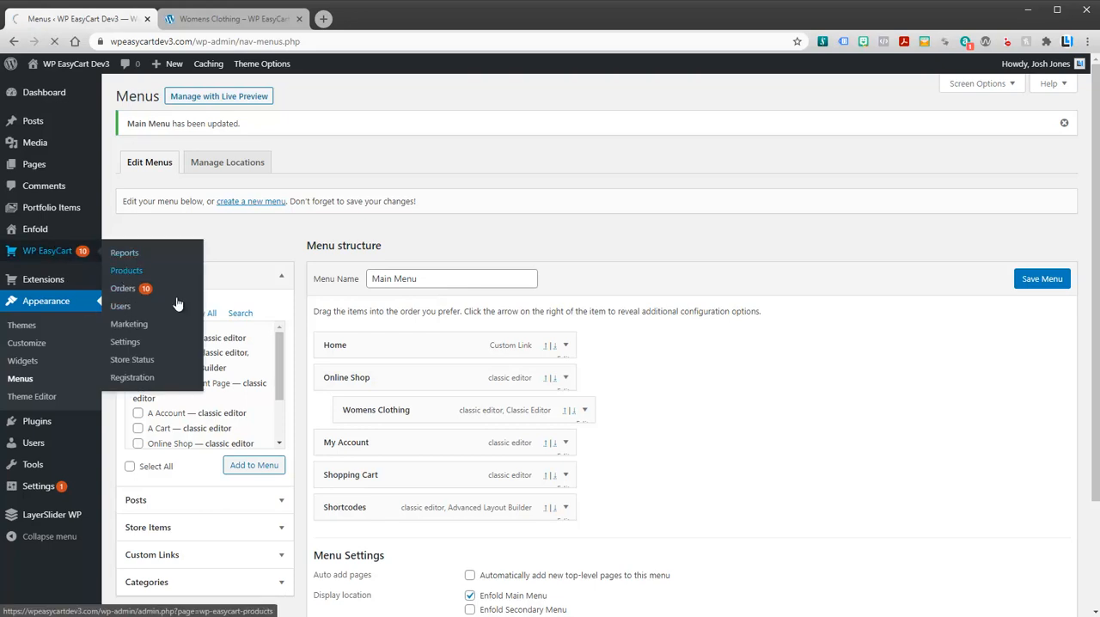
left_click(127, 270)
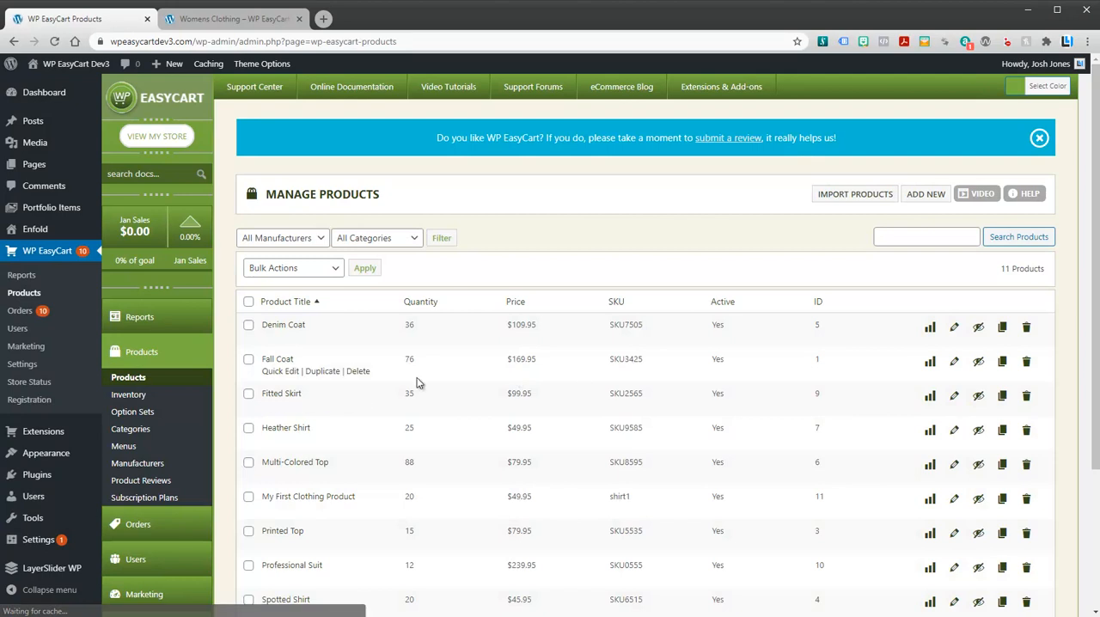
mouse_move(131, 428)
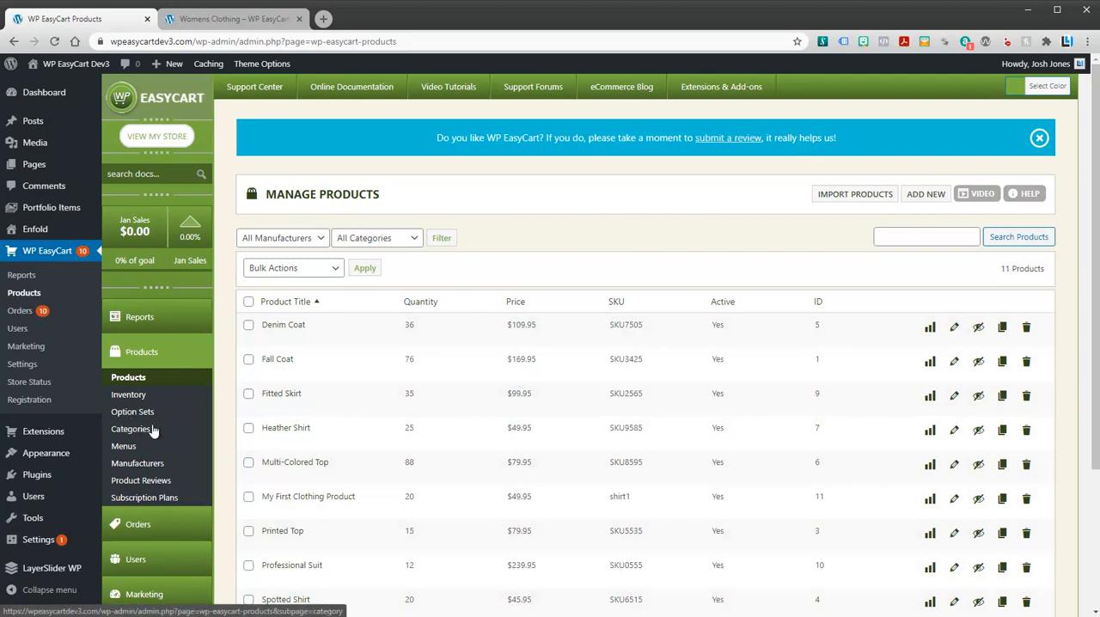
mouse_move(141, 430)
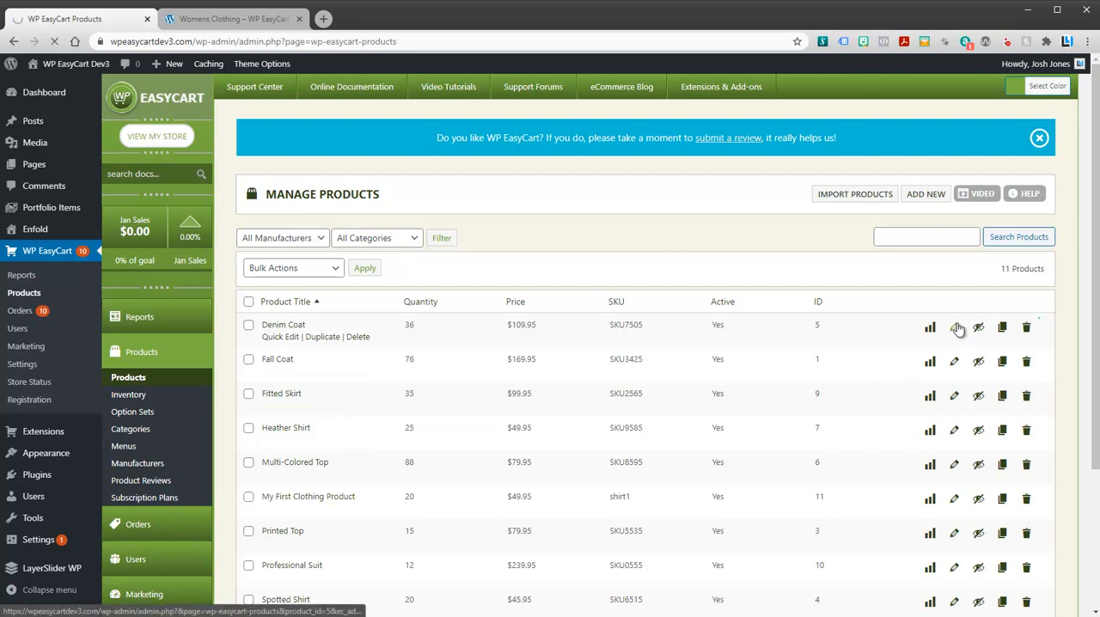
left_click(954, 326)
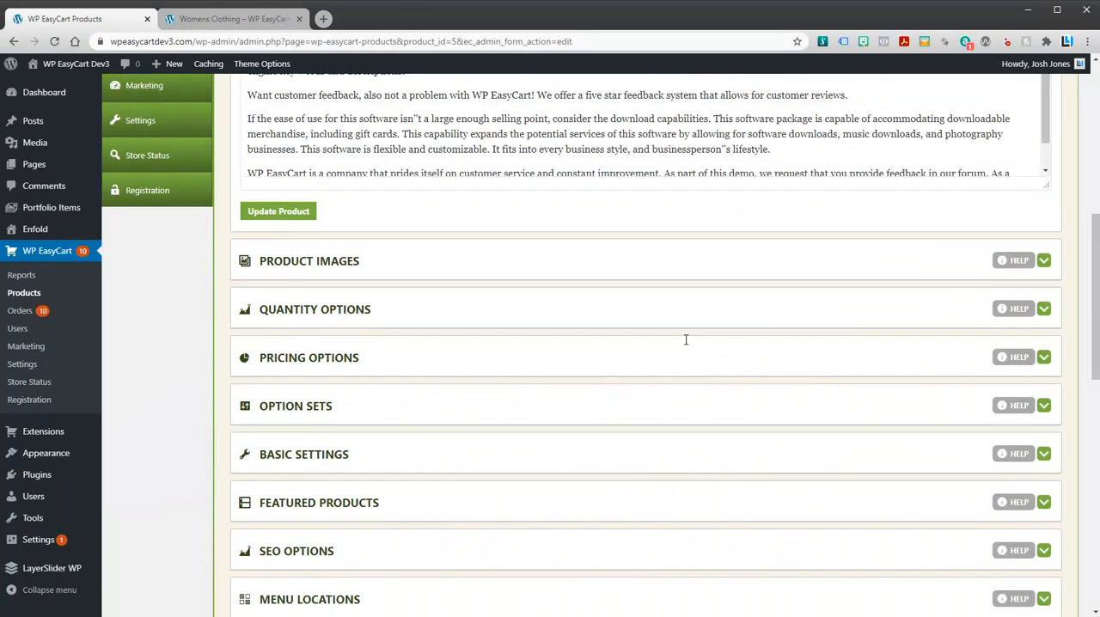
scroll("down", 3)
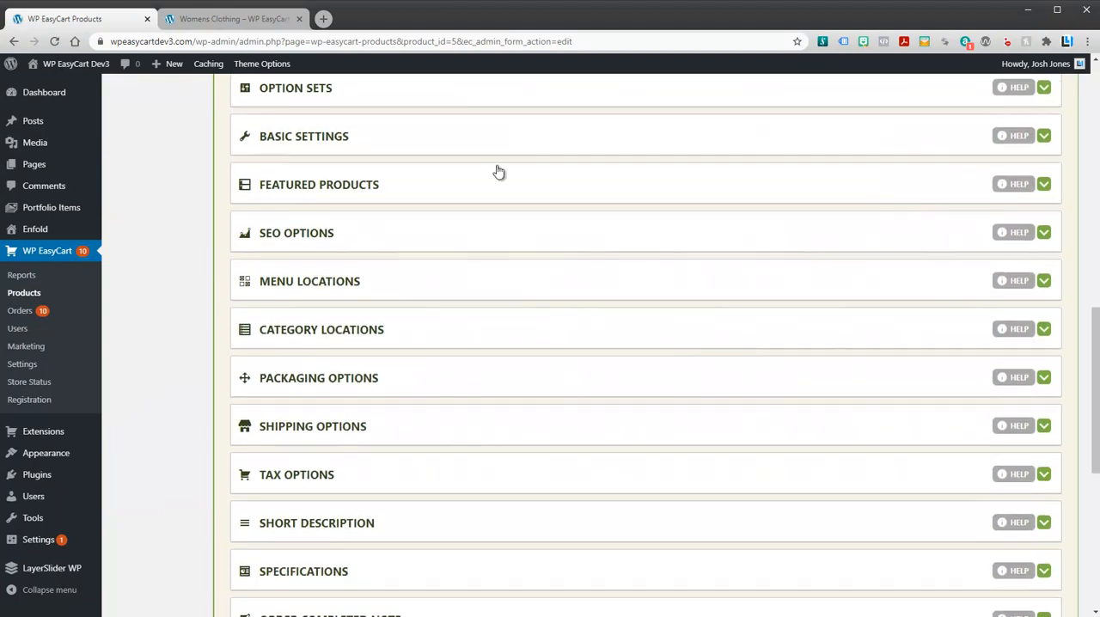
left_click(321, 330)
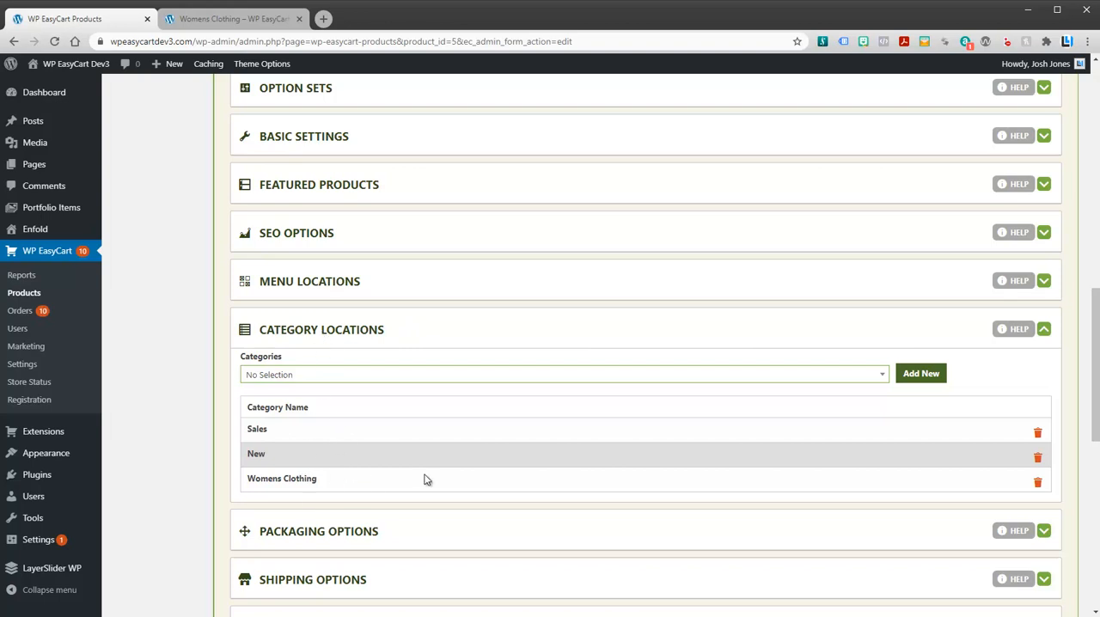
mouse_move(272, 444)
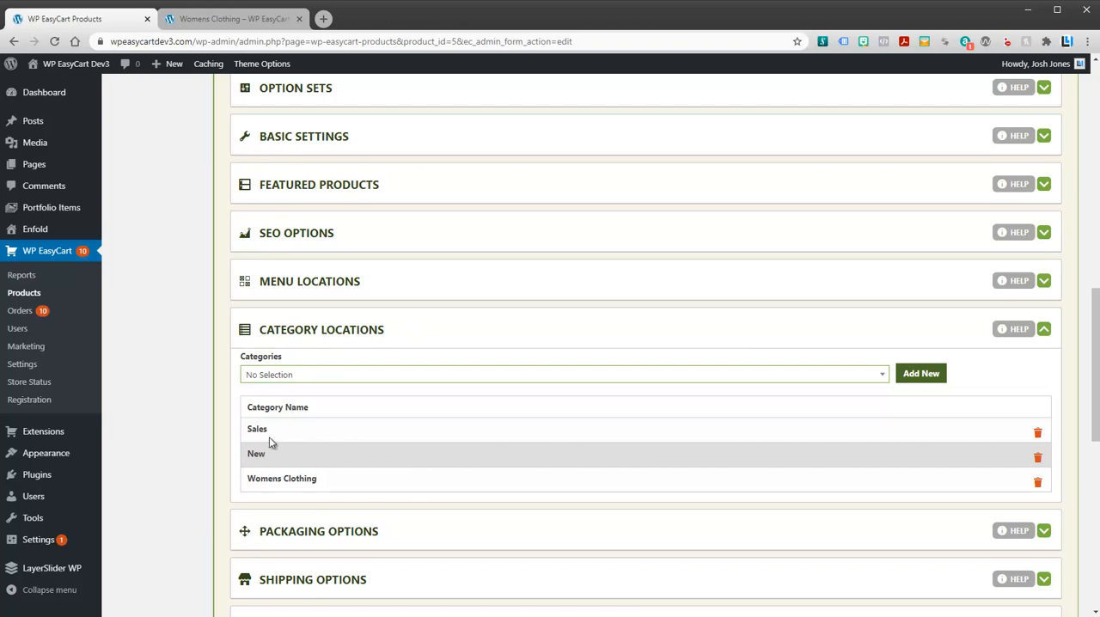
double_click(258, 428)
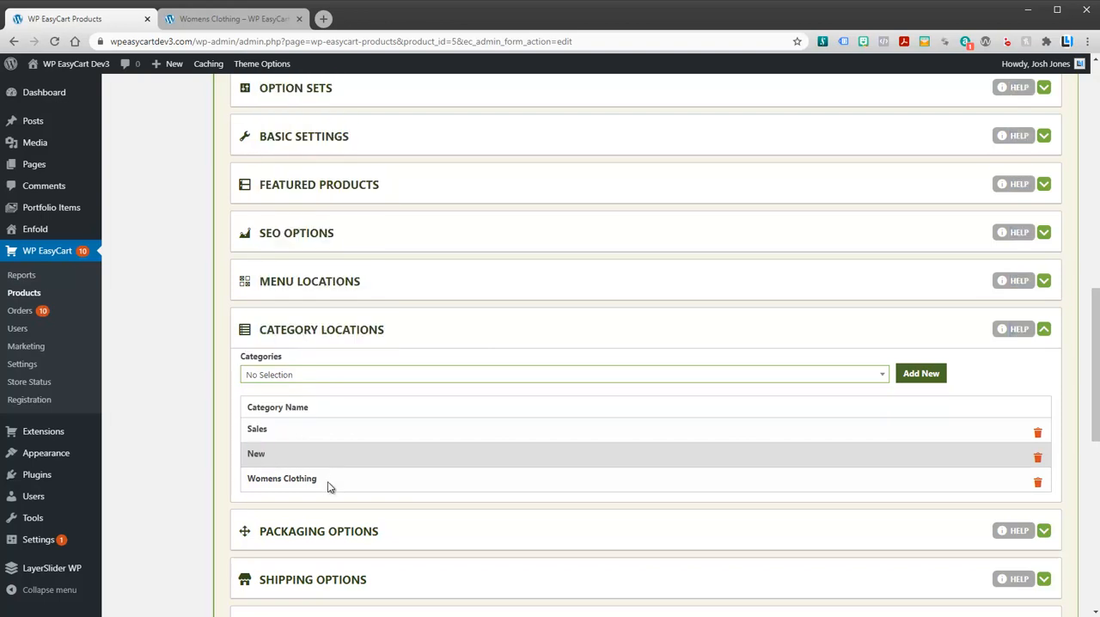
left_click(563, 373)
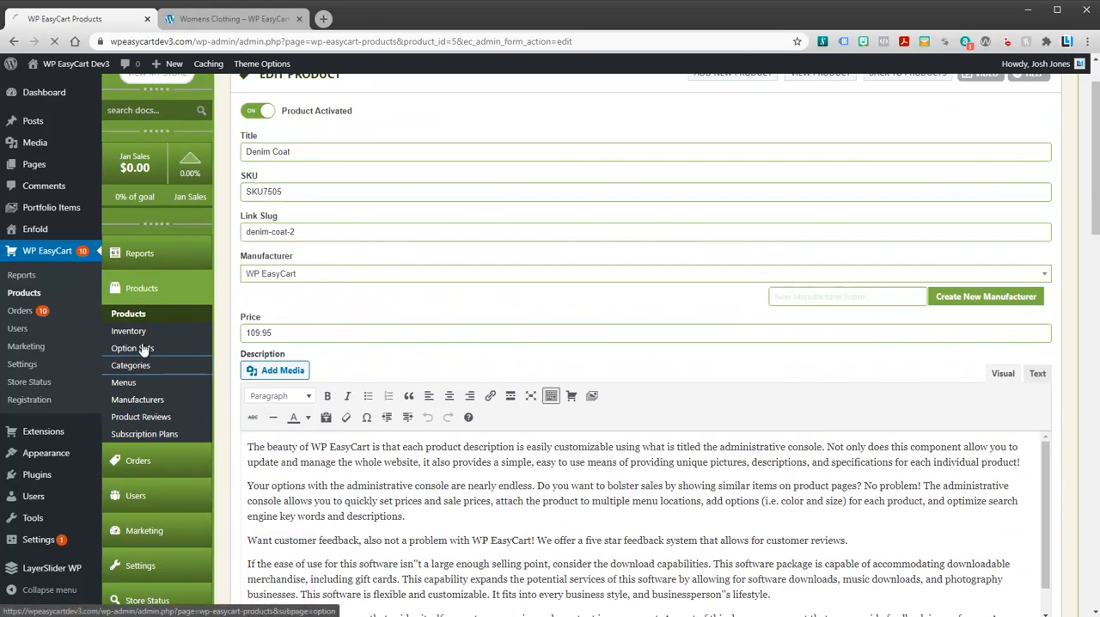
Step: Start a new product category named Womens Shirts from the Categories list
left_click(131, 366)
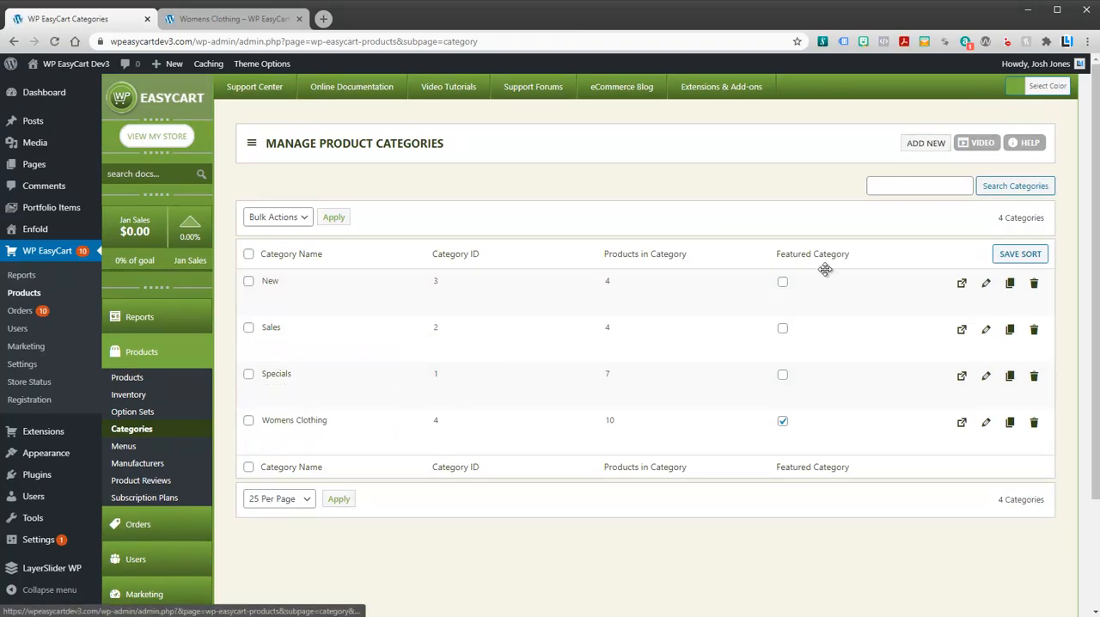
left_click(925, 143)
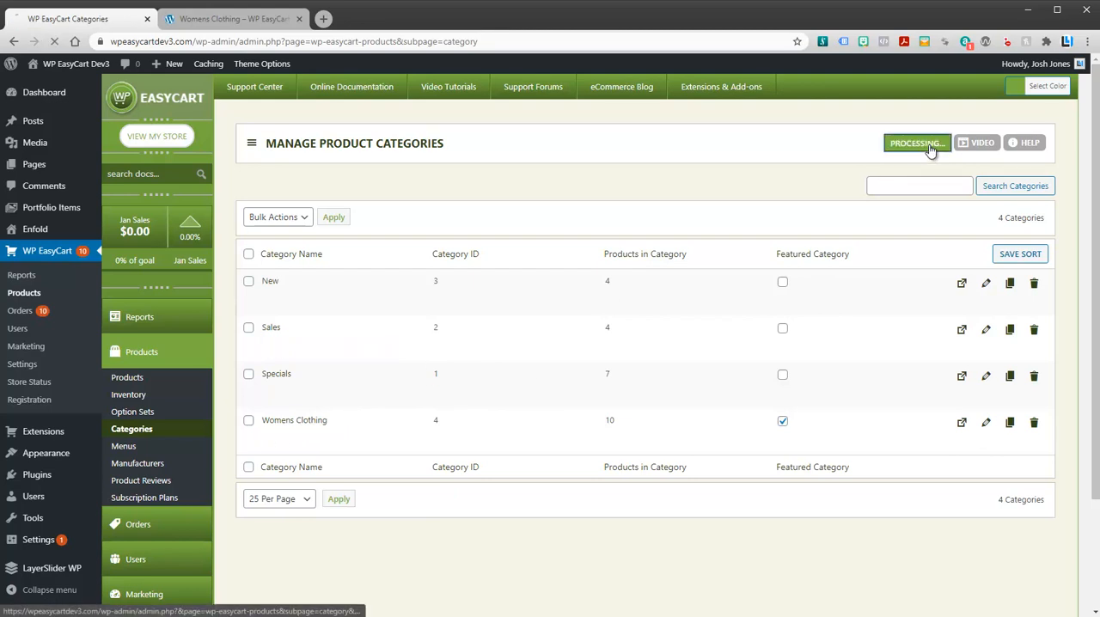
left_click(917, 143)
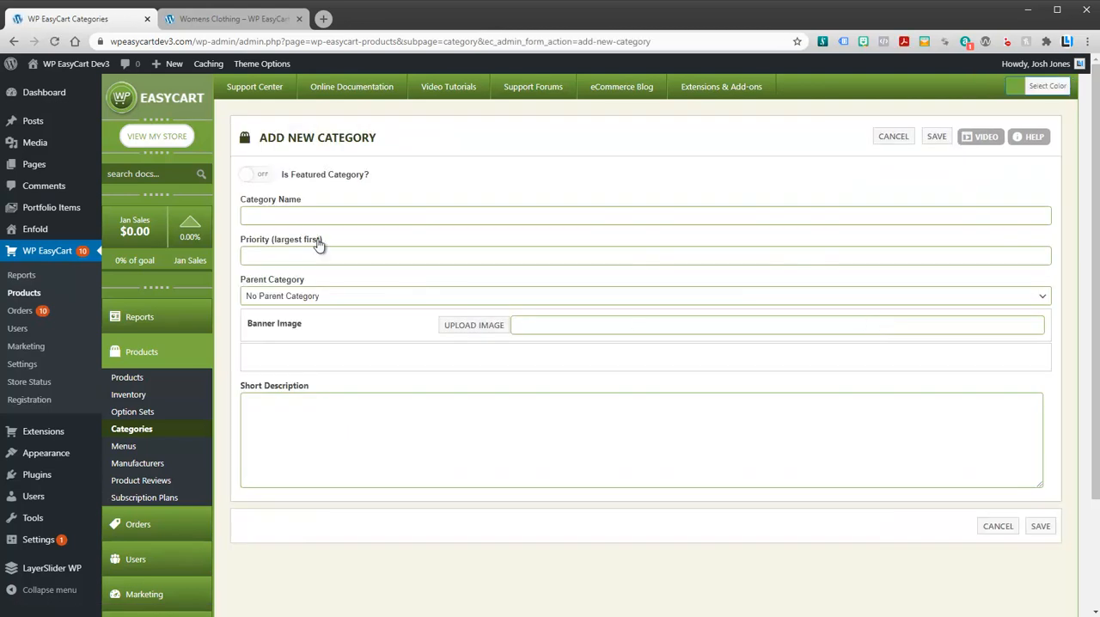
type("Wo")
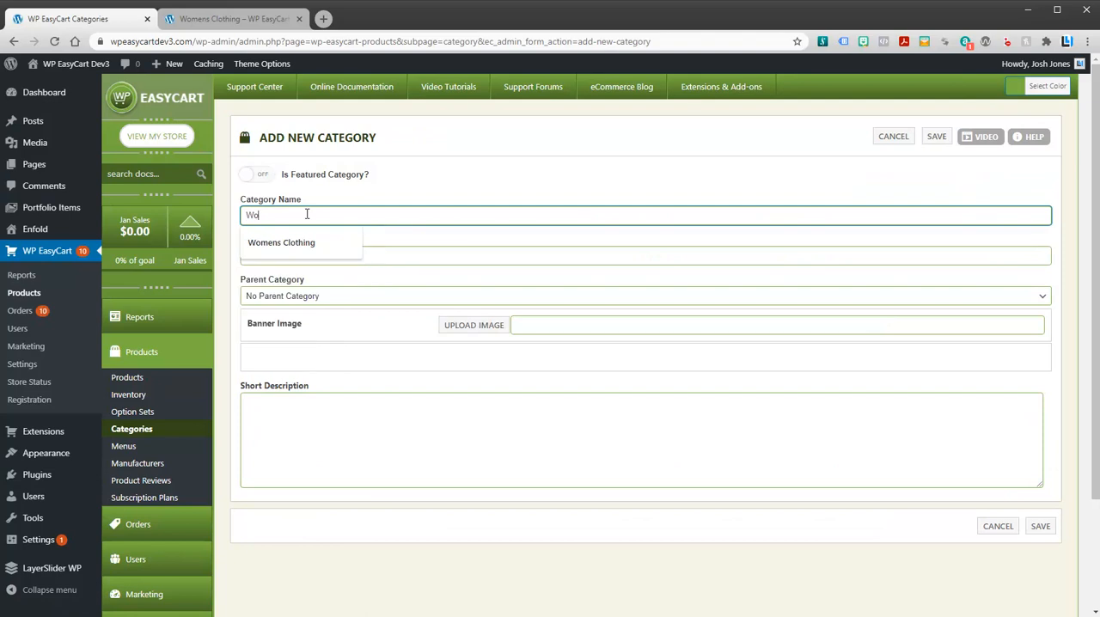
type("Womens Shirts")
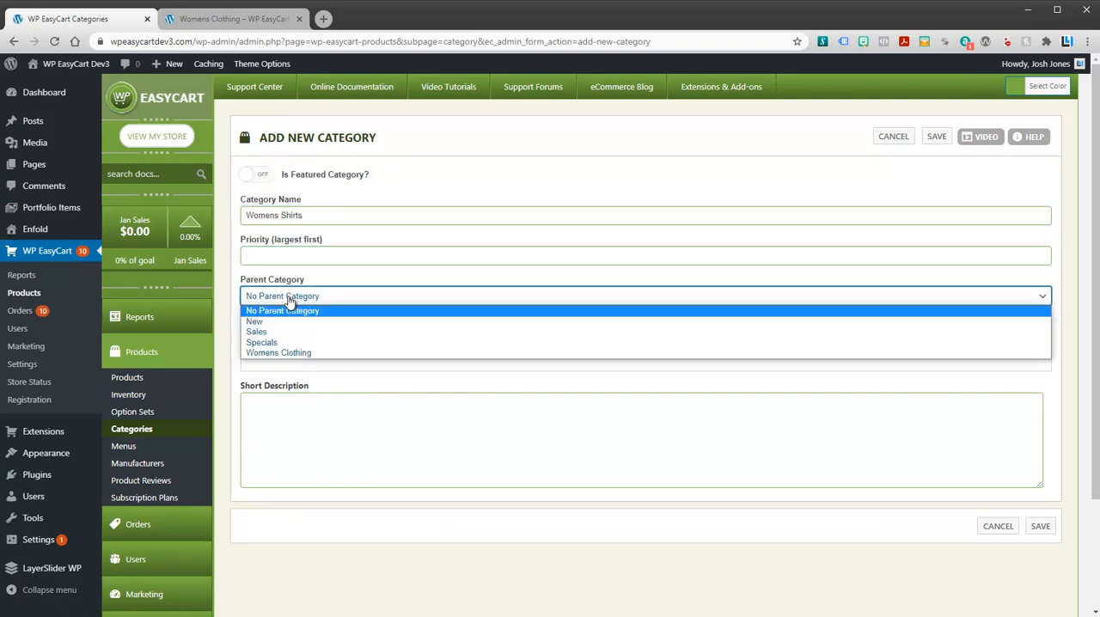
Step: Set its parent to Womens Clothing, mark it Featured, and save the category
left_click(278, 352)
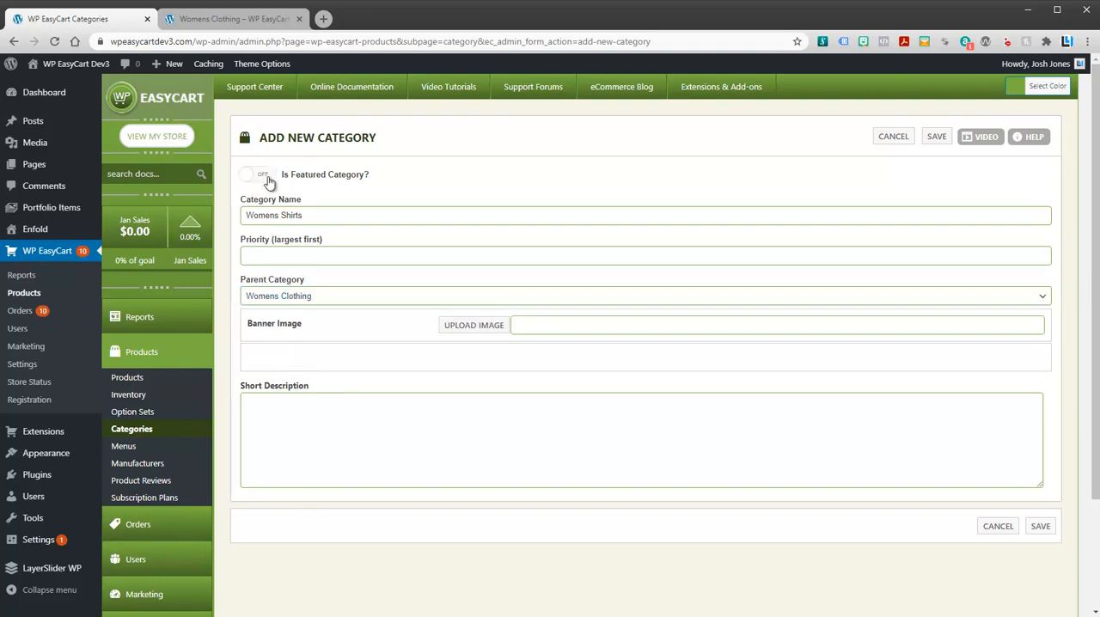
left_click(257, 175)
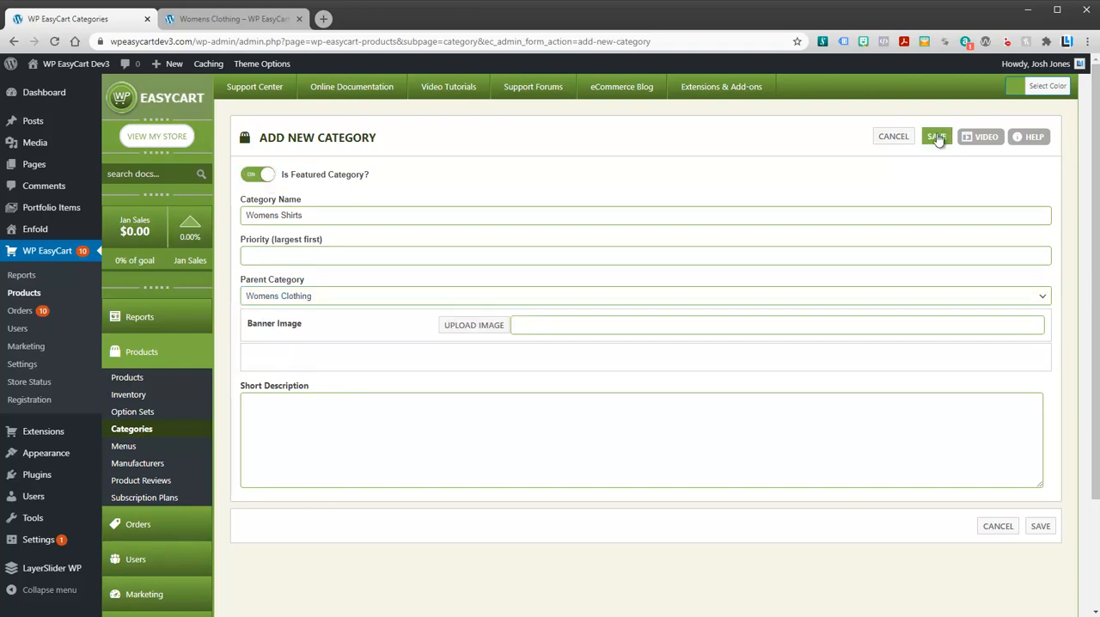
left_click(935, 135)
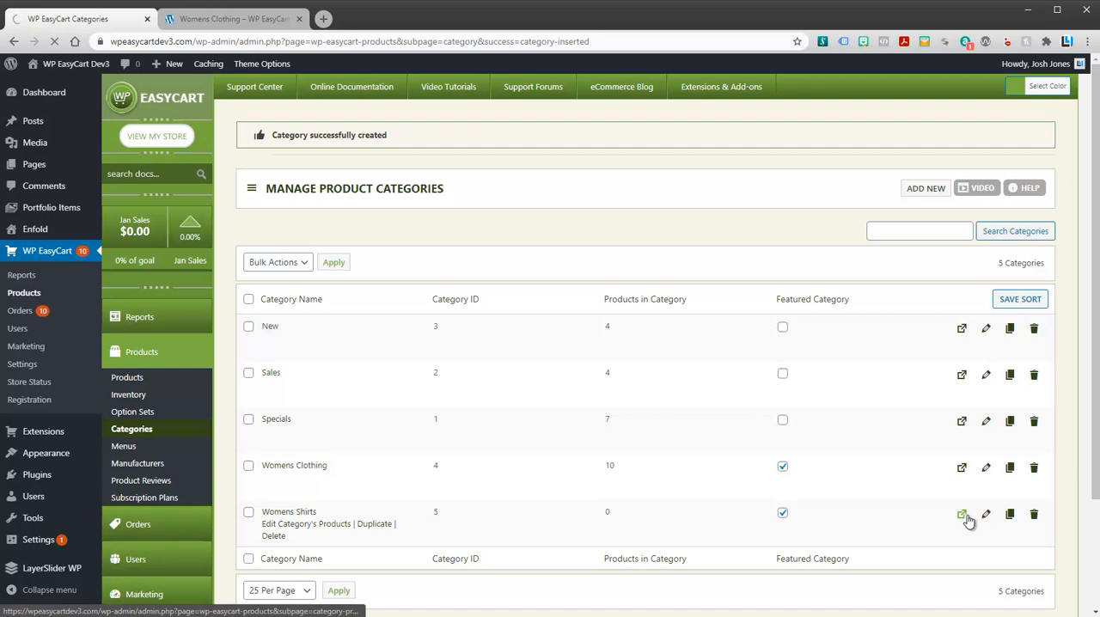
Step: Add Fitted Shirt, Heather Shirt, Printed Top and Spotted Shirt to Womens Shirts via the bulk Add to Category action
left_click(962, 513)
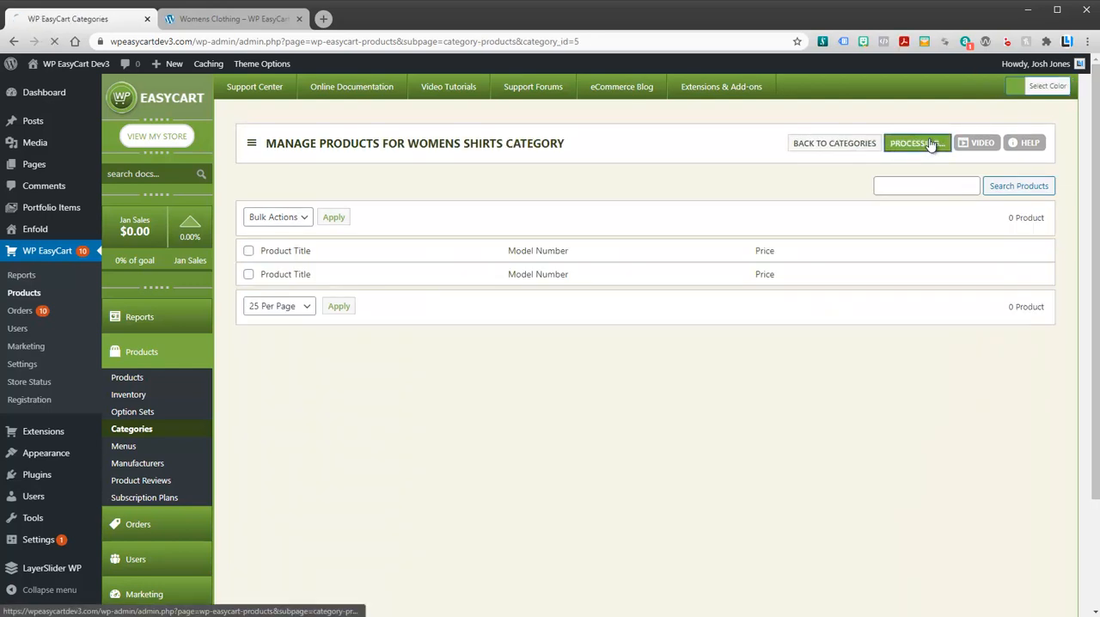
left_click(914, 143)
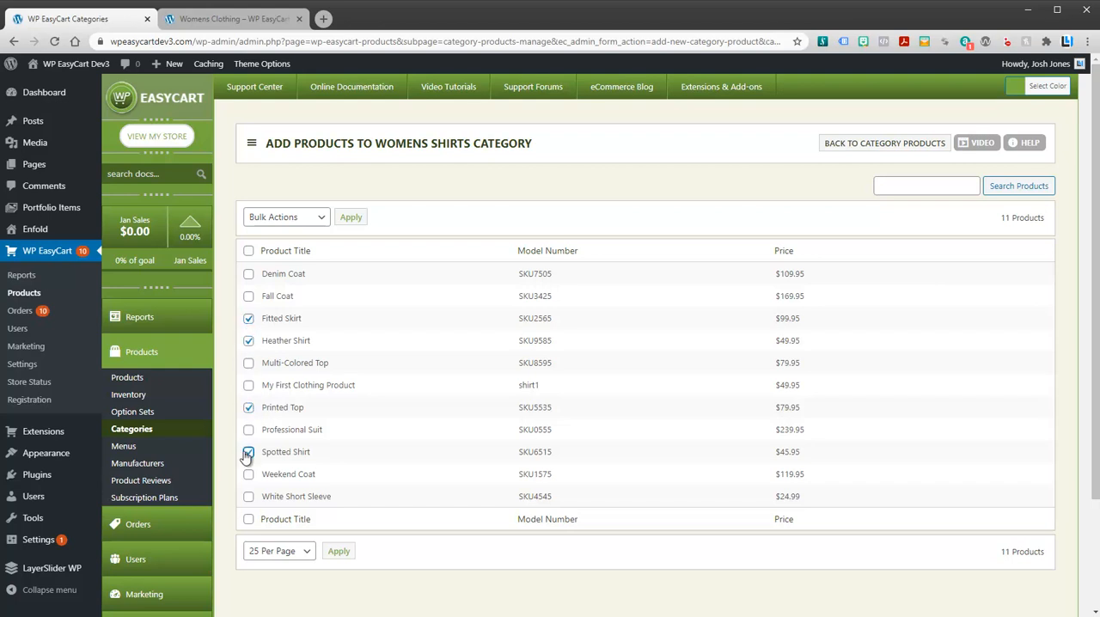
left_click(247, 450)
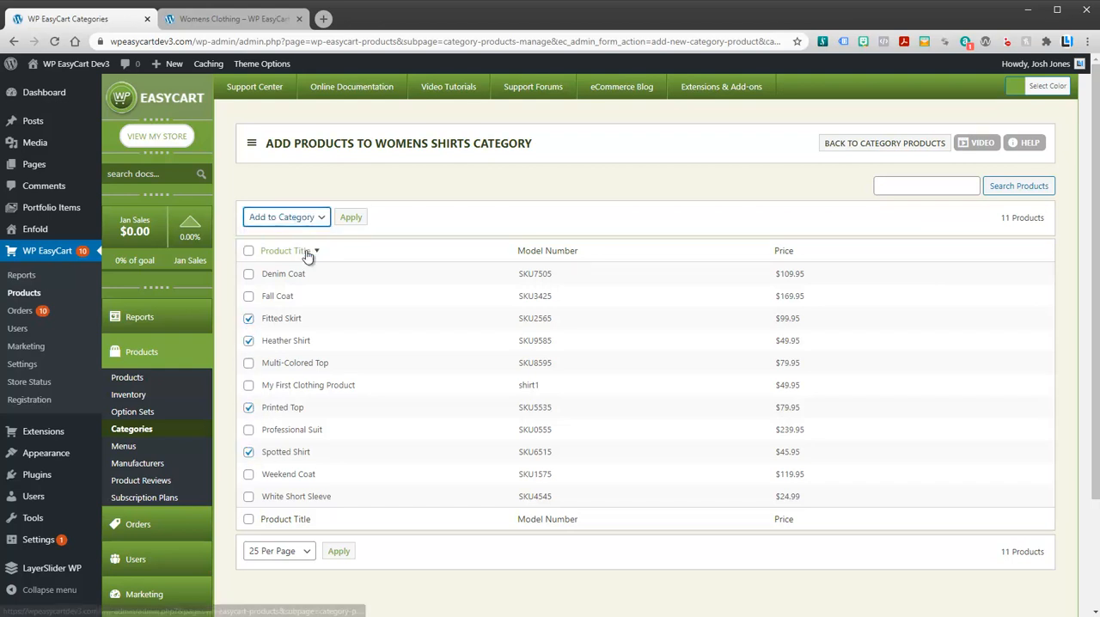
left_click(351, 216)
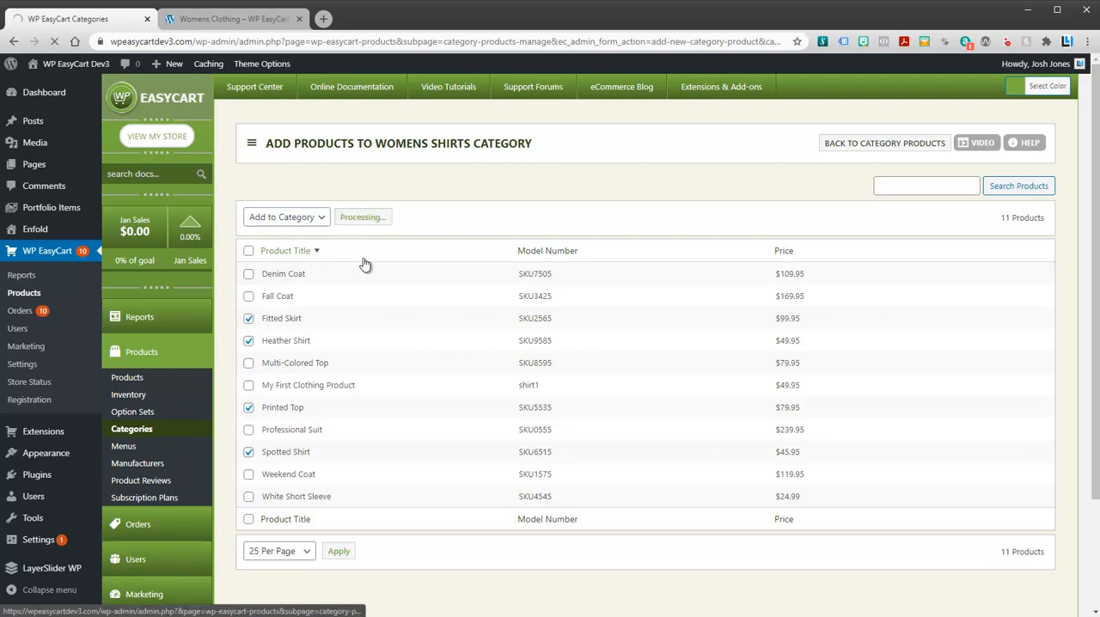
left_click(286, 217)
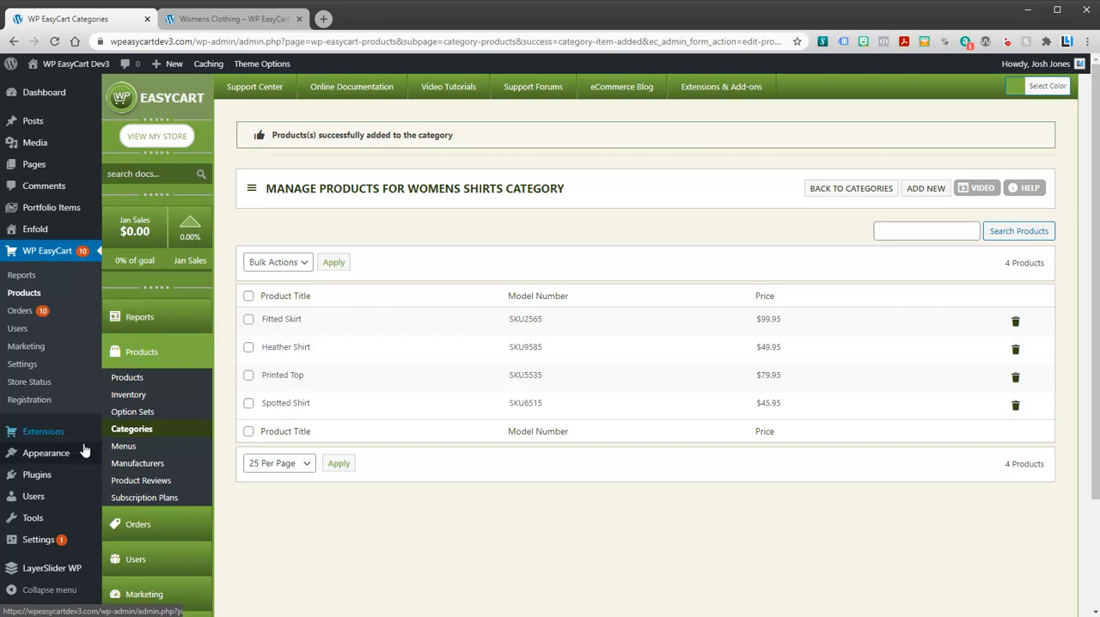
Step: In Menus, add the Womens Shirts store item to the Main Menu under Womens Clothing and save
left_click(46, 454)
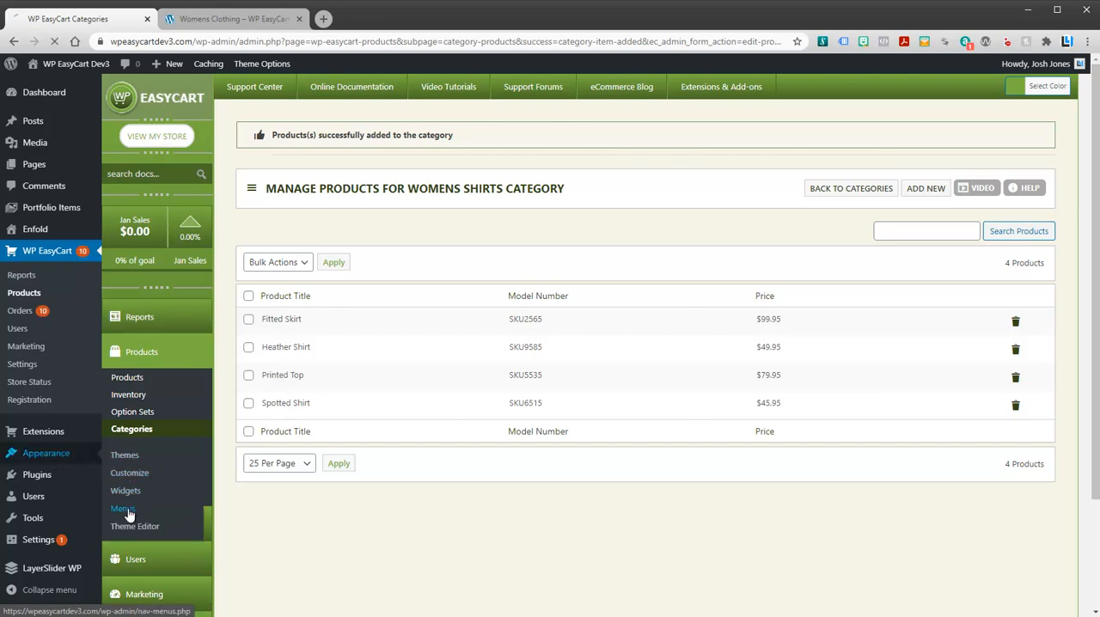
left_click(120, 509)
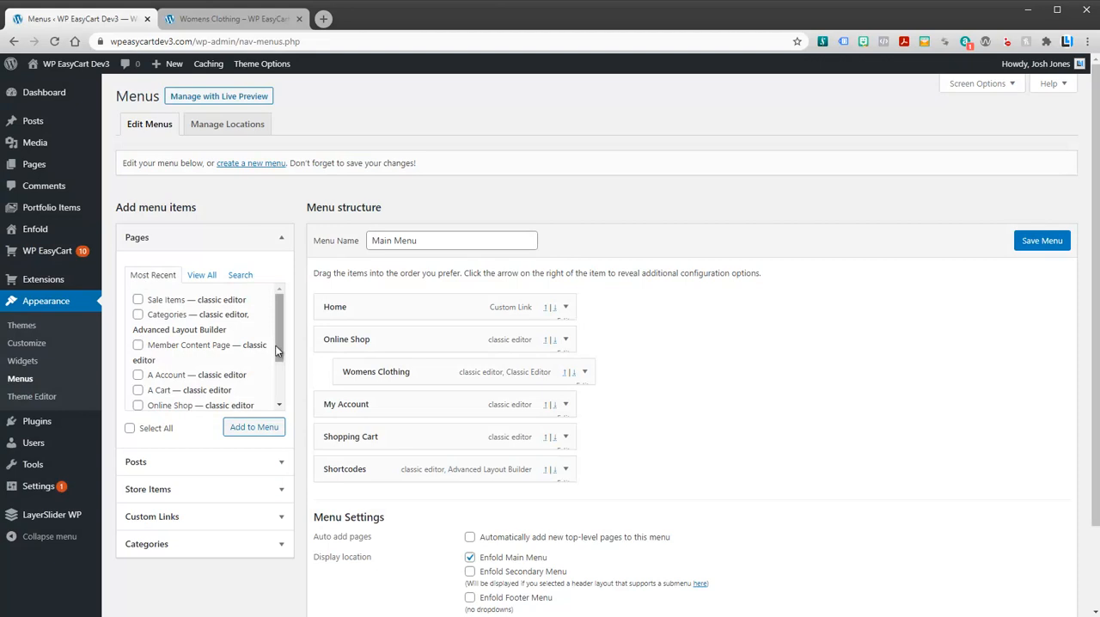
left_click(147, 292)
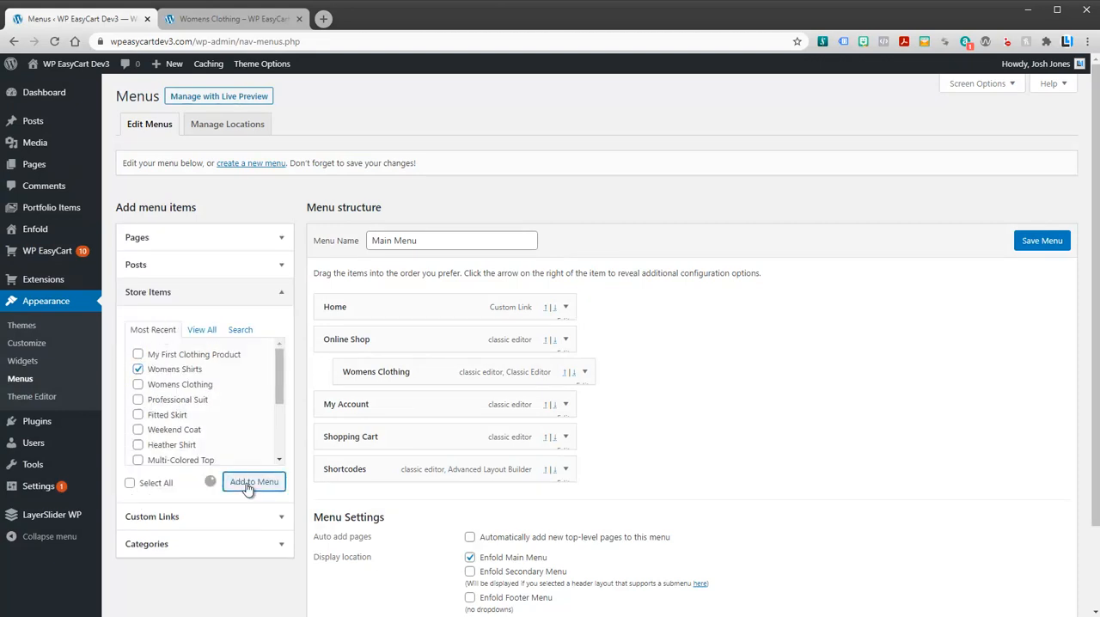
left_click(254, 481)
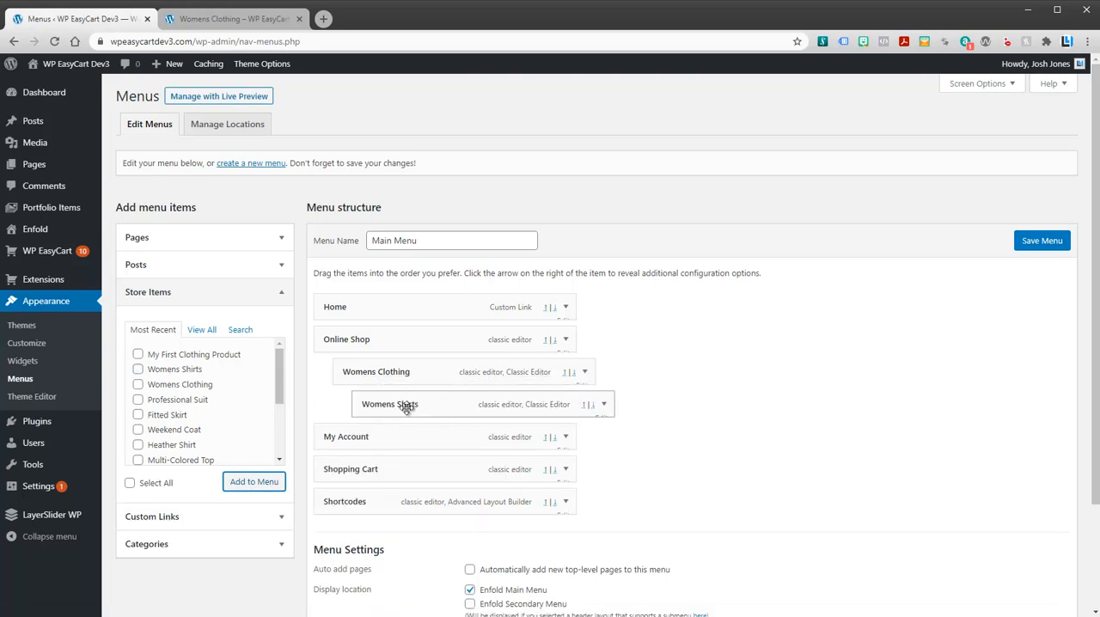
left_click(1042, 241)
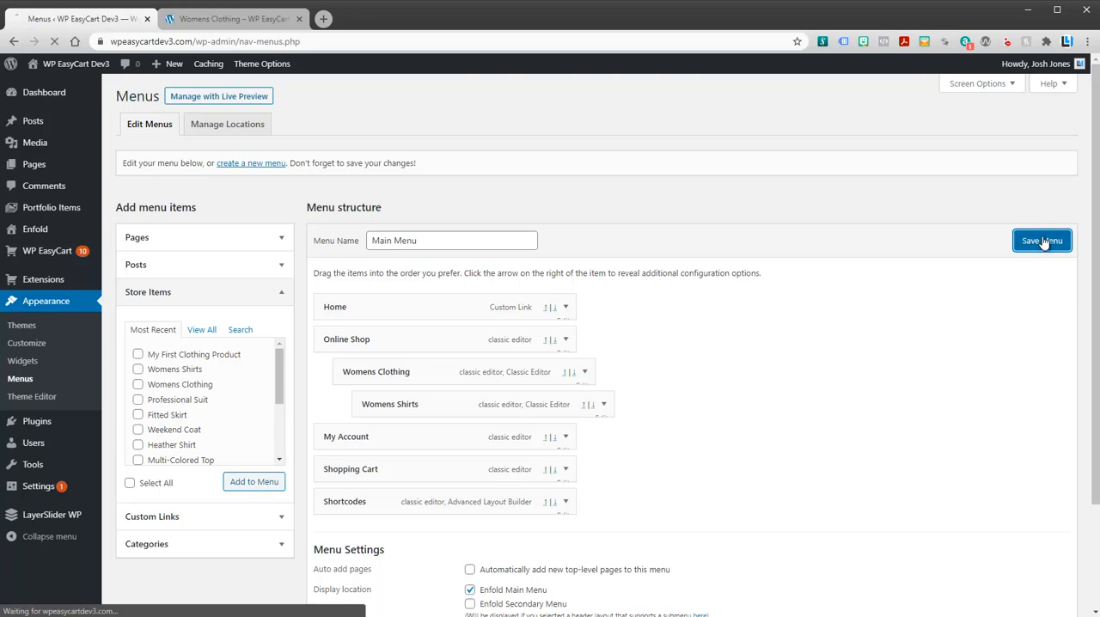
left_click(1041, 241)
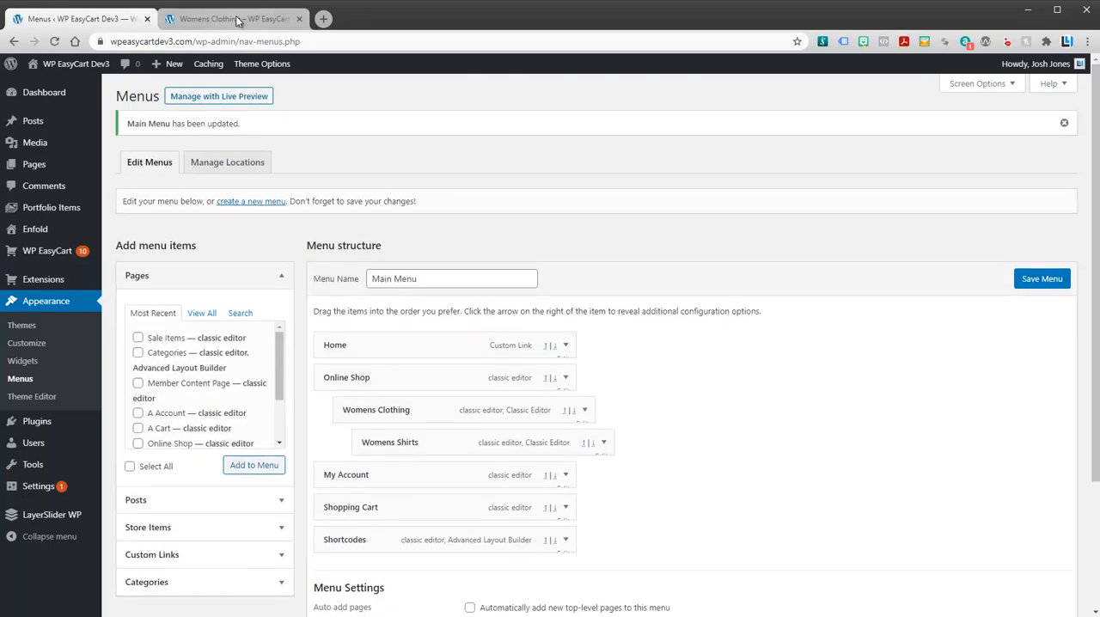
Step: On the storefront, go Home and into the Womens Clothing category via Online Shop
left_click(232, 17)
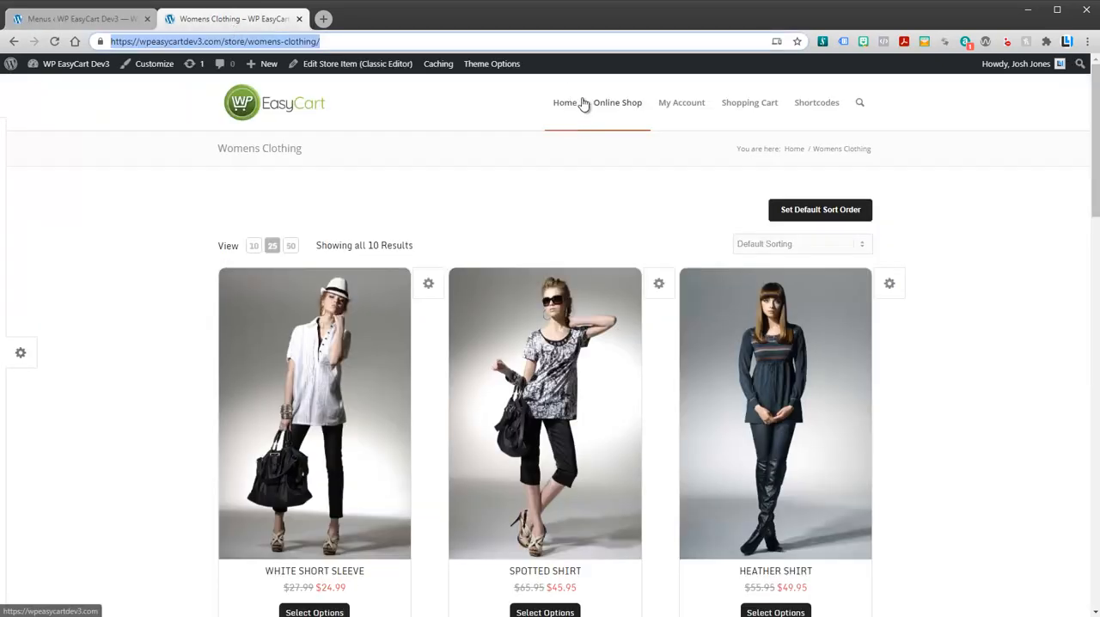
mouse_move(616, 103)
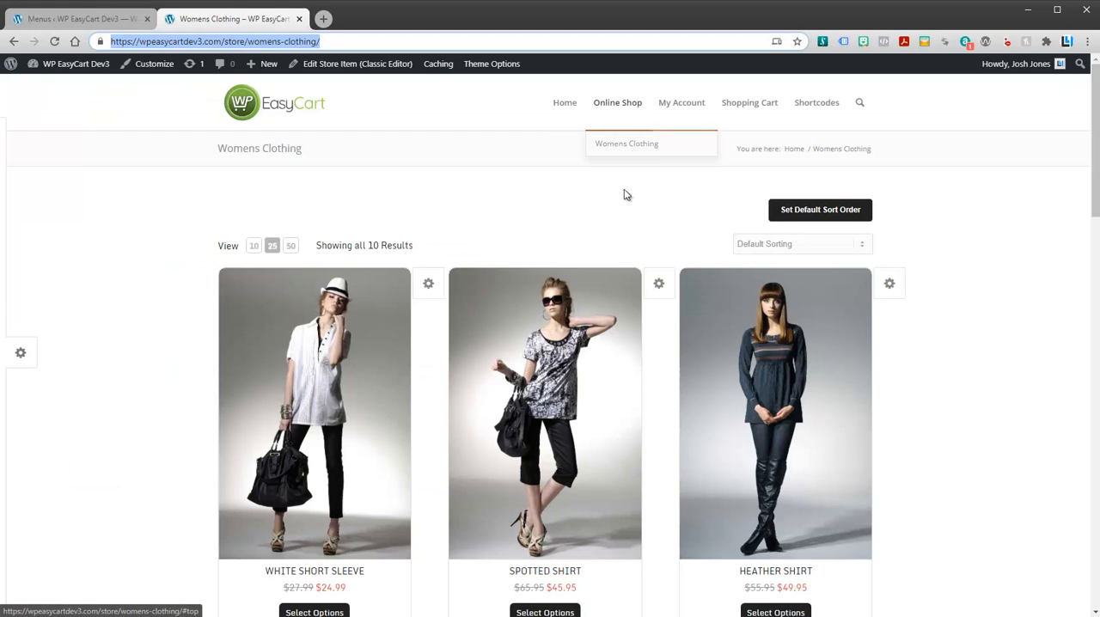
mouse_move(619, 144)
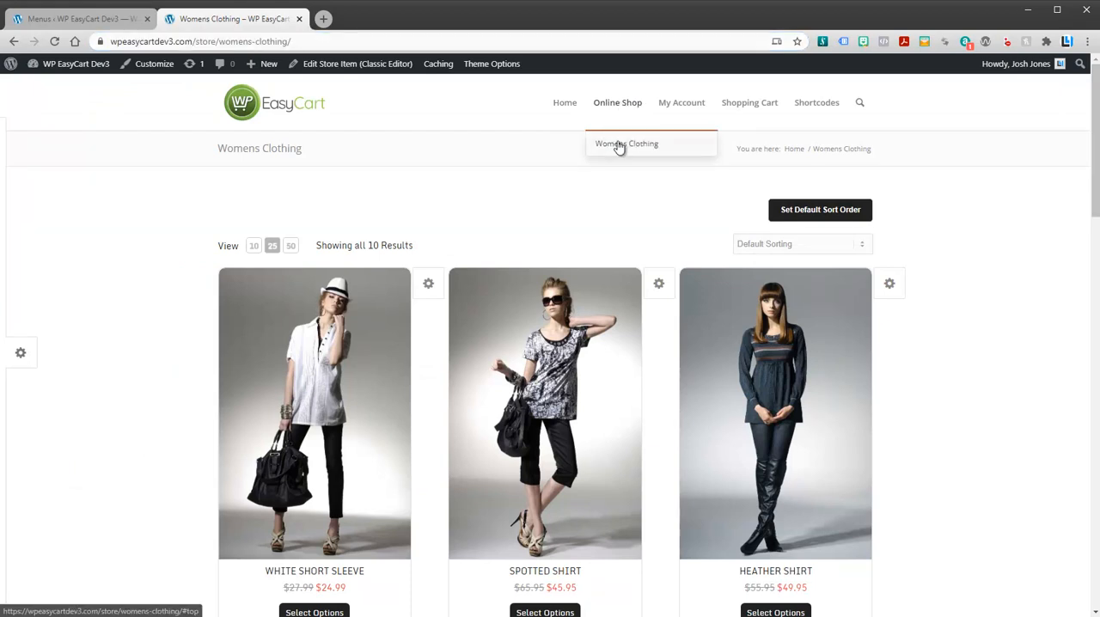
left_click(77, 17)
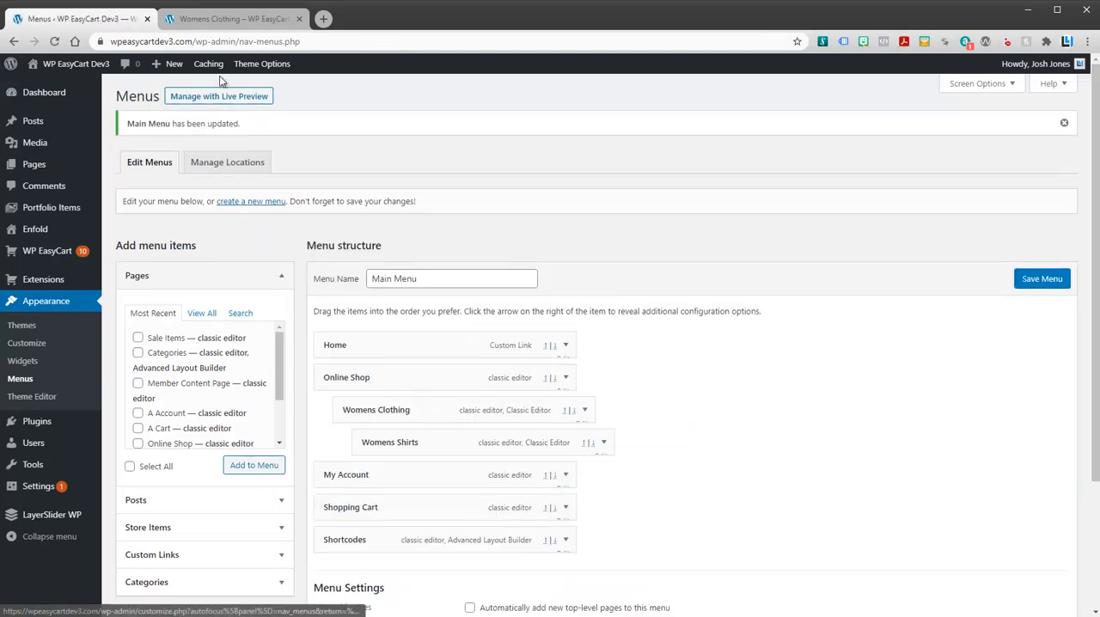
left_click(232, 19)
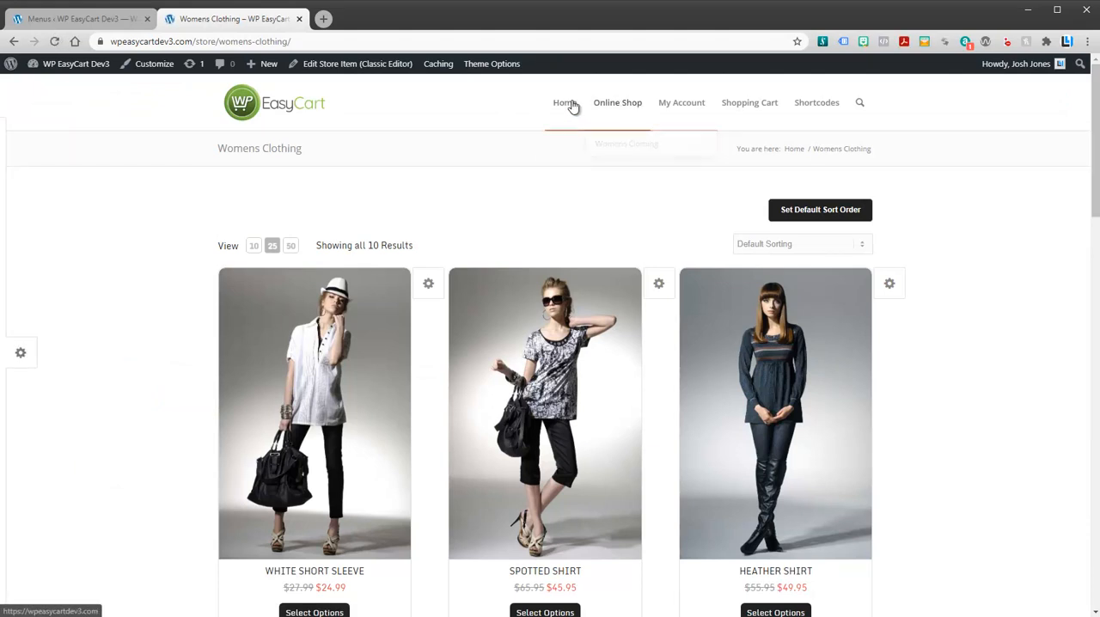
left_click(564, 103)
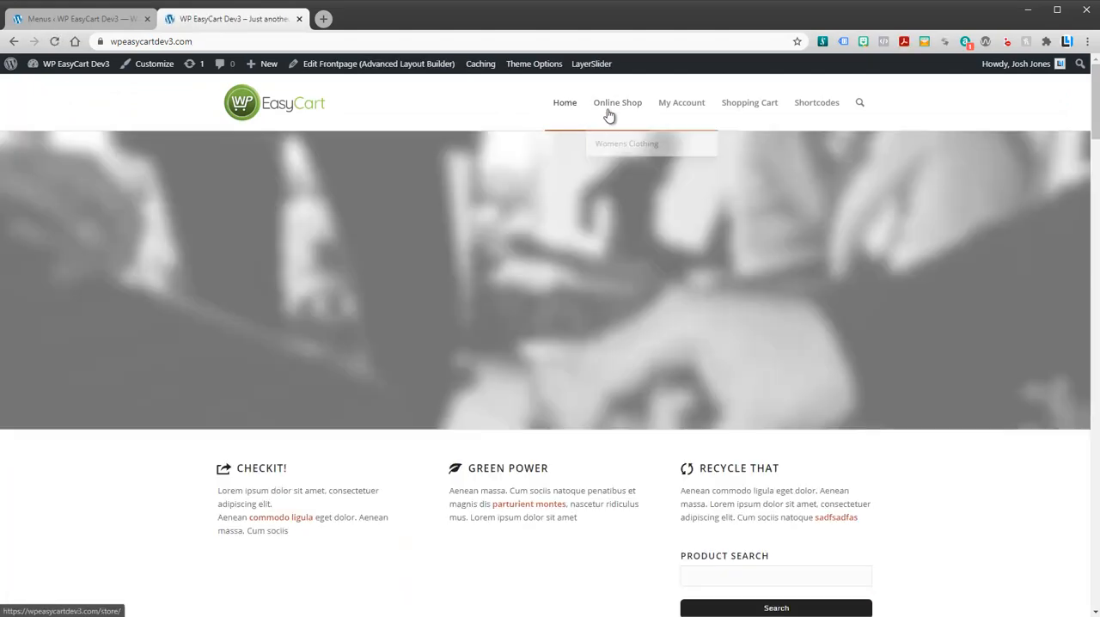
left_click(625, 144)
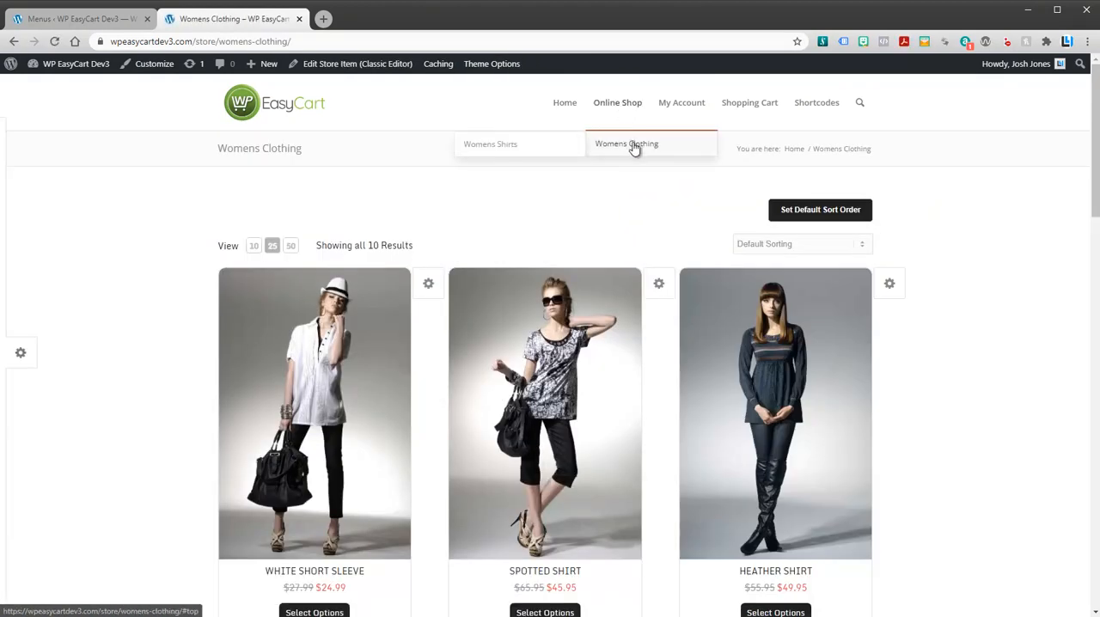
mouse_move(490, 144)
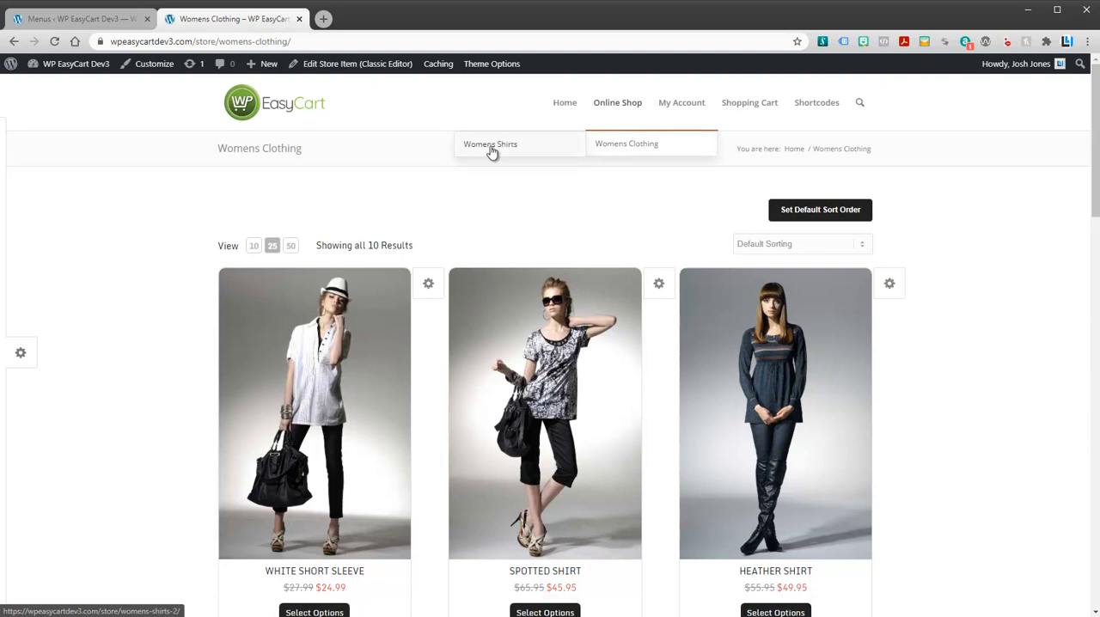
Step: View the Womens Shirts listing with its 4 products and the Heather Shirt product page
left_click(489, 144)
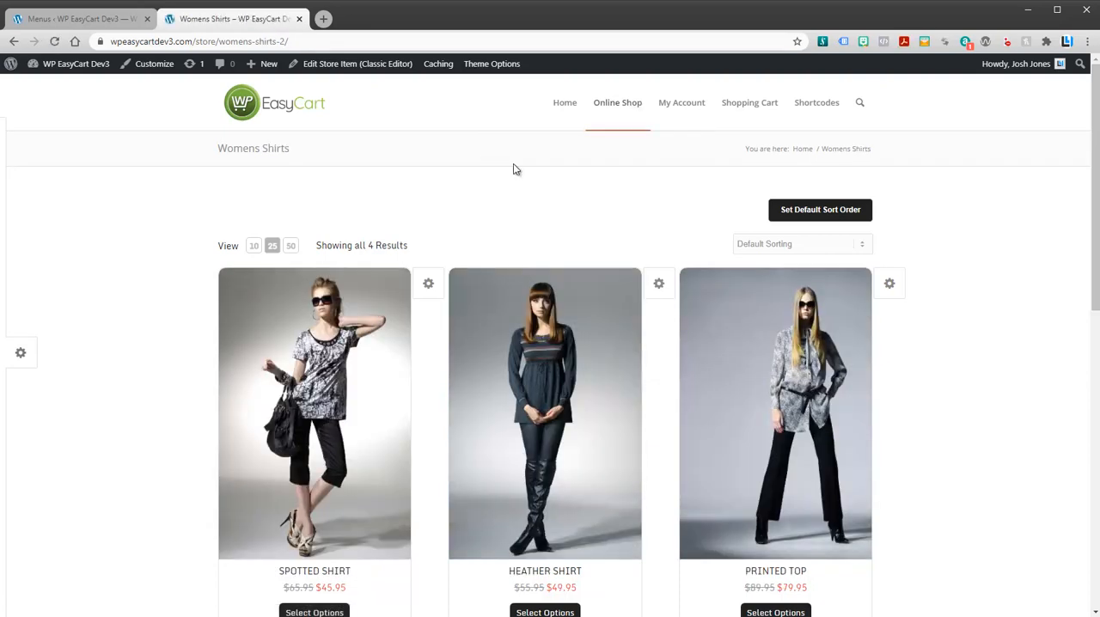
mouse_move(622, 237)
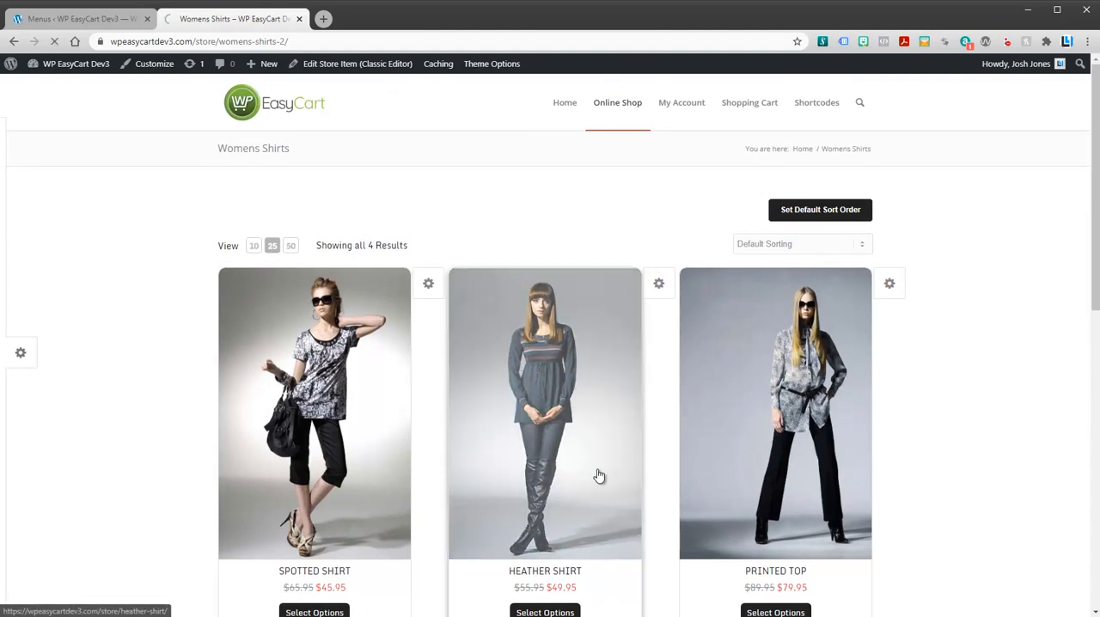
left_click(545, 413)
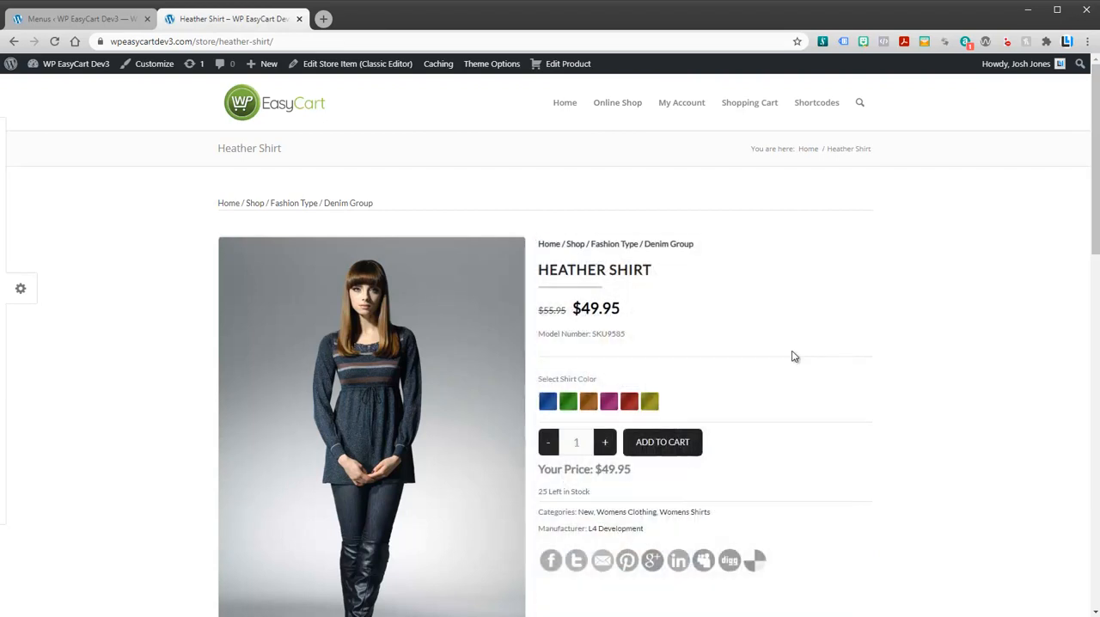
Step: Follow the Womens Clothing link below Heather Shirt to its 10-product listing, then return to the Menus tab
scroll("down", 3)
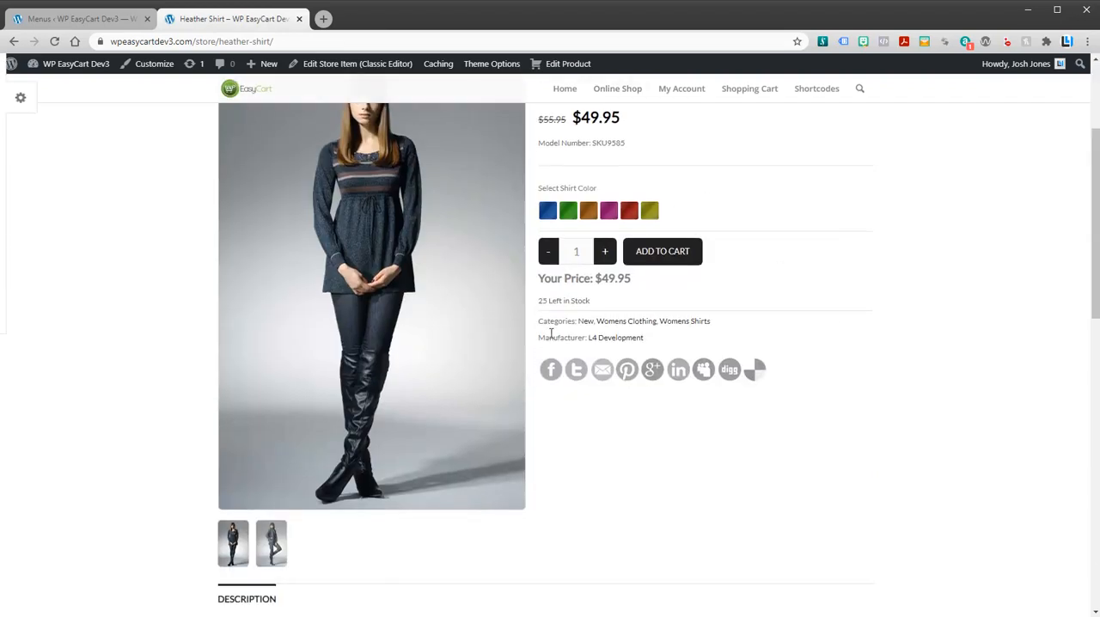
double_click(553, 320)
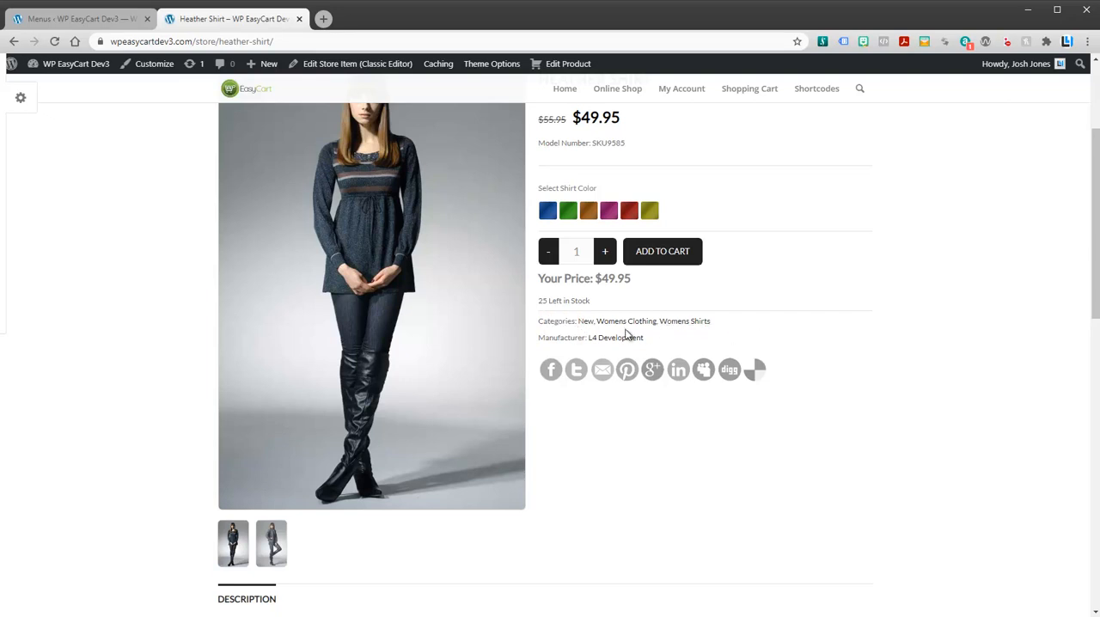
mouse_move(634, 347)
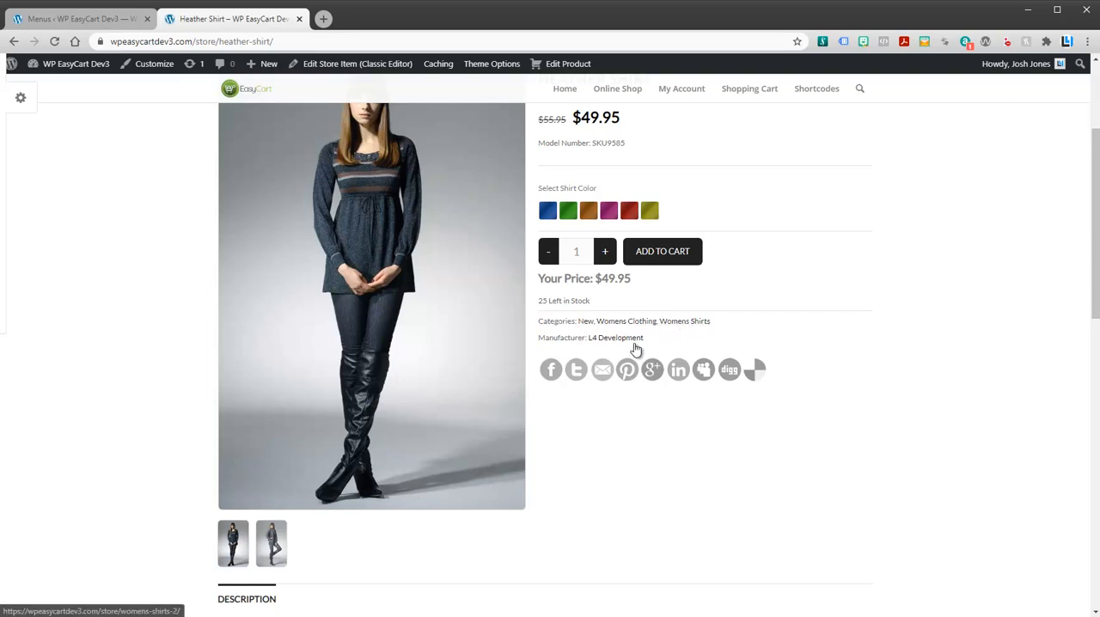
mouse_move(625, 319)
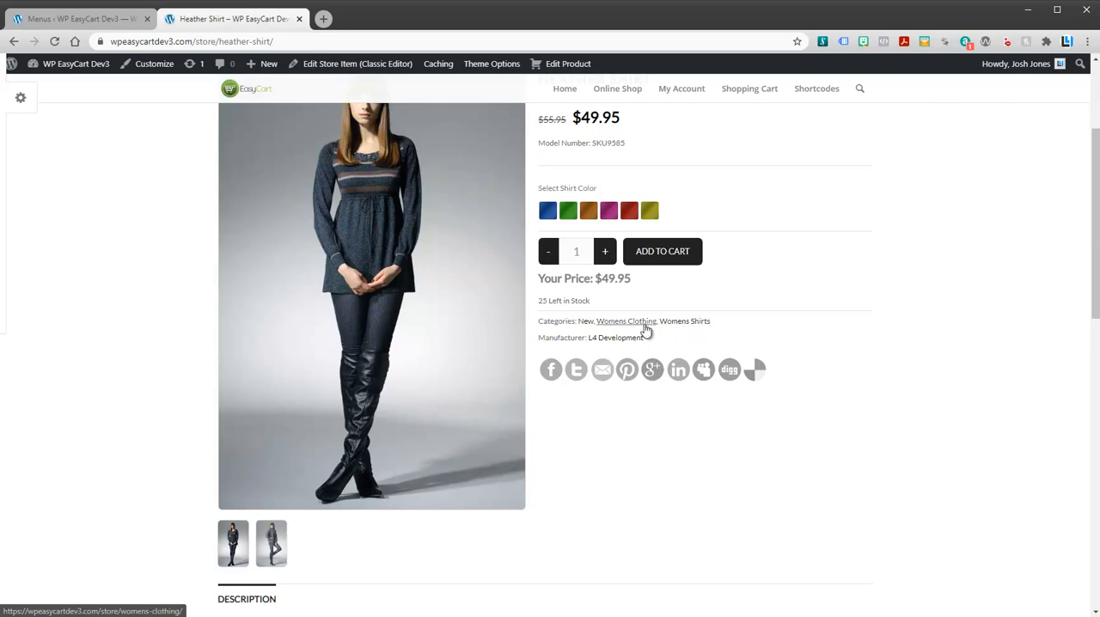
left_click(626, 320)
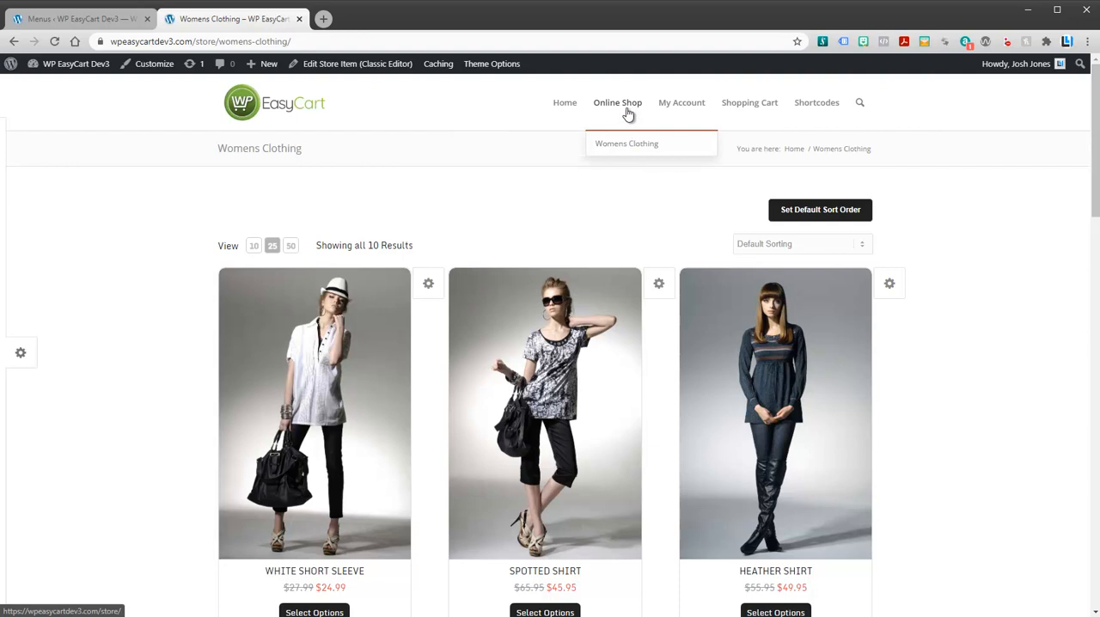
left_click(77, 17)
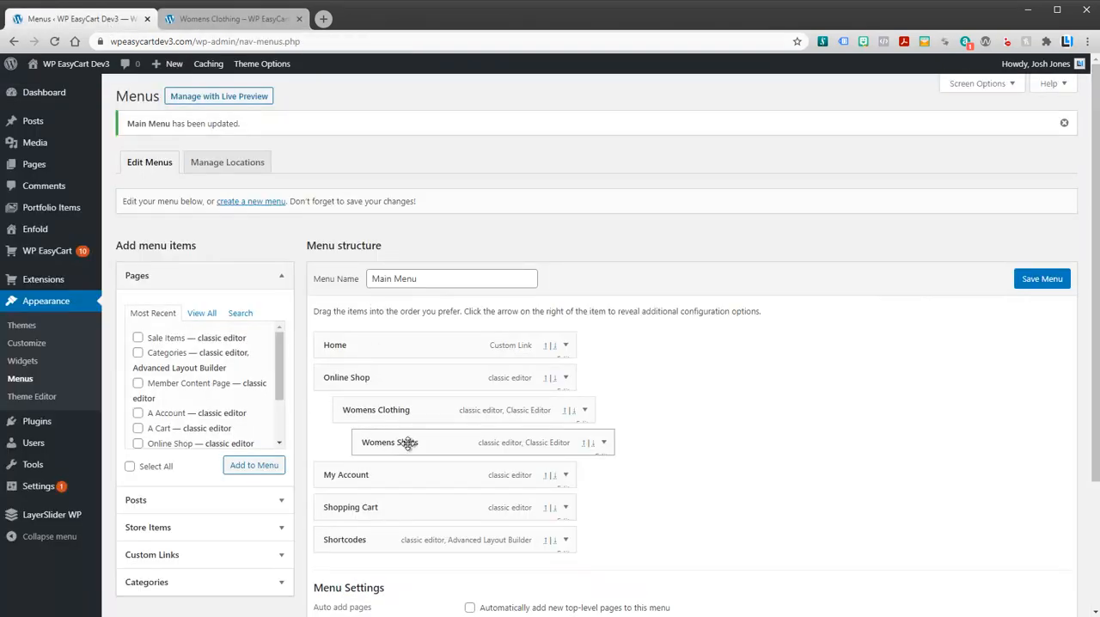
Step: Move Womens Shirts out to sit beside Womens Clothing under Online Shop and save the menu
left_click_drag(404, 441, 330, 436)
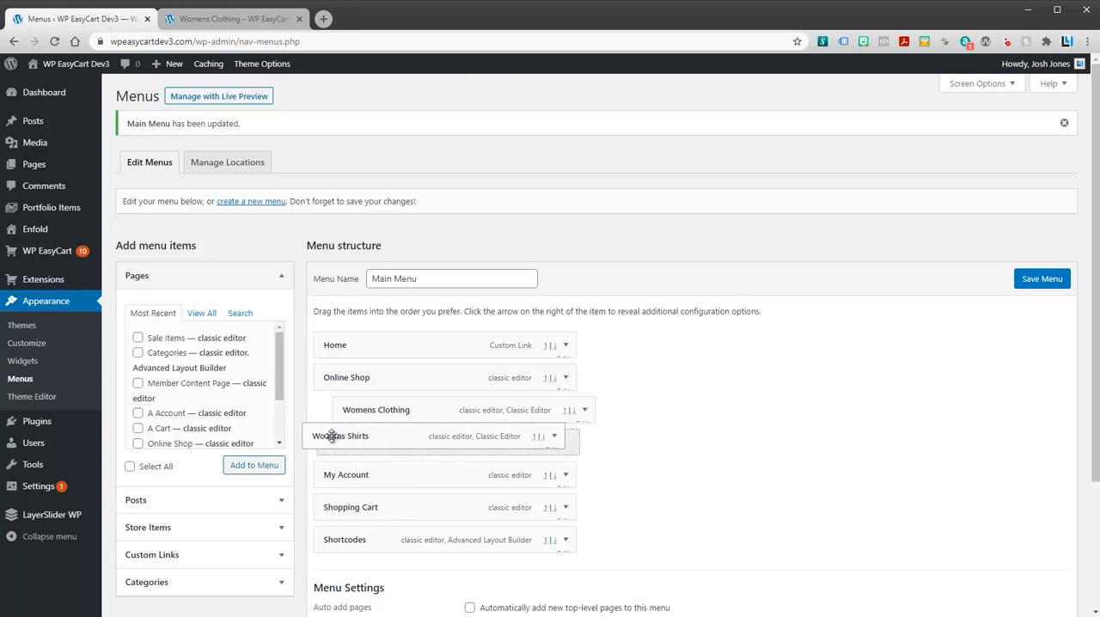
left_click_drag(340, 436, 373, 438)
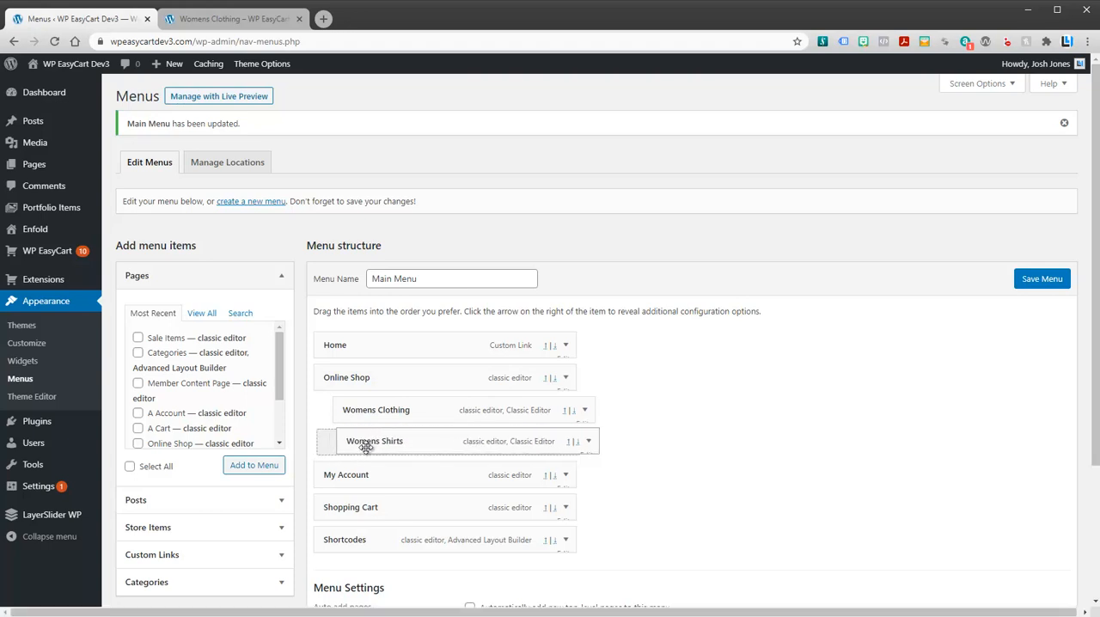
left_click(1041, 279)
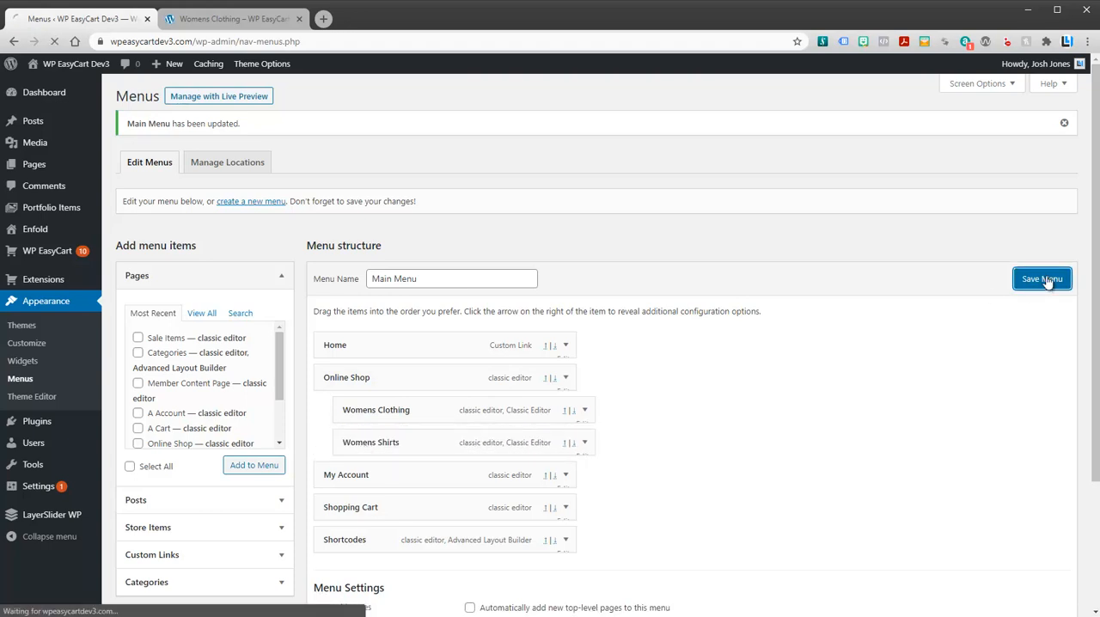
left_click(1041, 278)
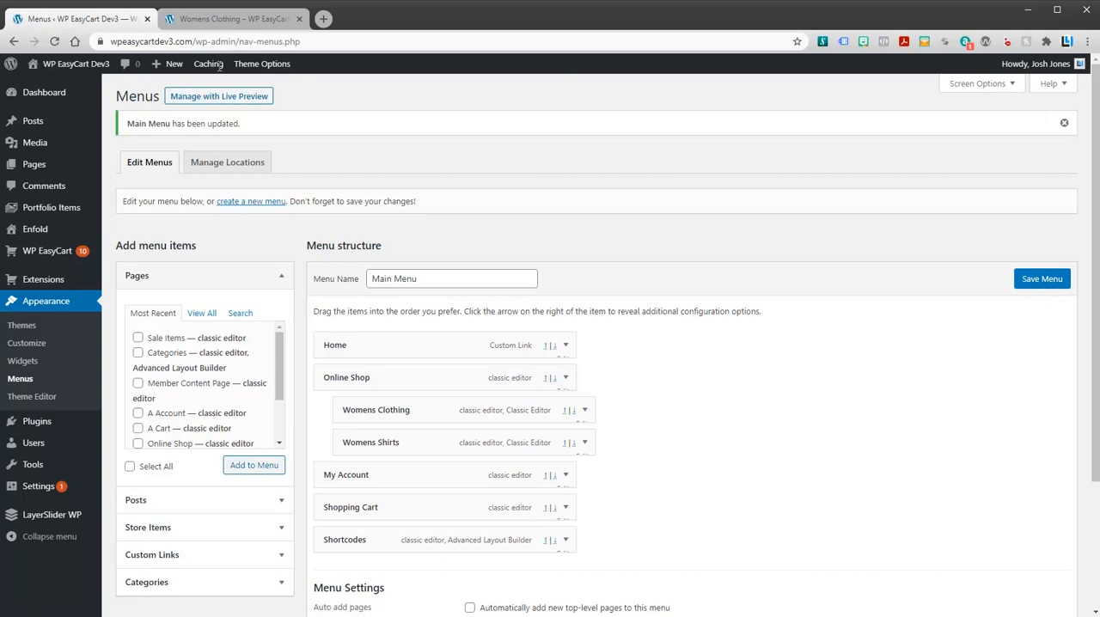
Step: Reload the storefront to confirm the Online Shop dropdown shows both, then return to admin
left_click(232, 17)
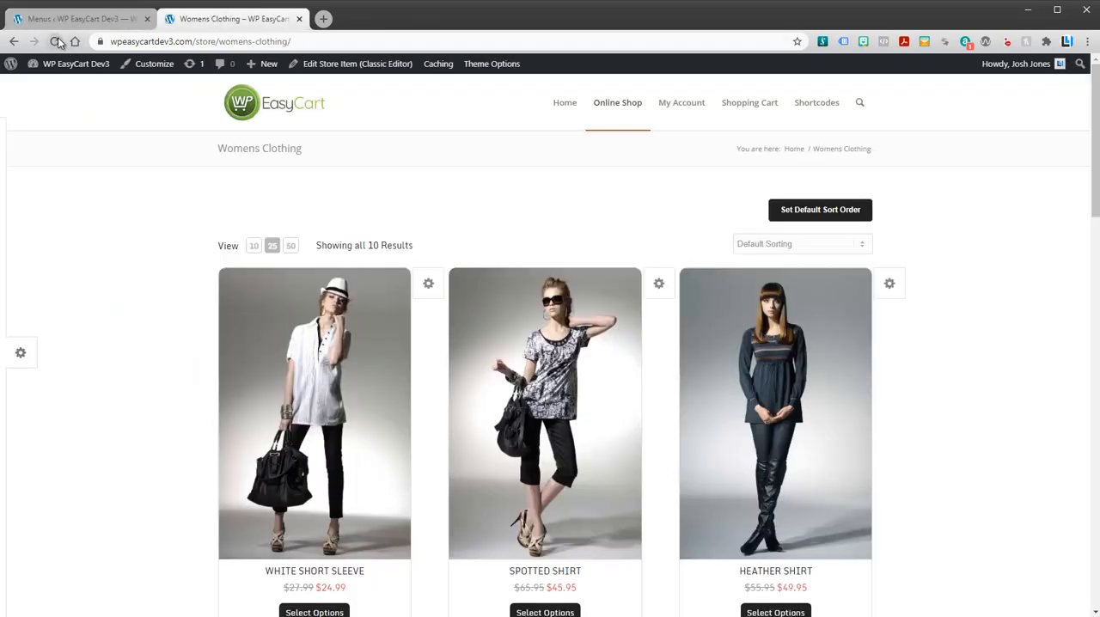
mouse_move(617, 103)
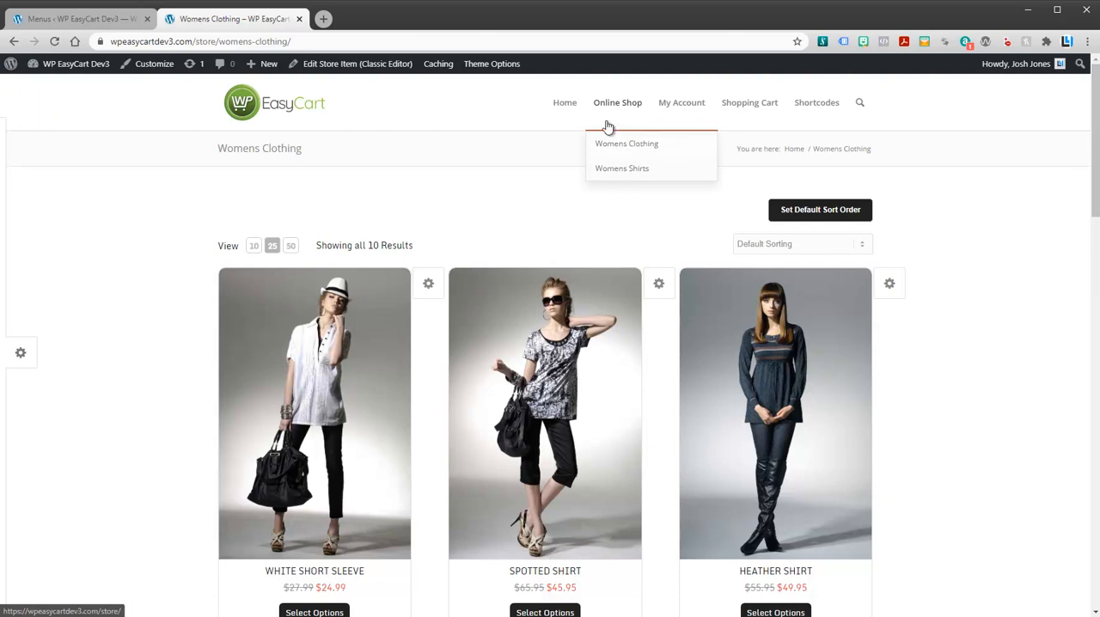
left_click(77, 17)
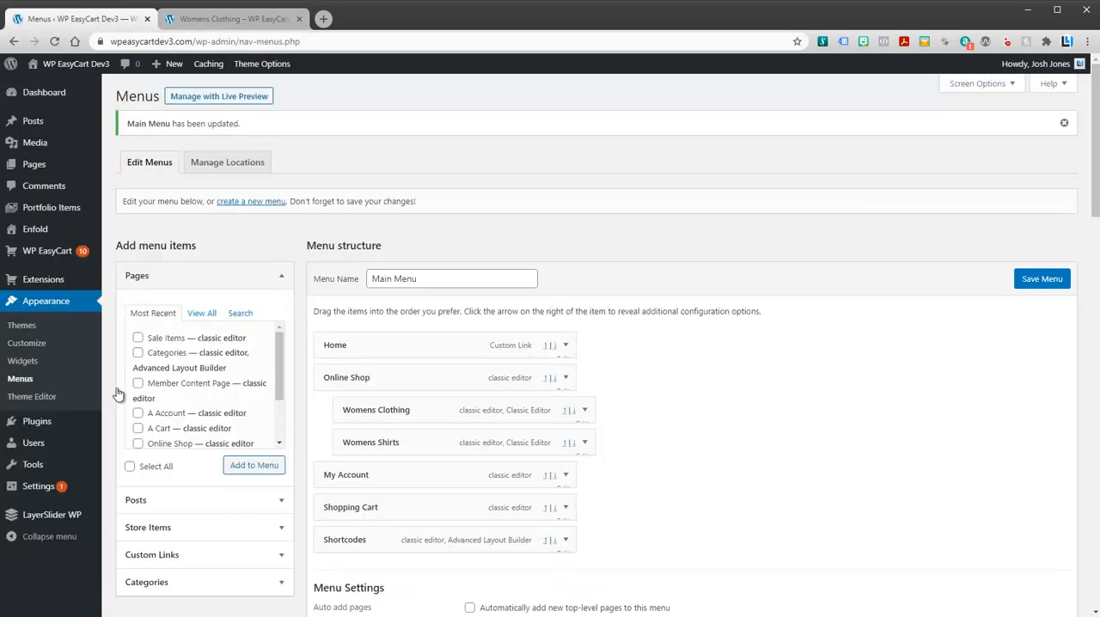
mouse_move(48, 251)
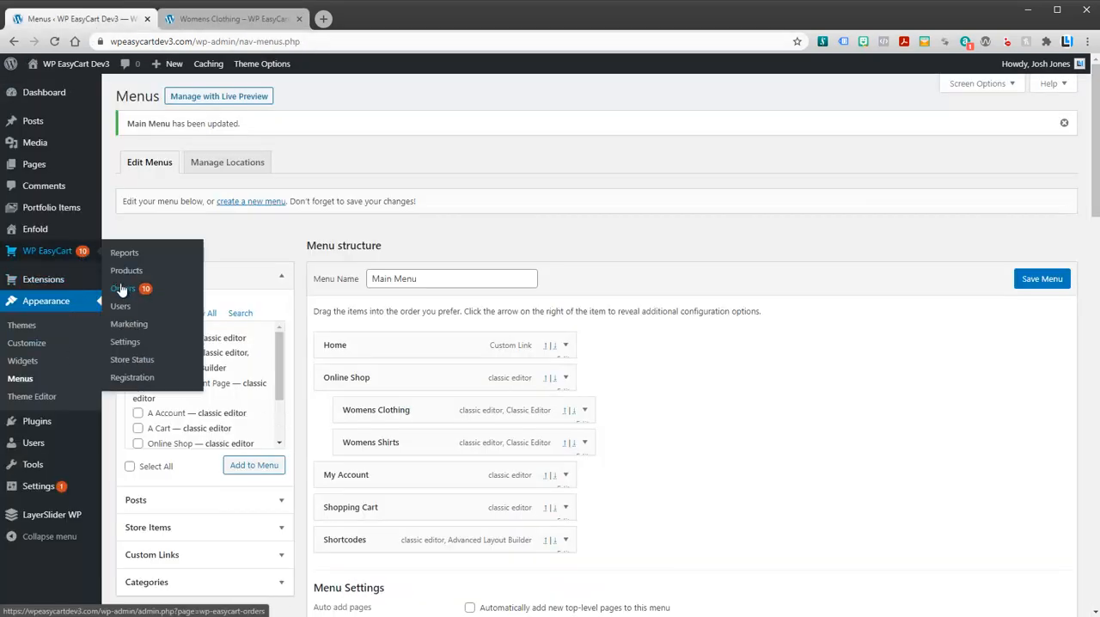
mouse_move(124, 289)
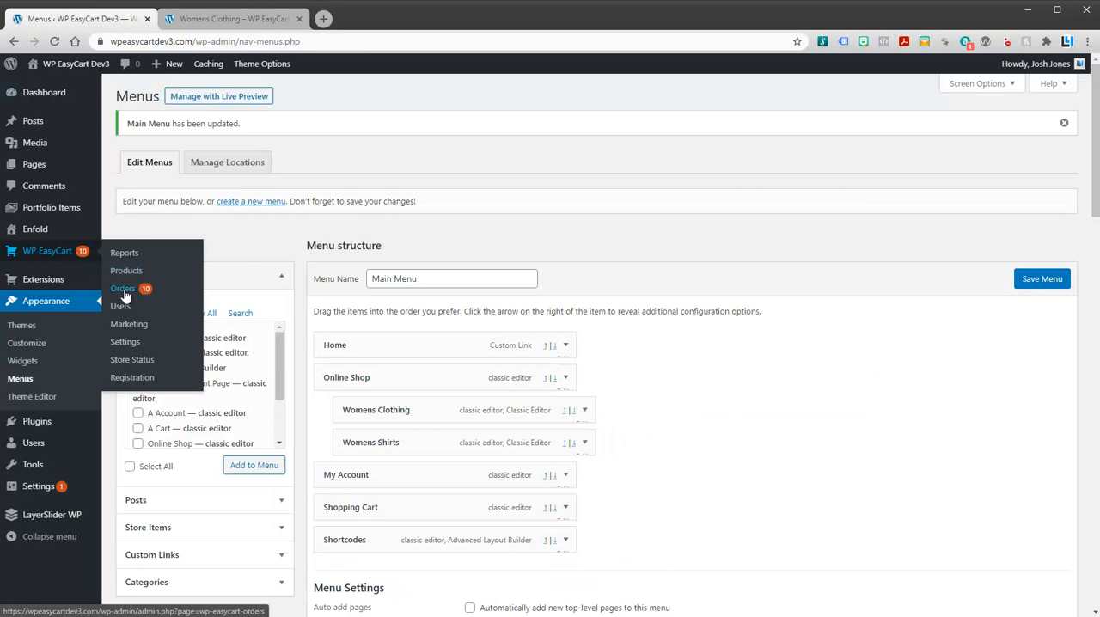
Step: View the WP EasyCart Products list, then switch back to the Womens Clothing storefront page
left_click(127, 270)
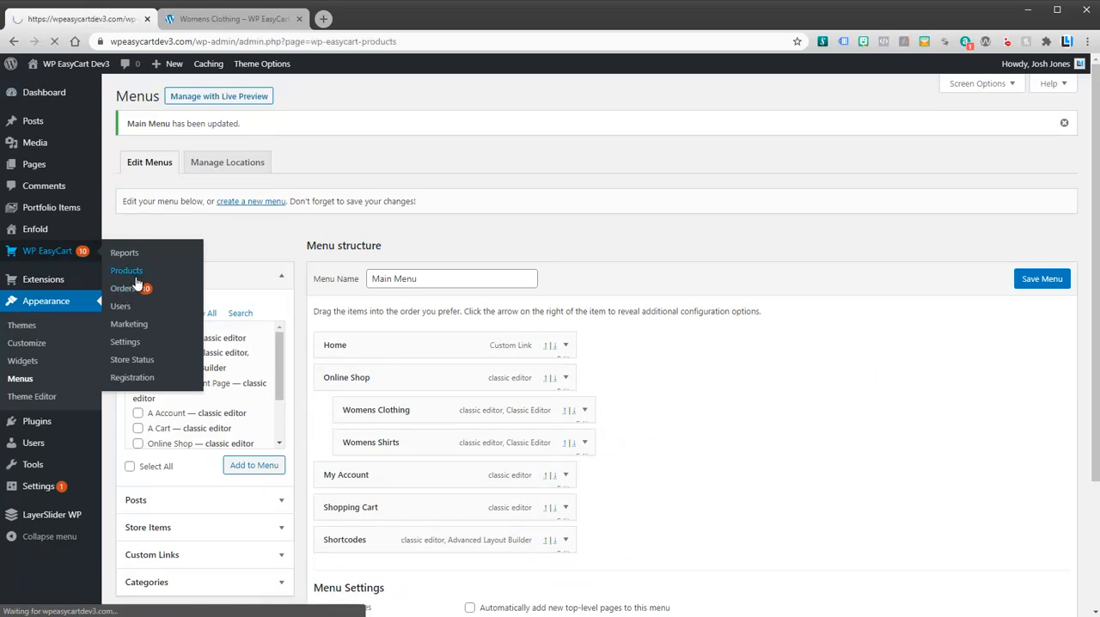
left_click(128, 270)
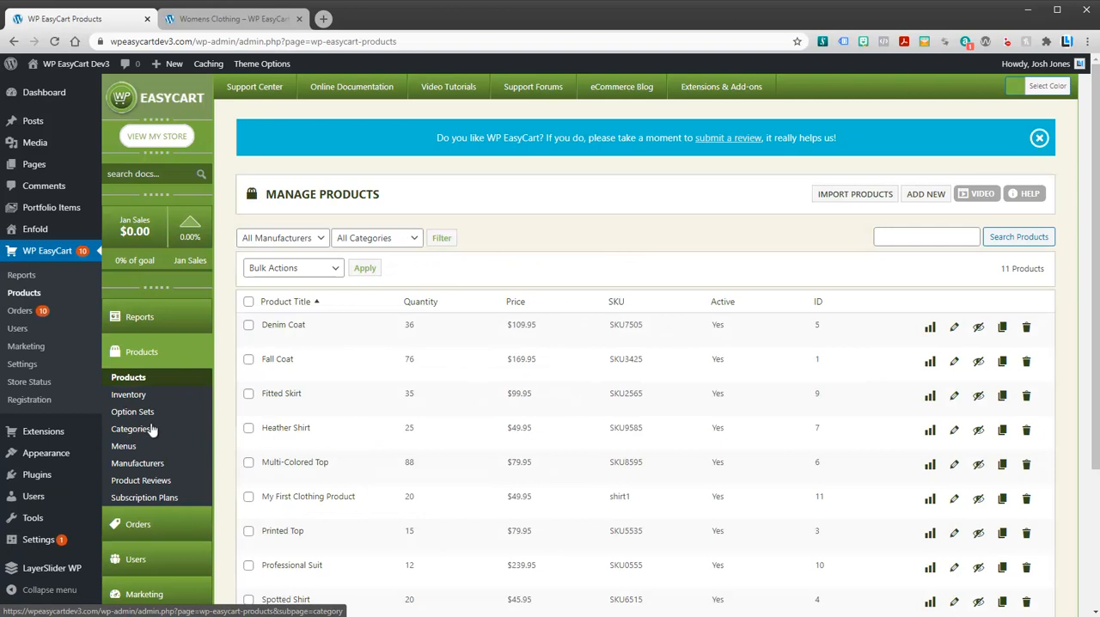
mouse_move(282, 394)
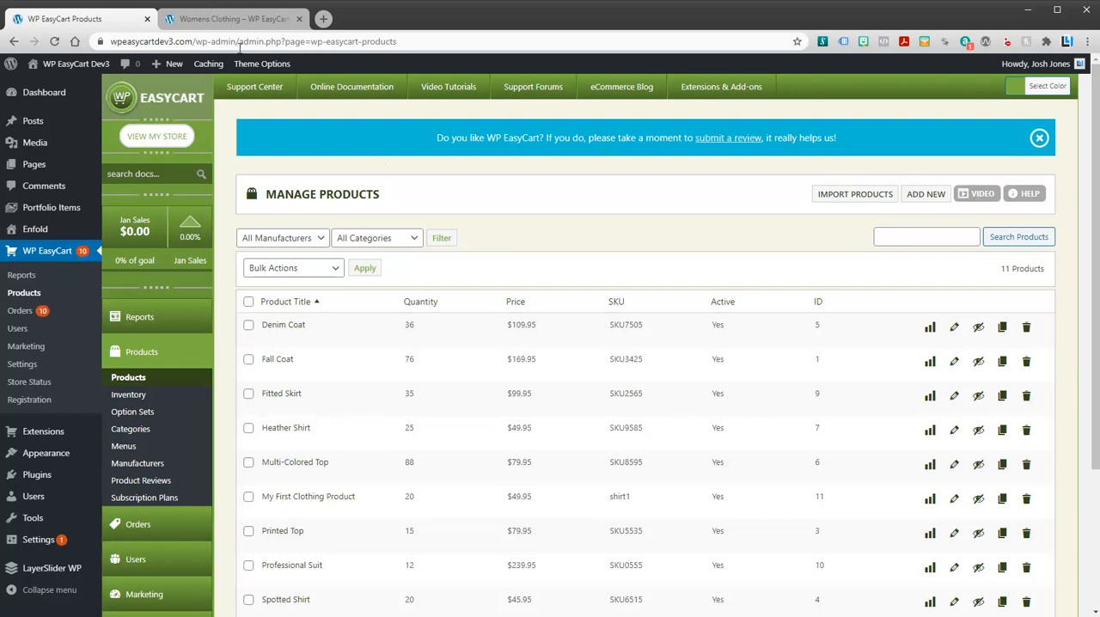
left_click(232, 17)
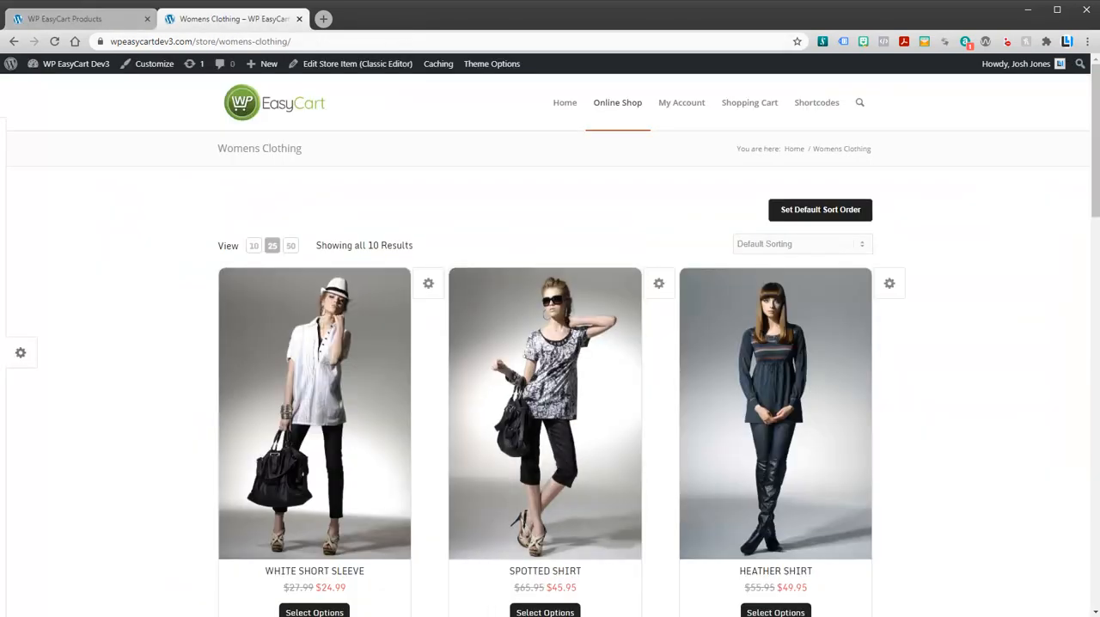